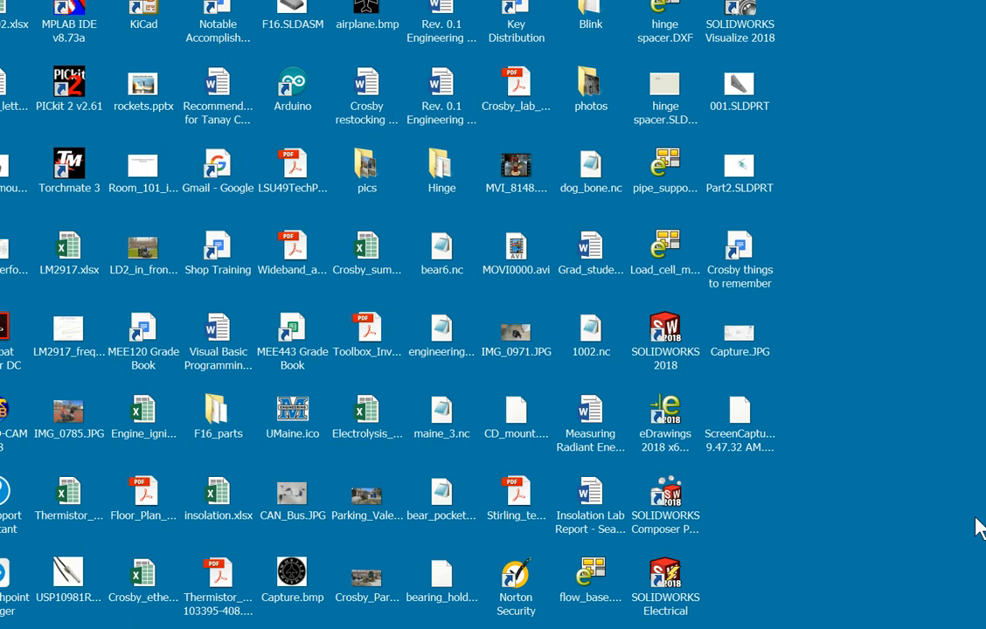
mouse_move(953, 522)
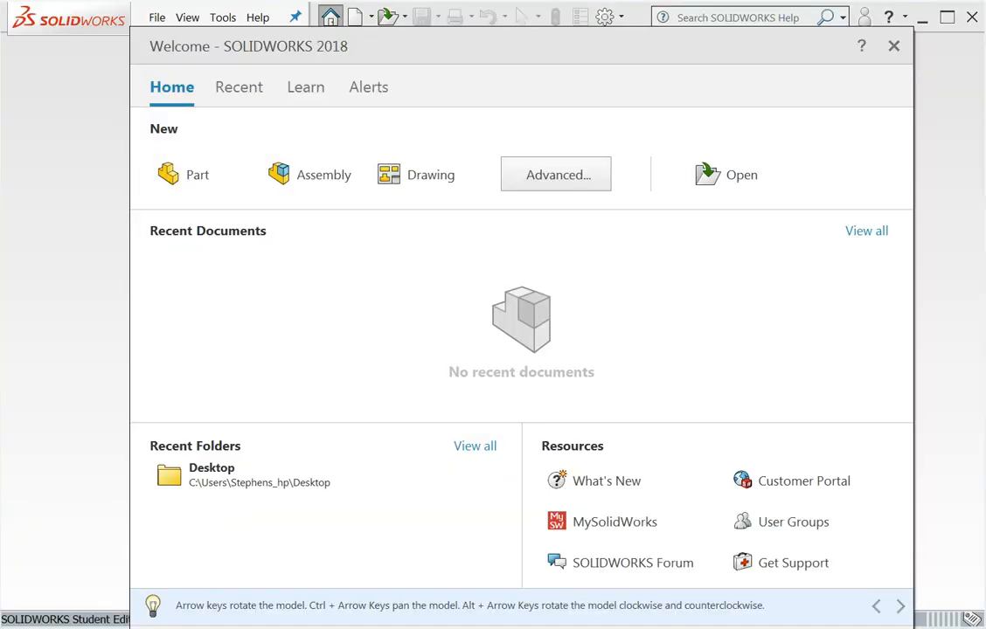
mouse_move(245, 249)
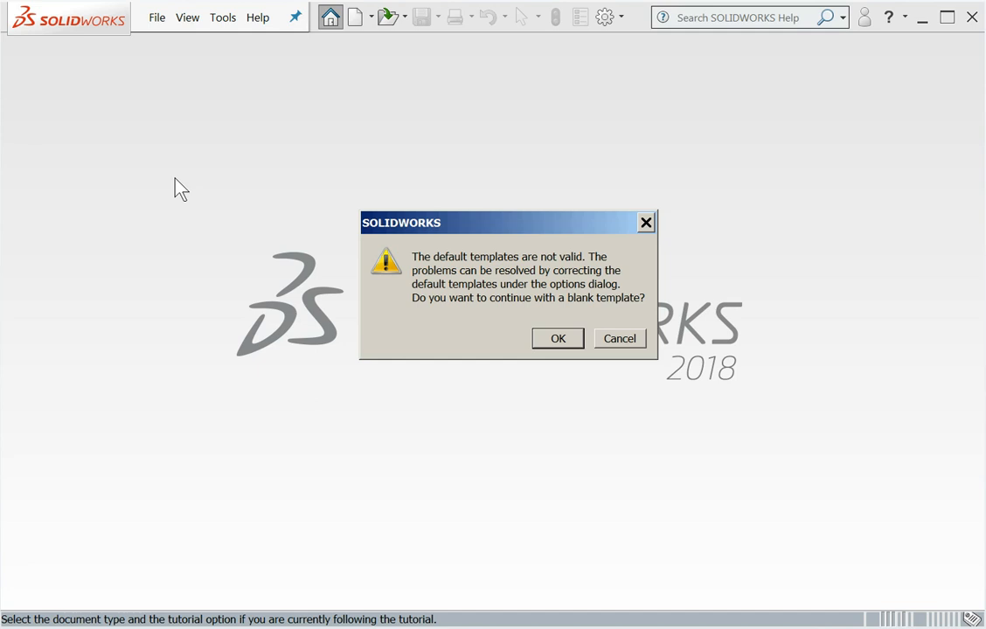
mouse_move(387, 342)
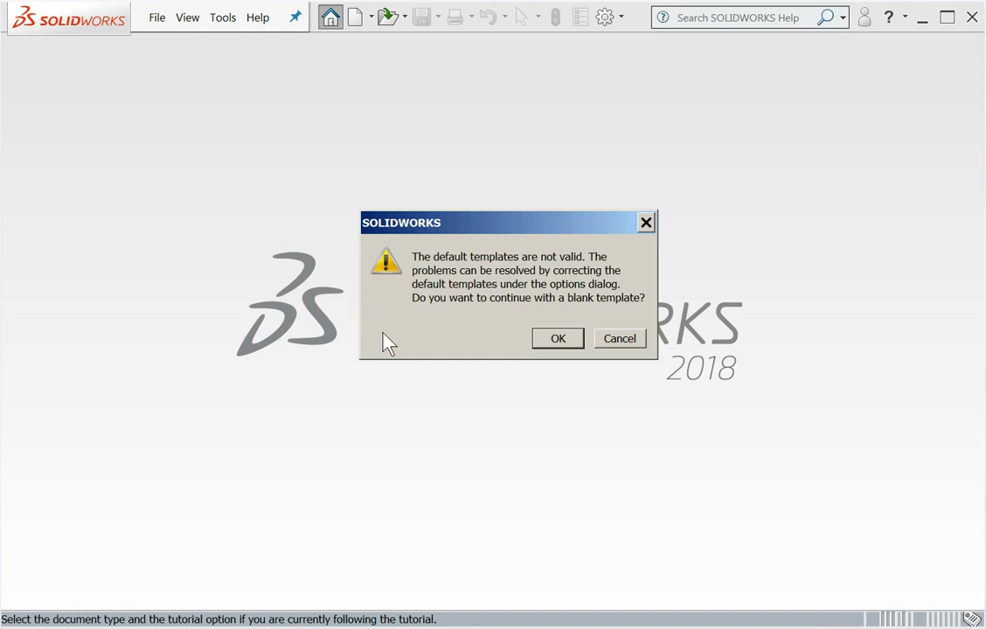
mouse_move(399, 344)
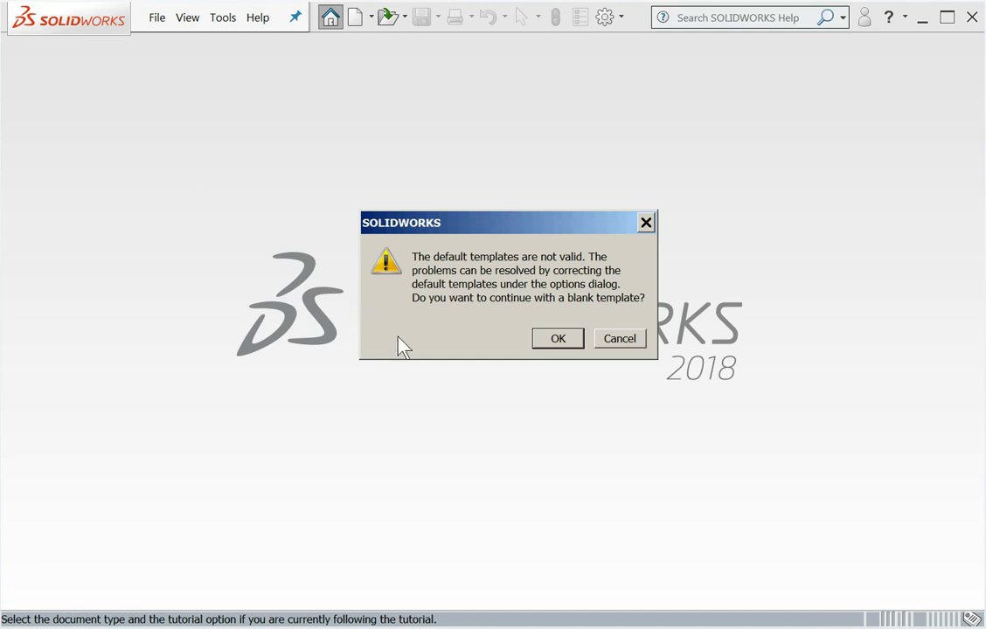
mouse_move(555, 347)
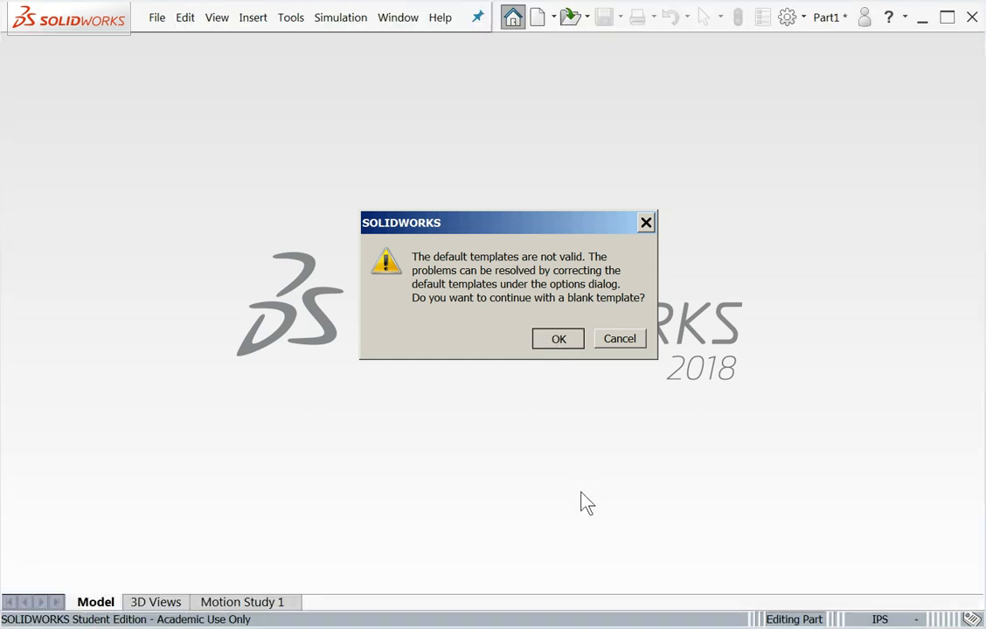
- Accept the blank part warning and show the Front, Top and Right reference planes
click(558, 338)
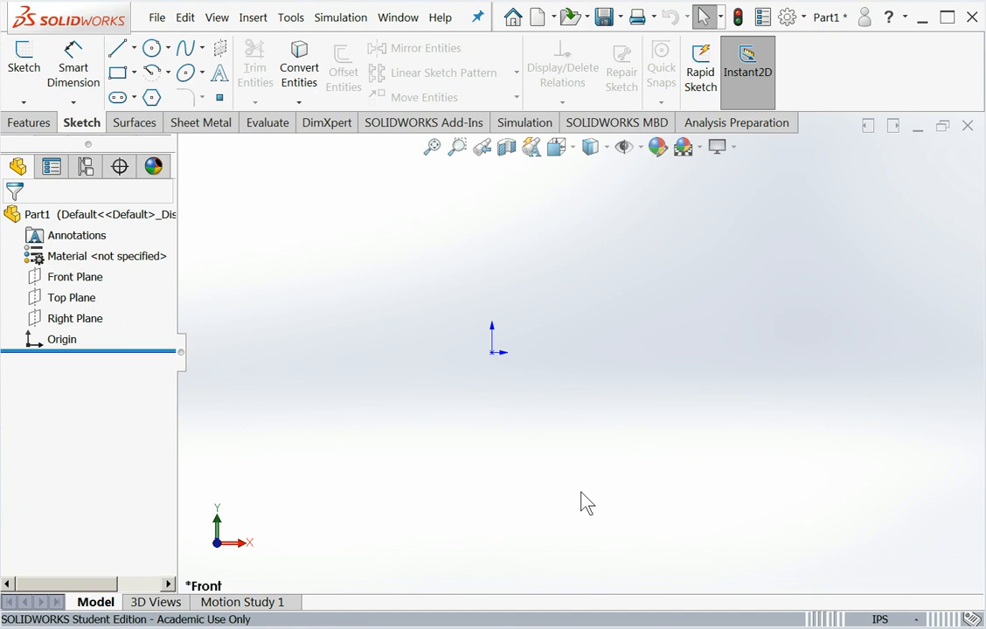
mouse_move(540, 487)
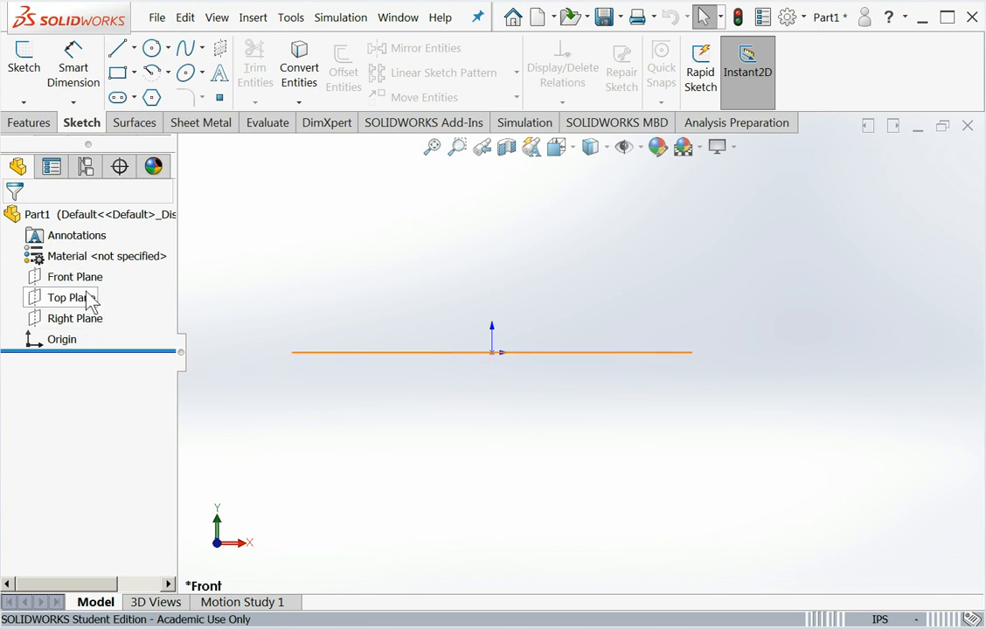
click(74, 276)
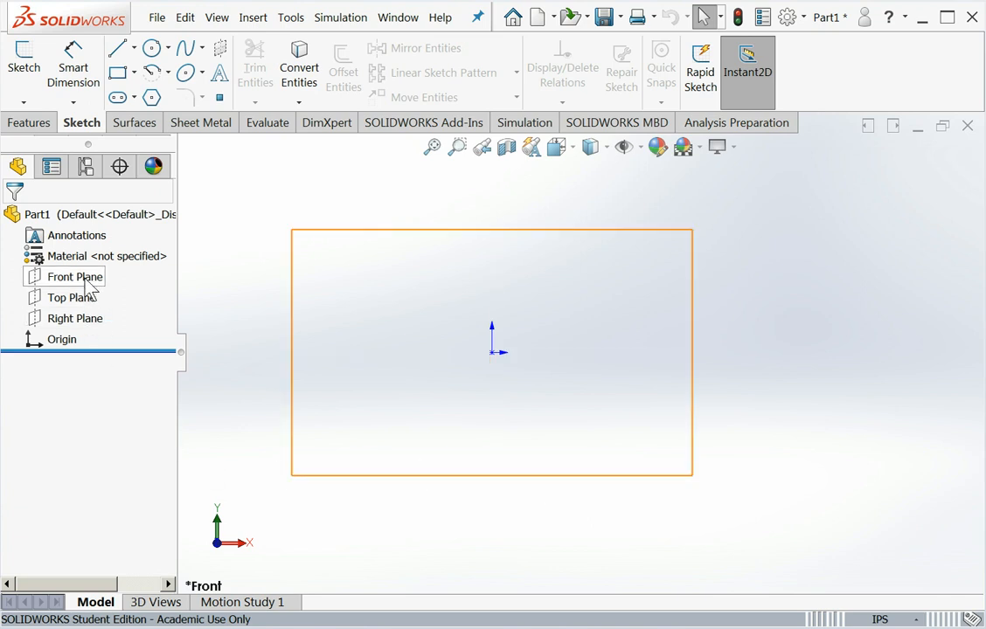
click(74, 276)
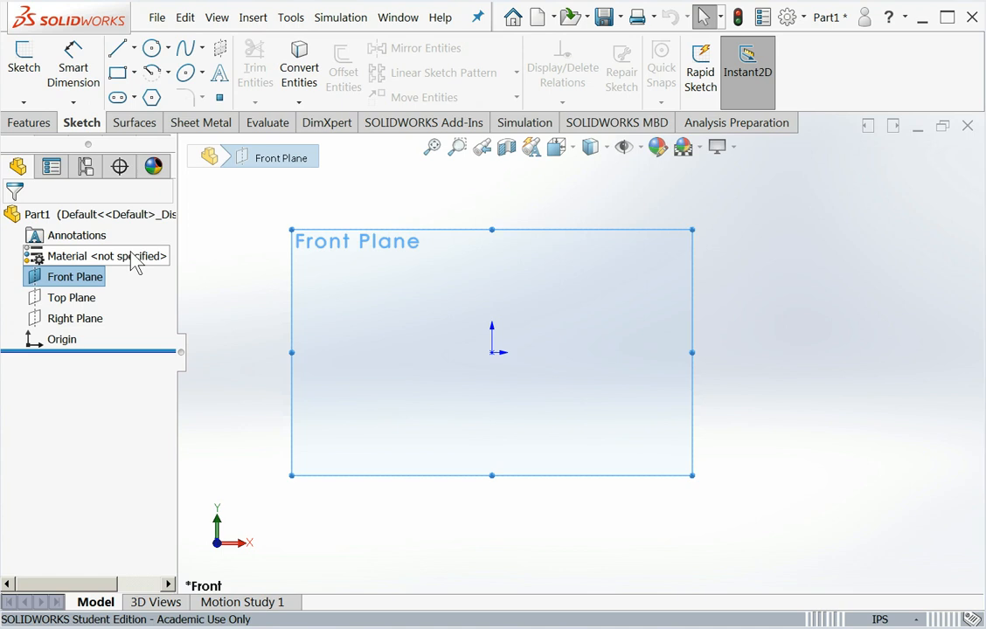
click(72, 297)
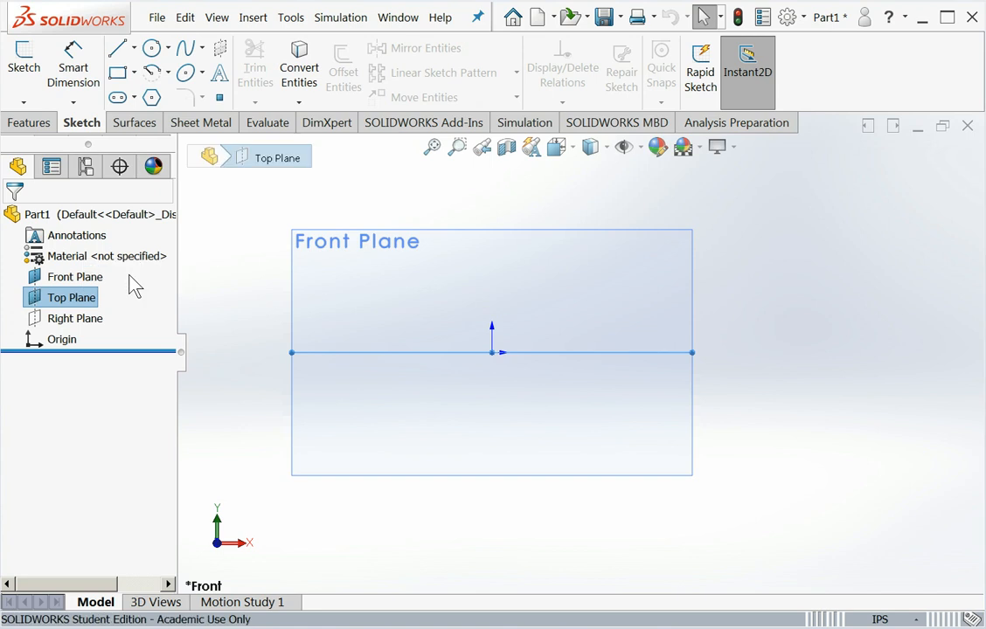
click(73, 318)
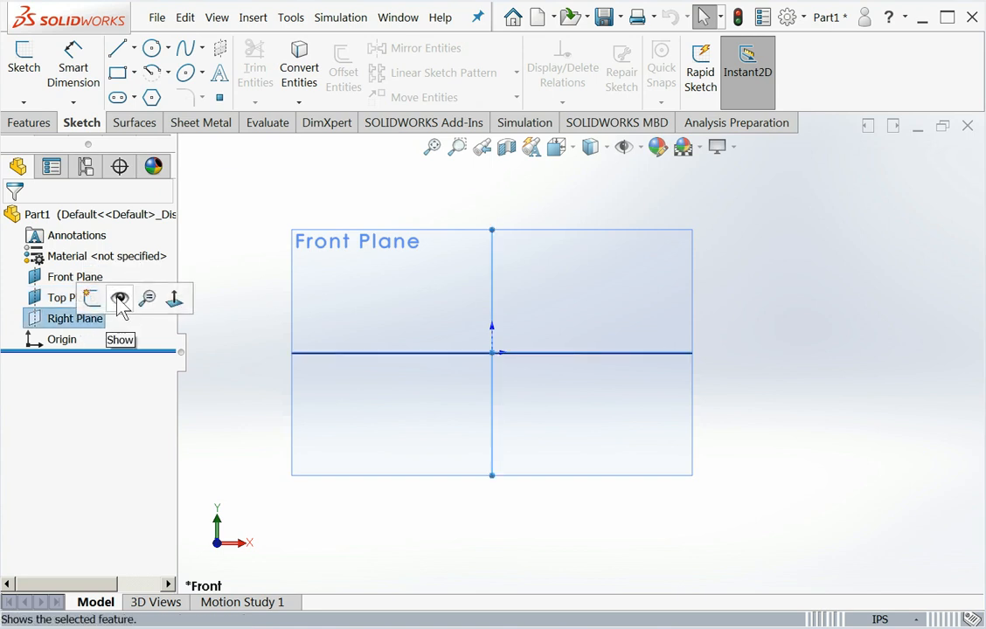
click(75, 318)
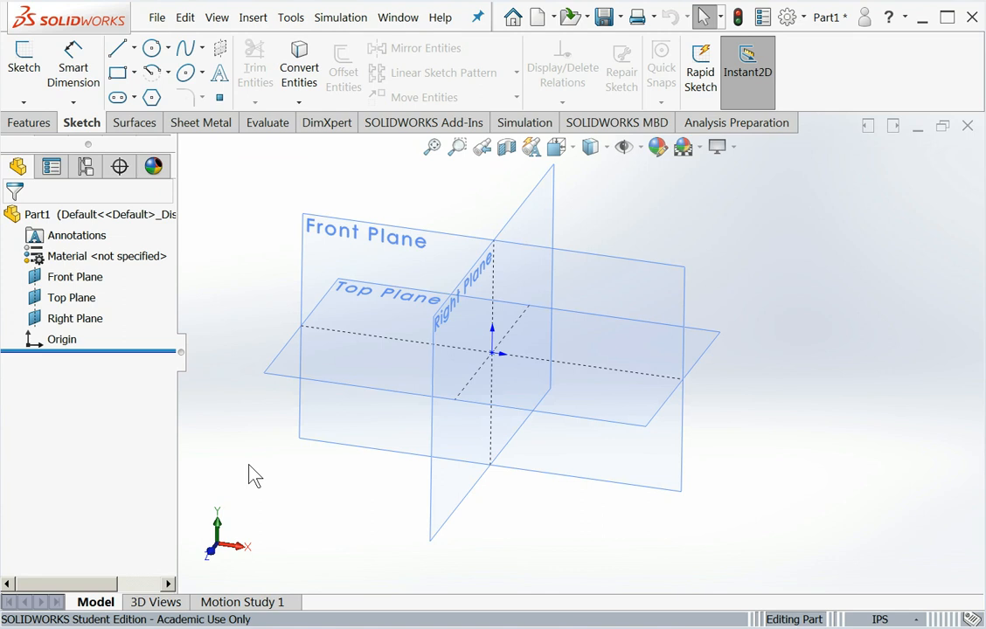
mouse_move(255, 18)
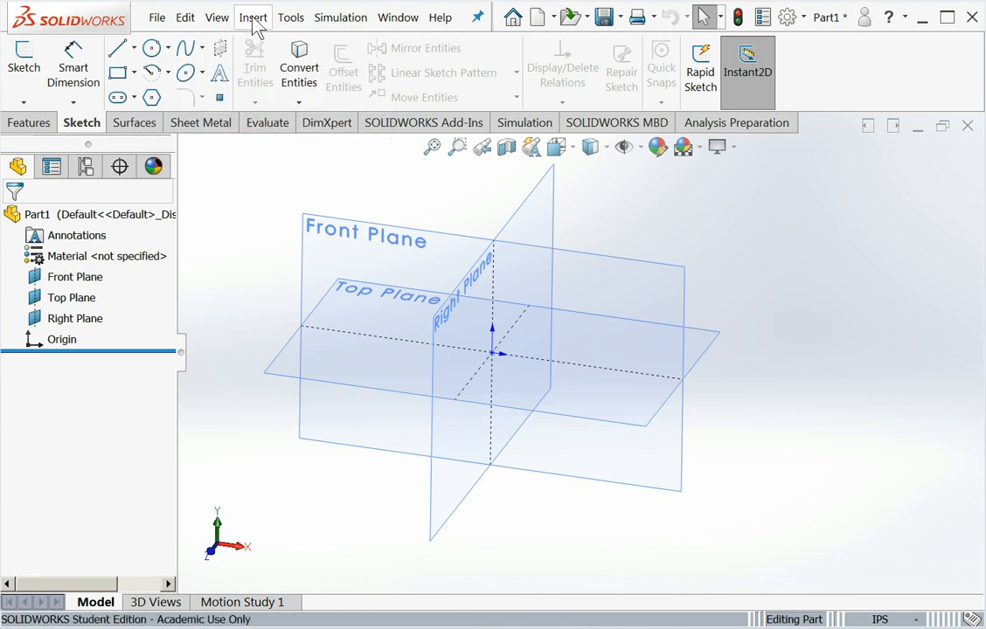
- Define a Two Planes reference axis from the Top and Front planes
click(253, 17)
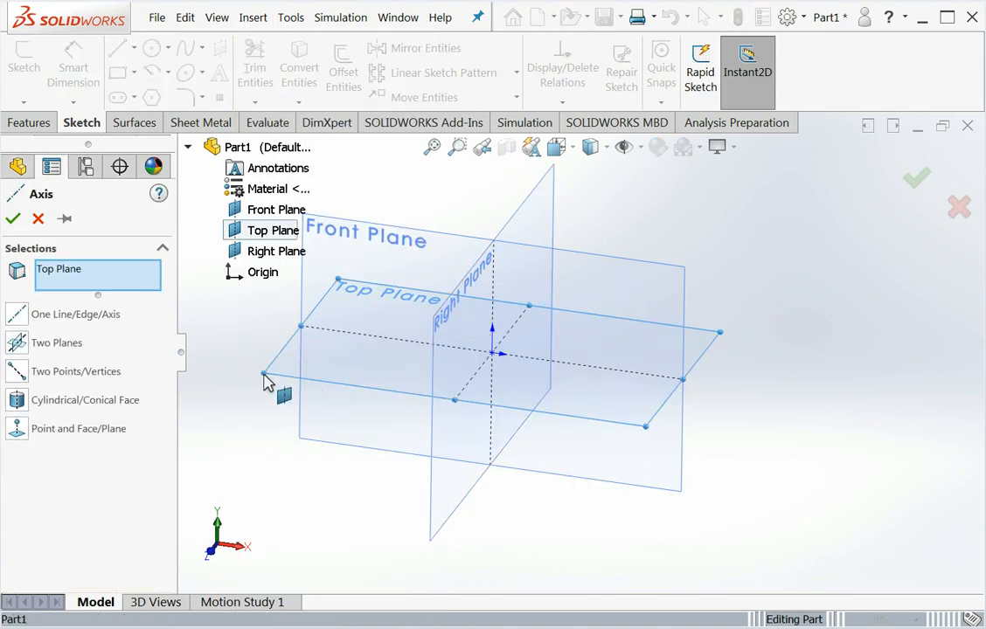
click(277, 208)
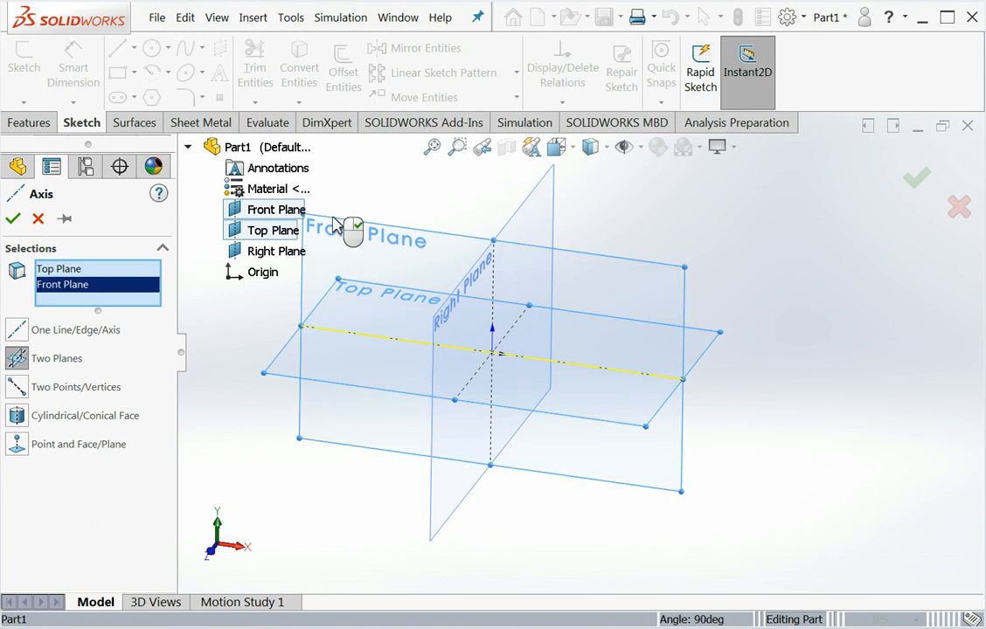
mouse_move(428, 354)
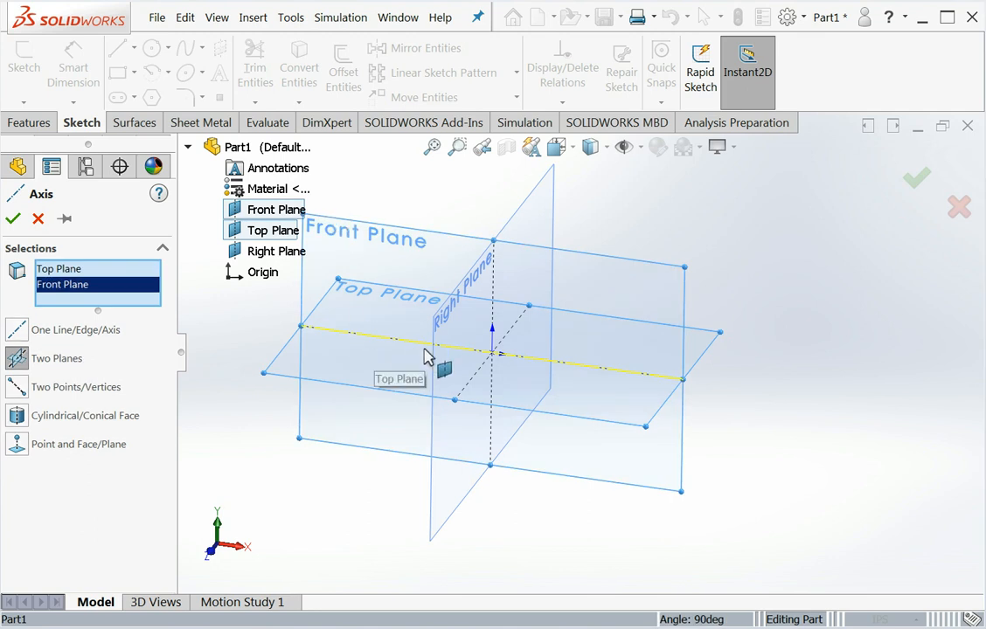
mouse_move(617, 382)
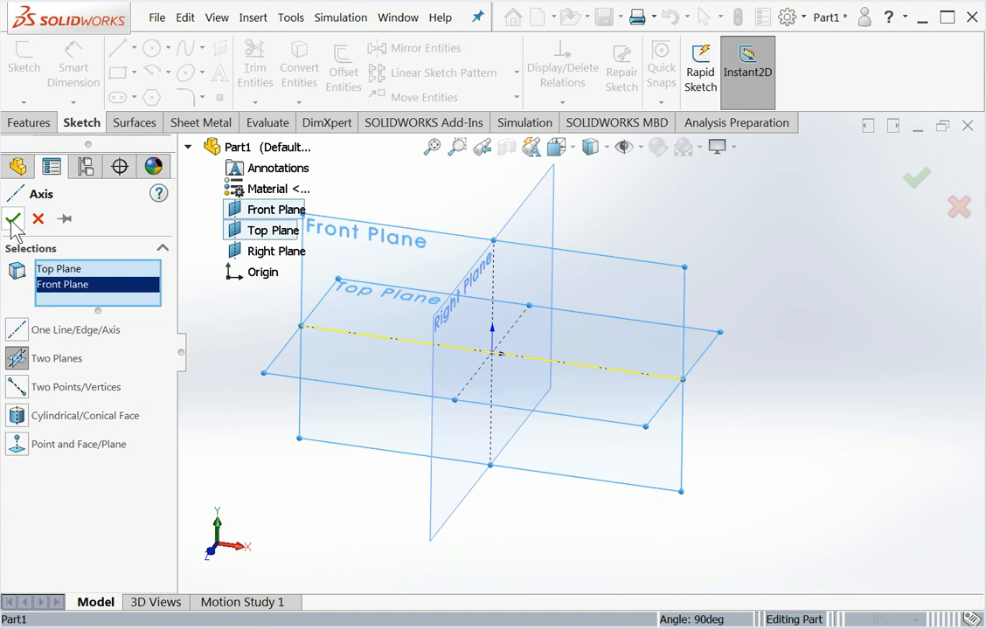
mouse_move(14, 219)
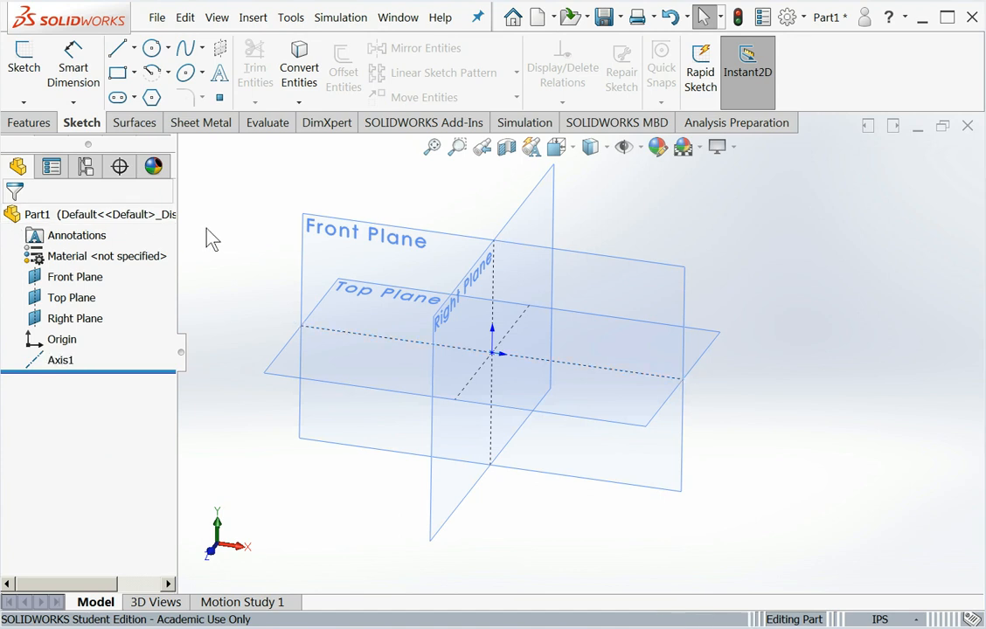
- Confirm Axis1 and return to the Insert menu for another reference axis
click(60, 360)
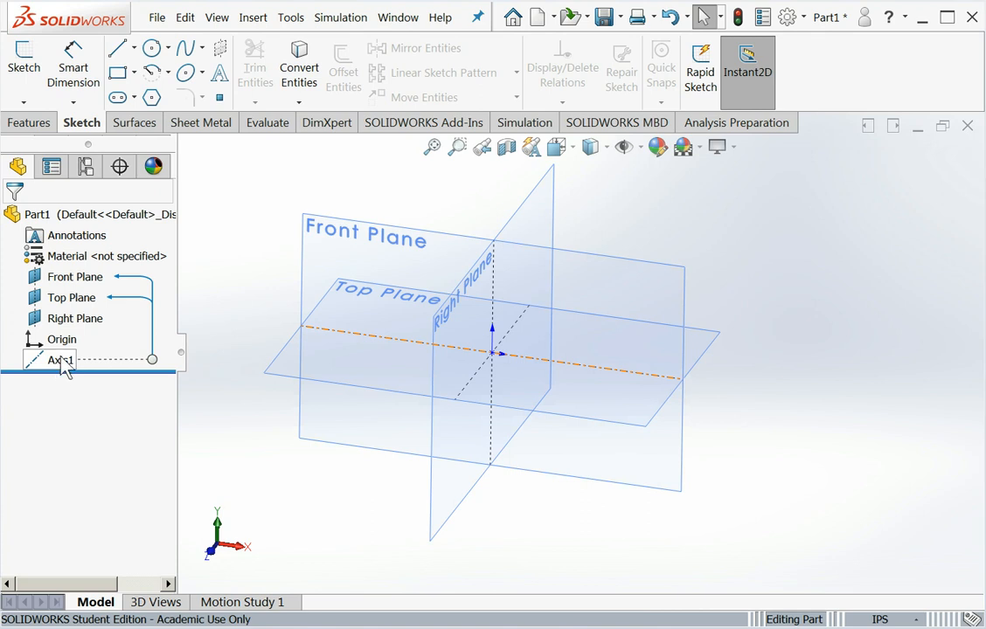
click(252, 17)
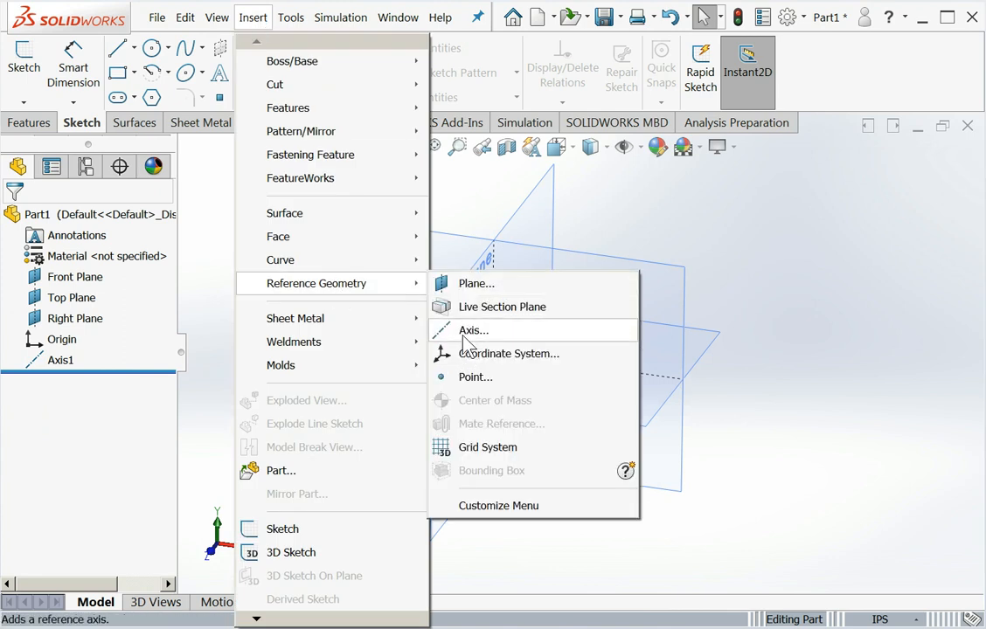
- Create Axis2 from the Front and Right planes and return to Insert for the next axis
click(472, 330)
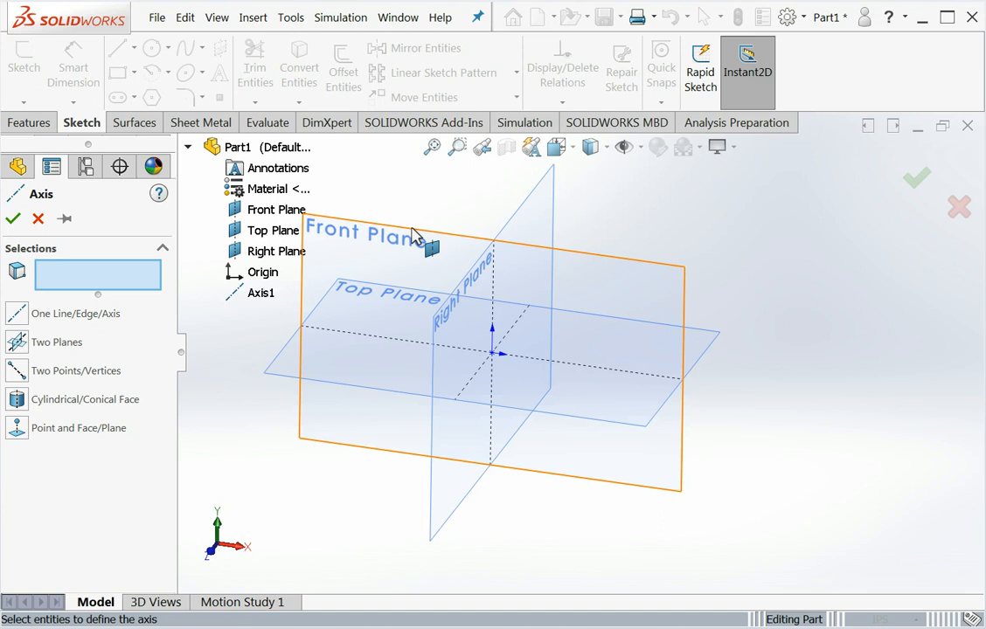
click(276, 209)
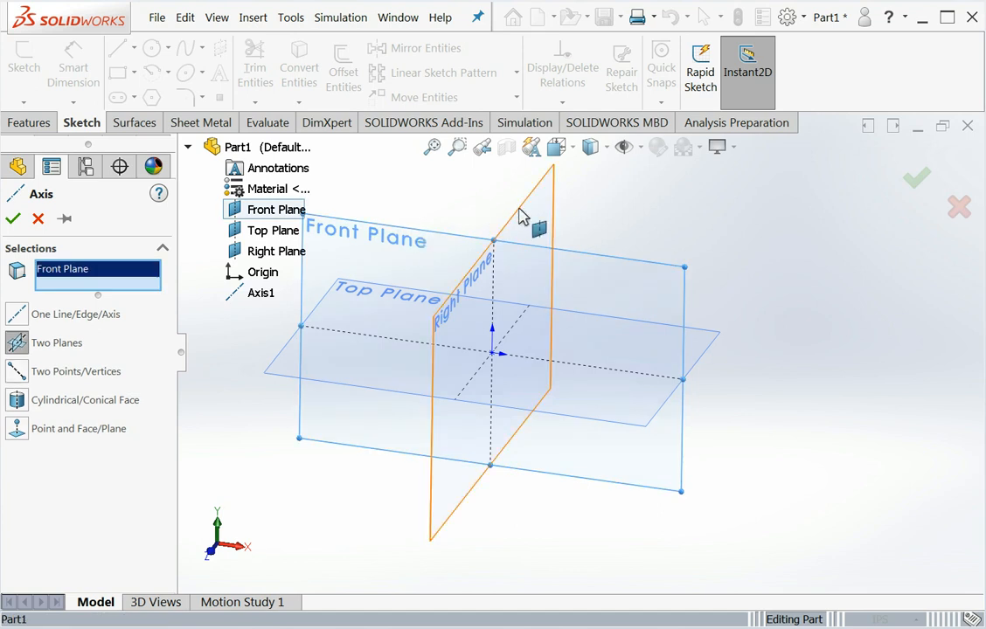
click(275, 251)
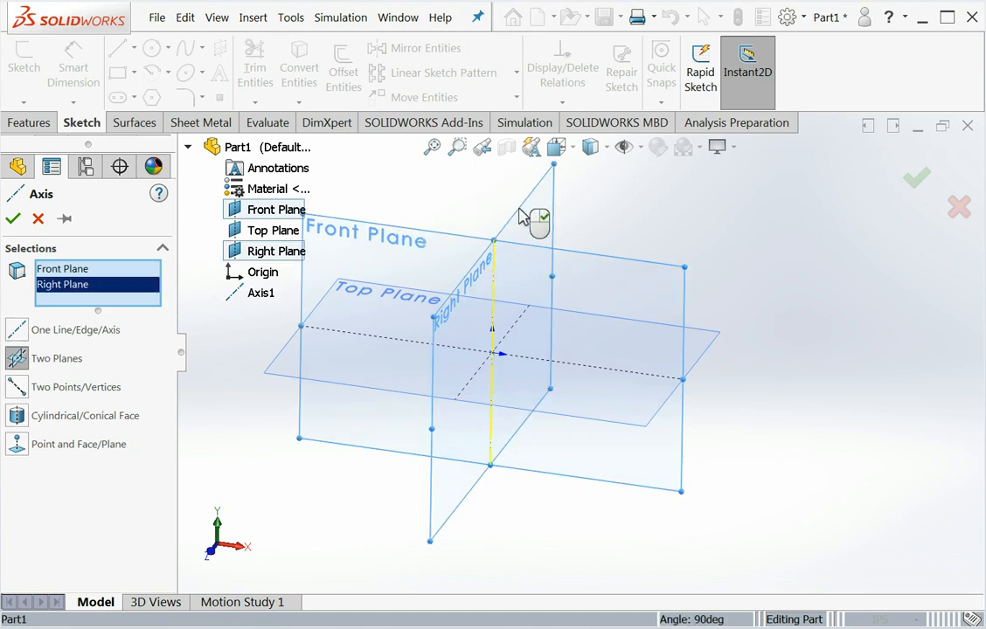
mouse_move(428, 218)
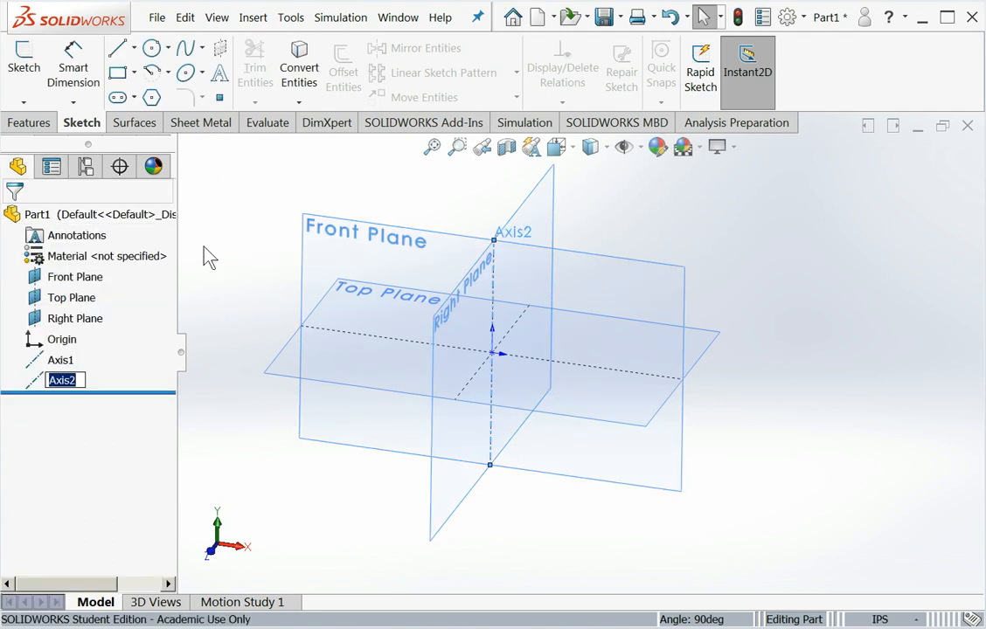
click(253, 17)
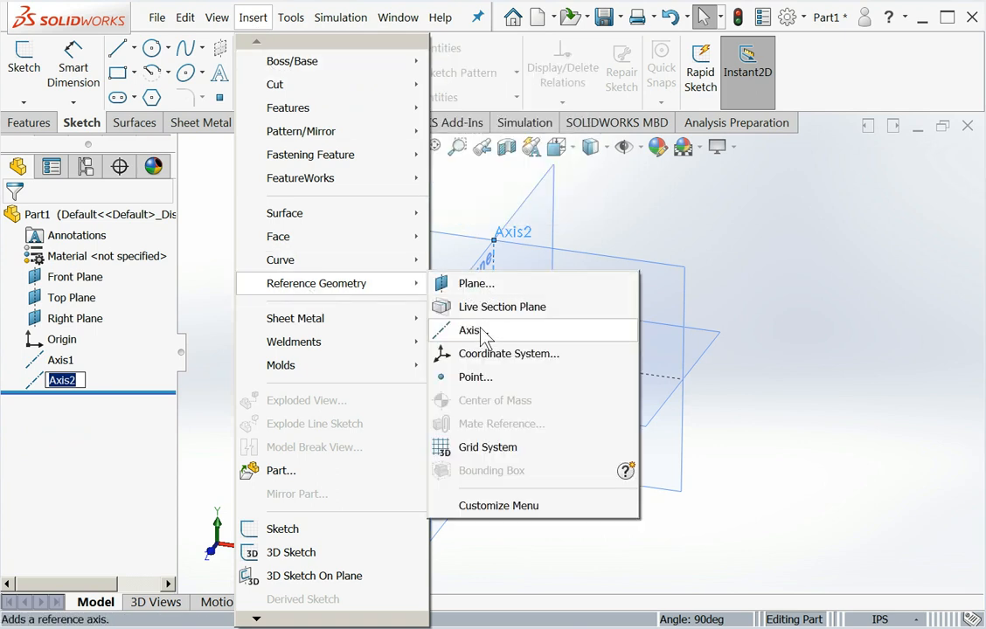
- Create Axis3 from the Right and Top planes and accept its name
click(469, 330)
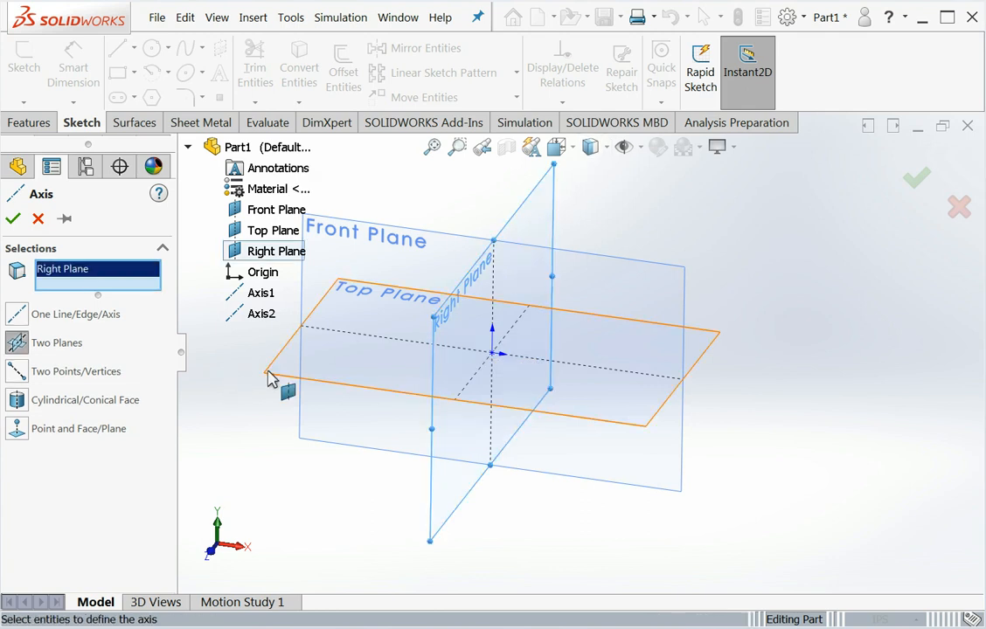
click(272, 230)
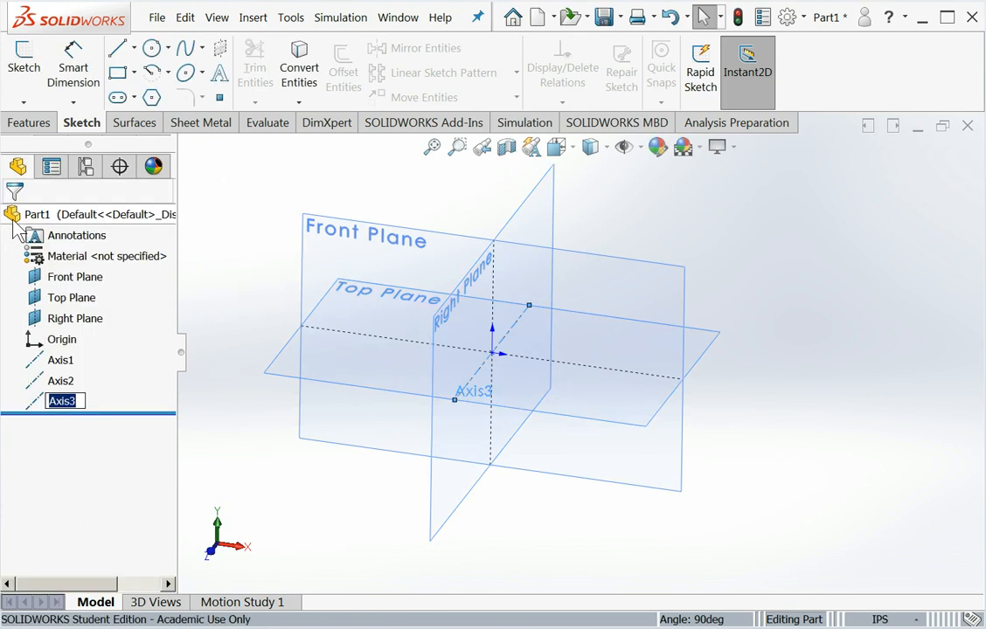
click(59, 360)
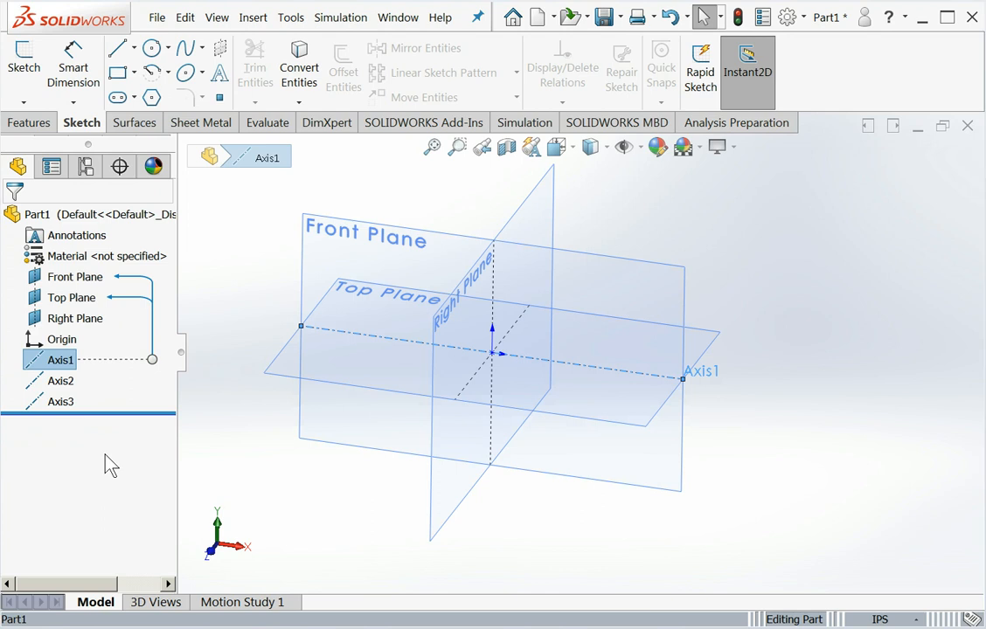
click(60, 360)
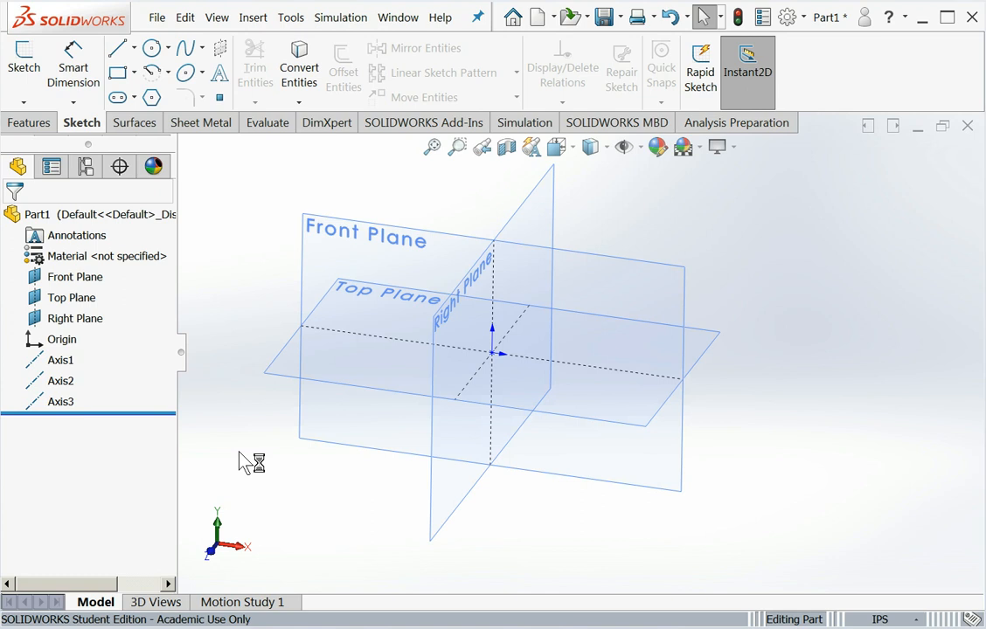
mouse_move(276, 306)
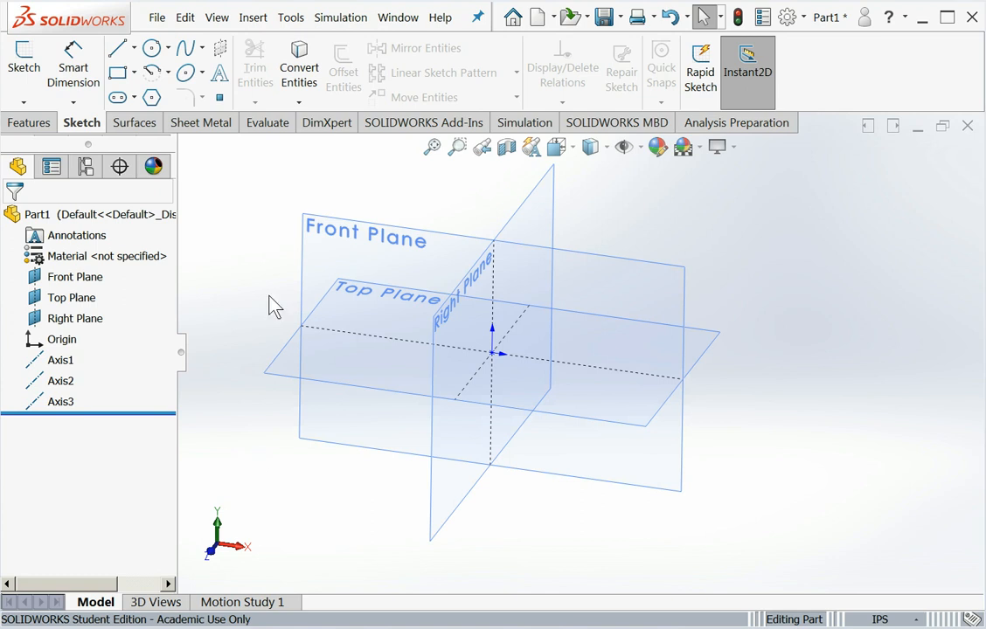
mouse_move(743, 224)
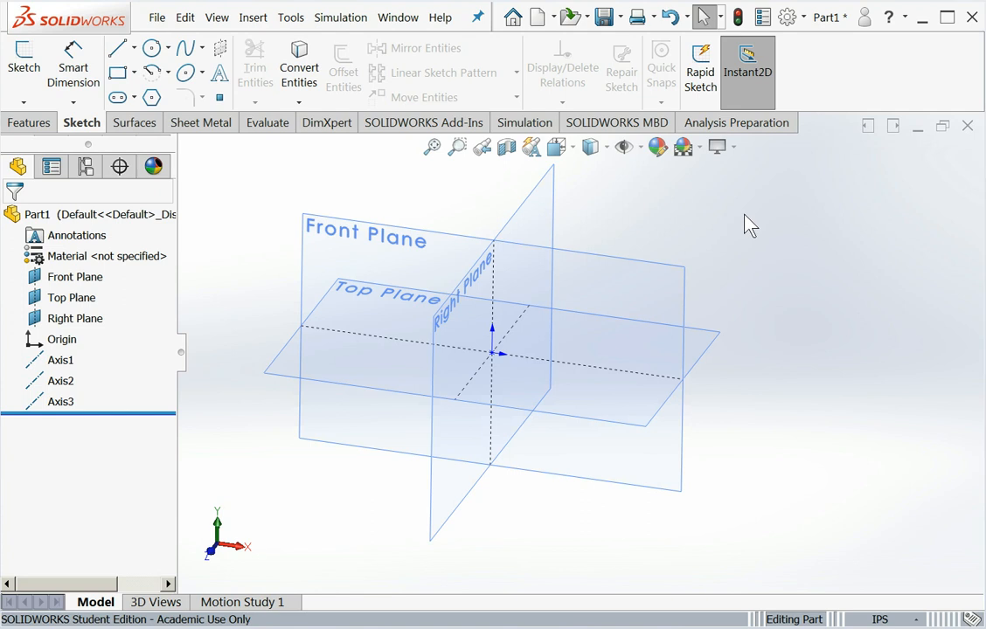
mouse_move(790, 18)
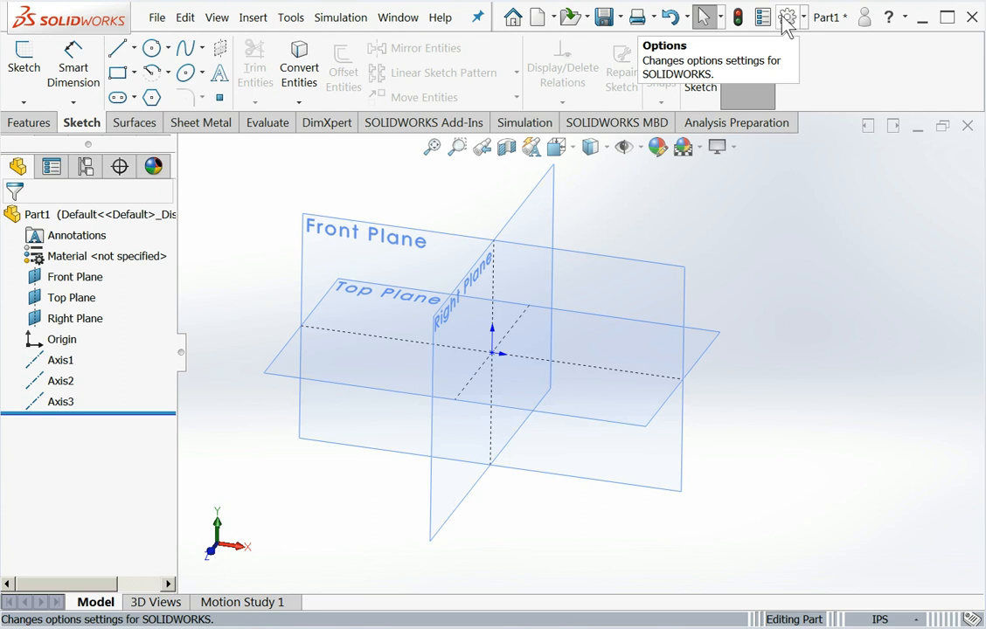
- In Document Properties > Drafting Standard, set notes and tables to all uppercase, then select Annotations
click(786, 17)
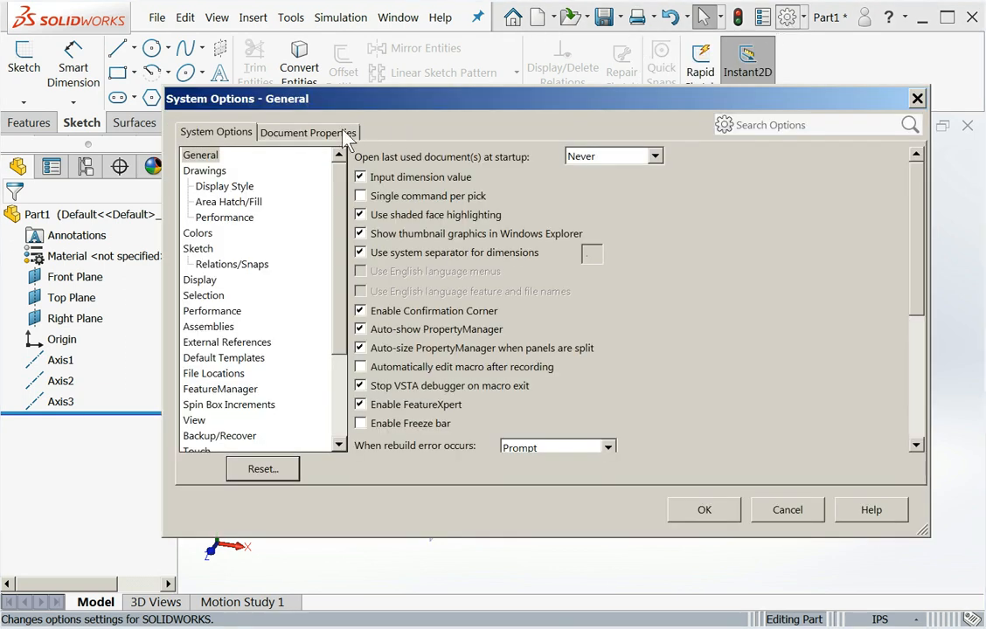
click(307, 132)
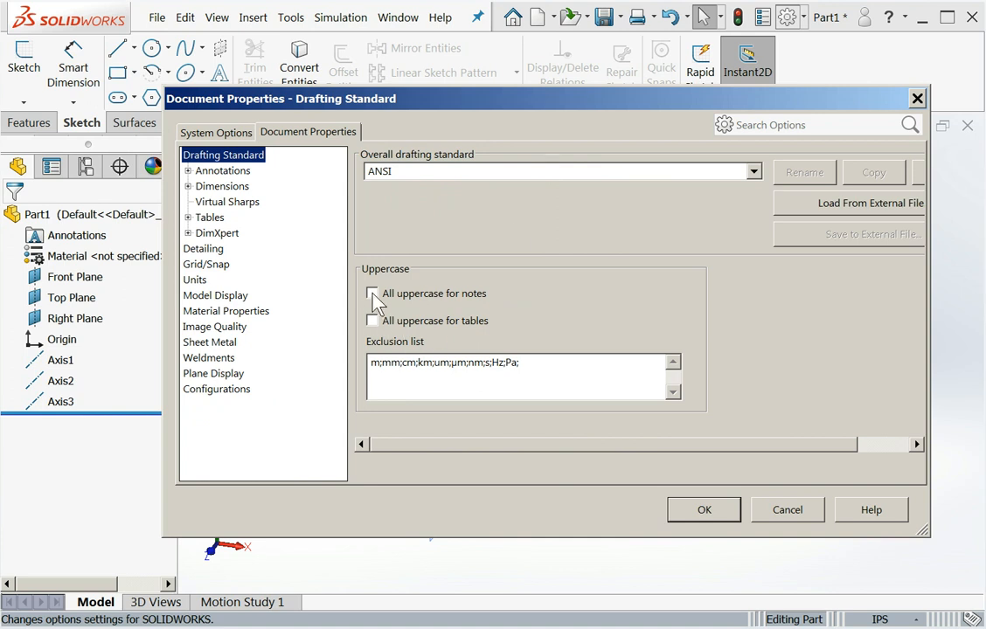
click(372, 293)
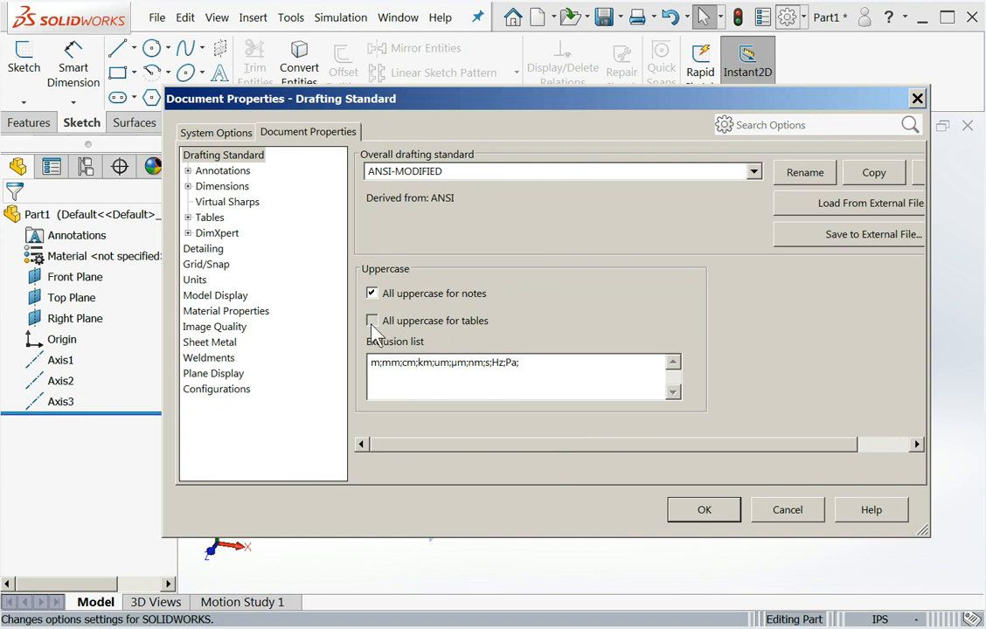
click(372, 321)
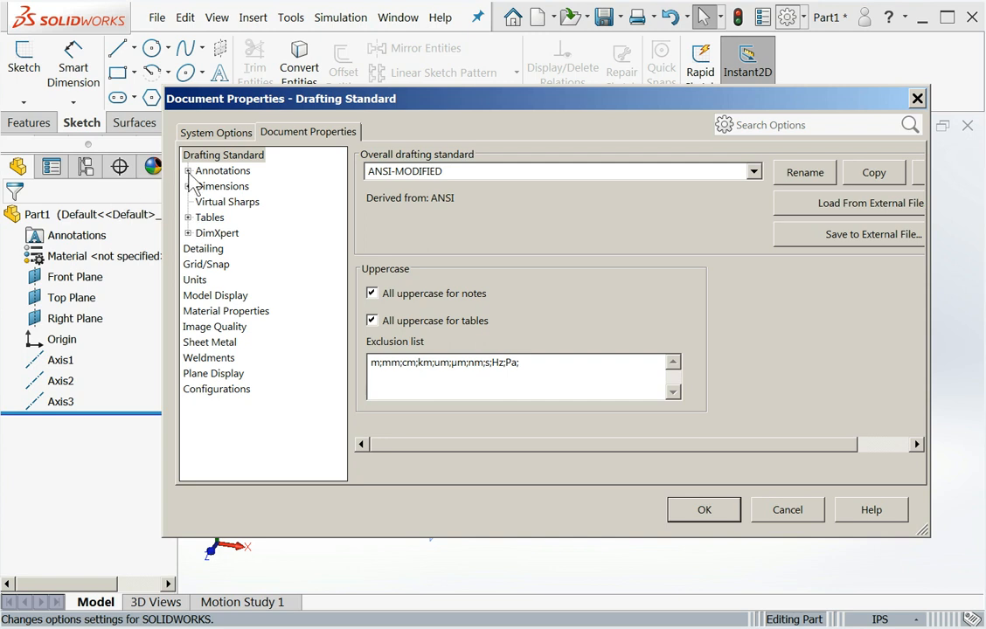
click(189, 171)
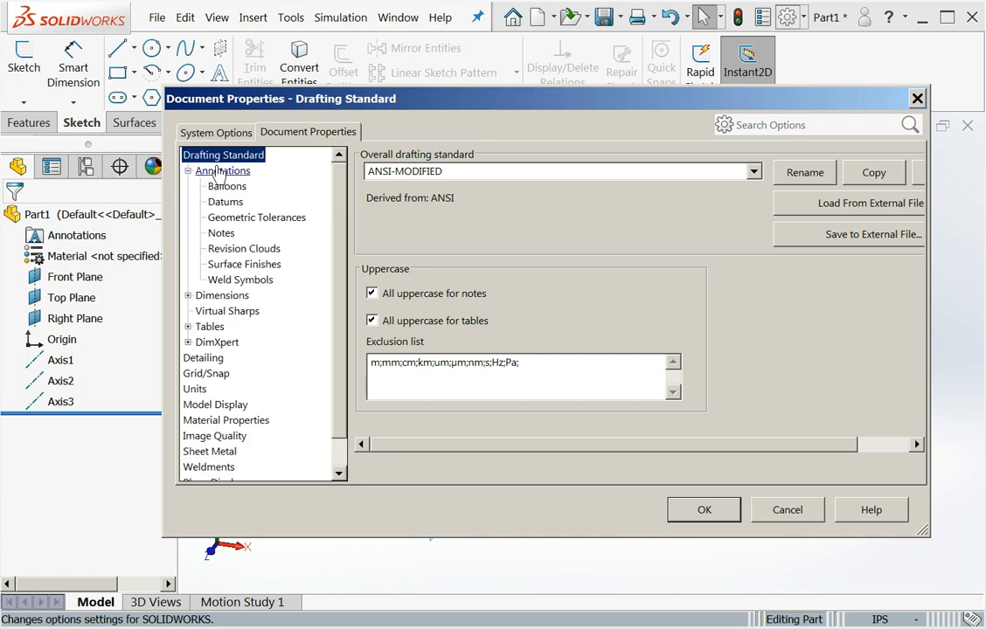
click(221, 170)
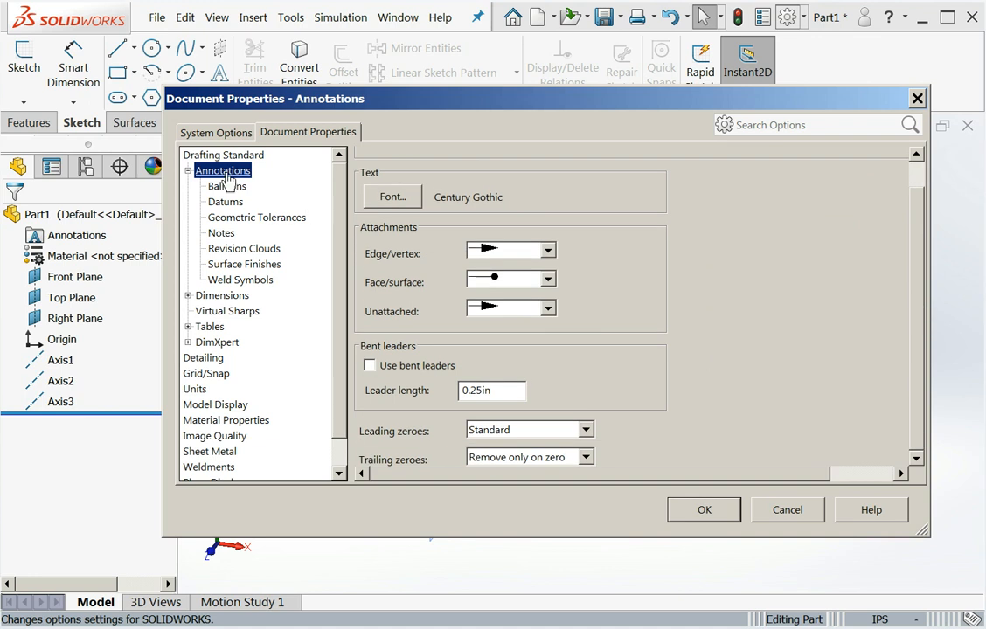
- In Dimensions, set primary and dual precision to .123 (three decimal places)
click(189, 295)
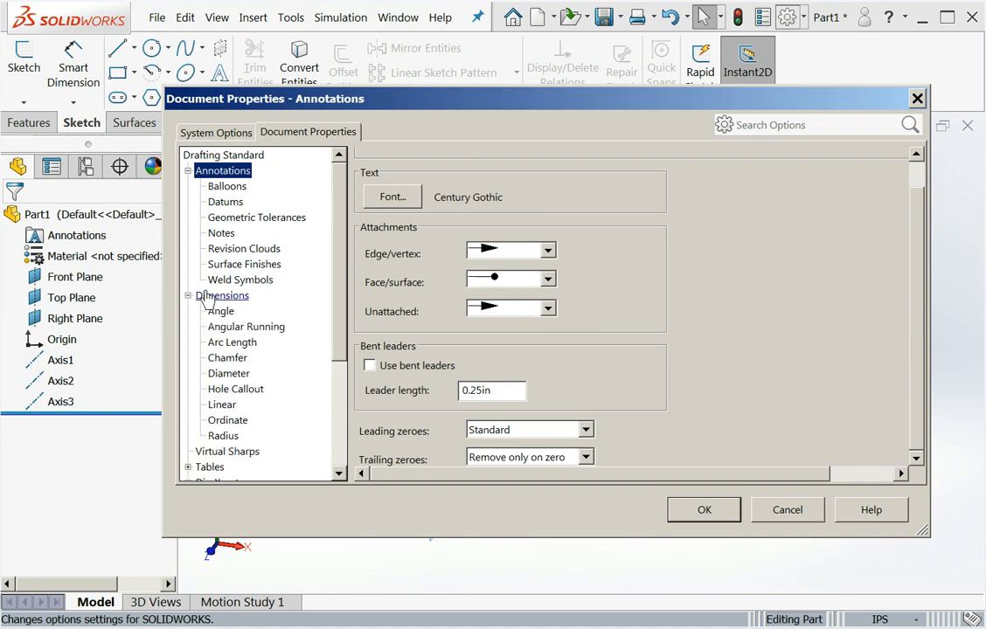
click(222, 295)
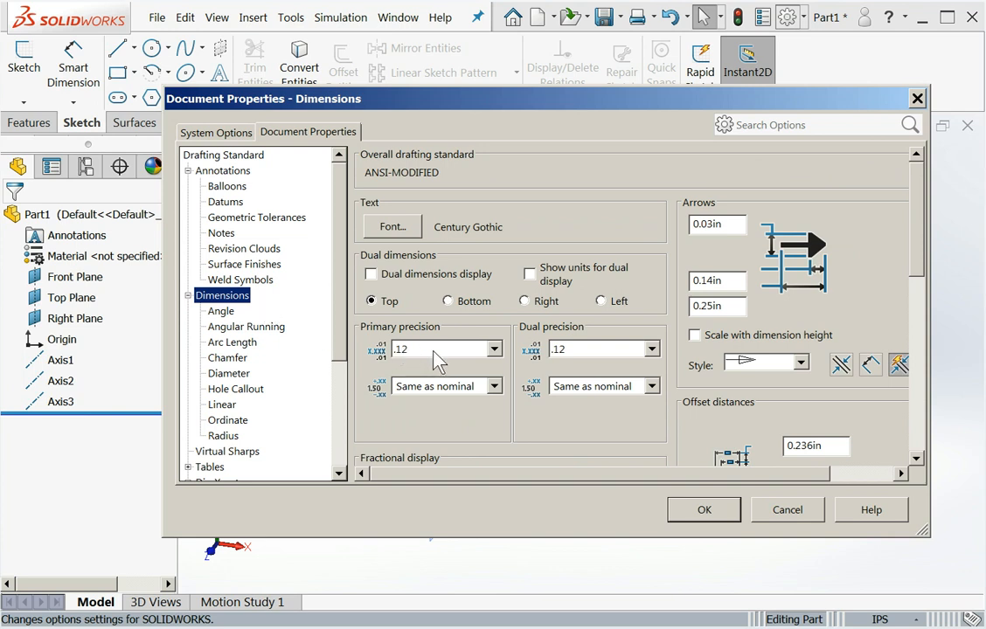
mouse_move(489, 358)
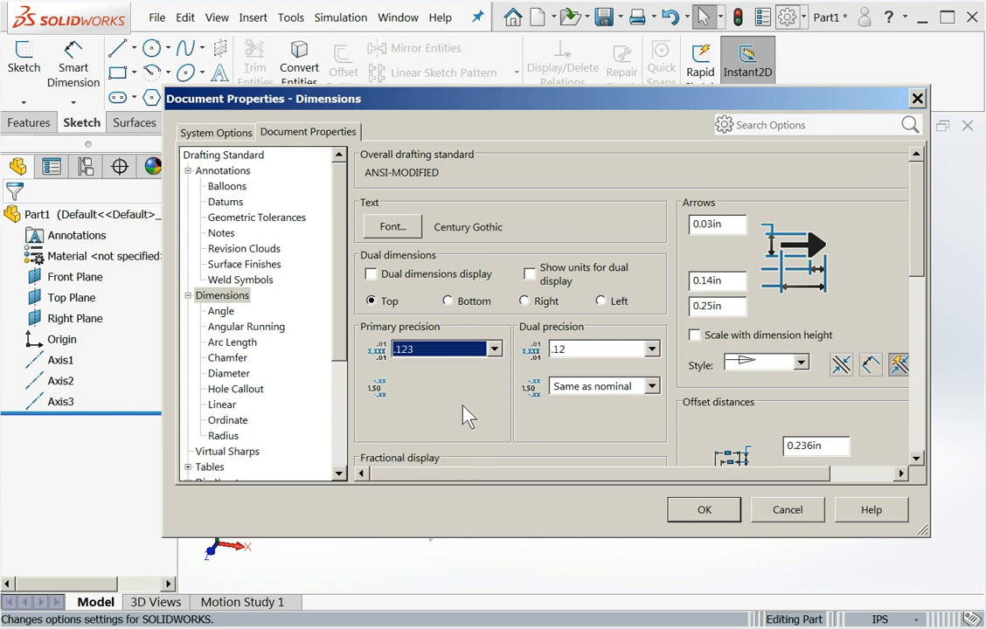
click(658, 349)
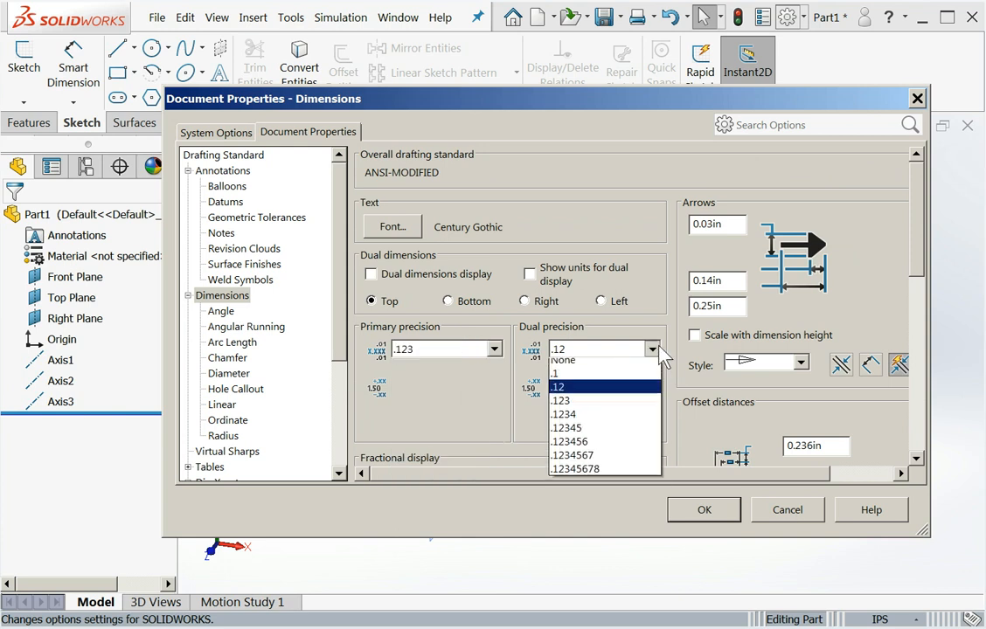
click(562, 401)
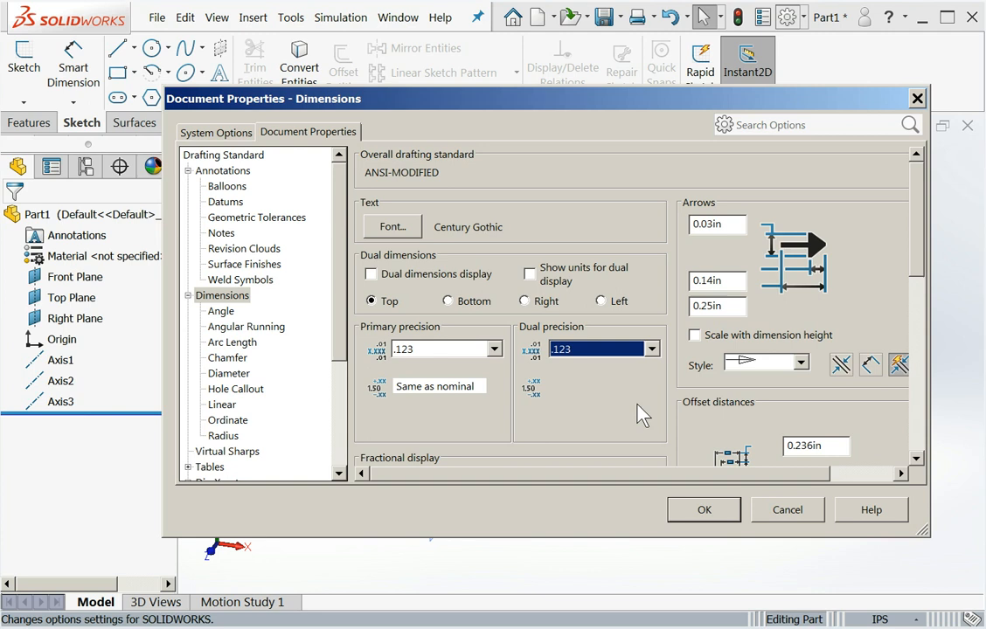
mouse_move(631, 419)
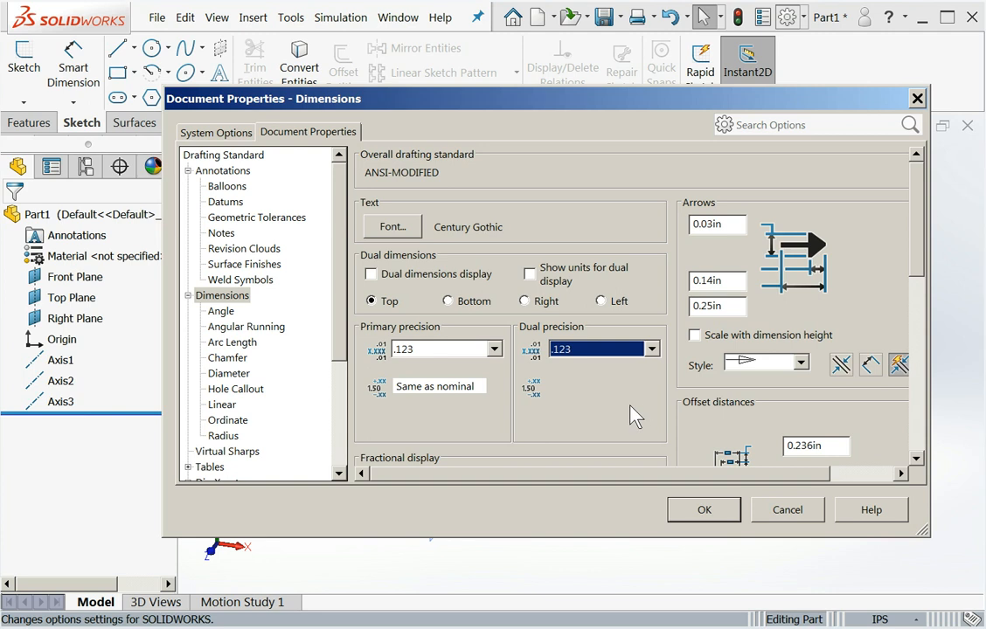
mouse_move(344, 341)
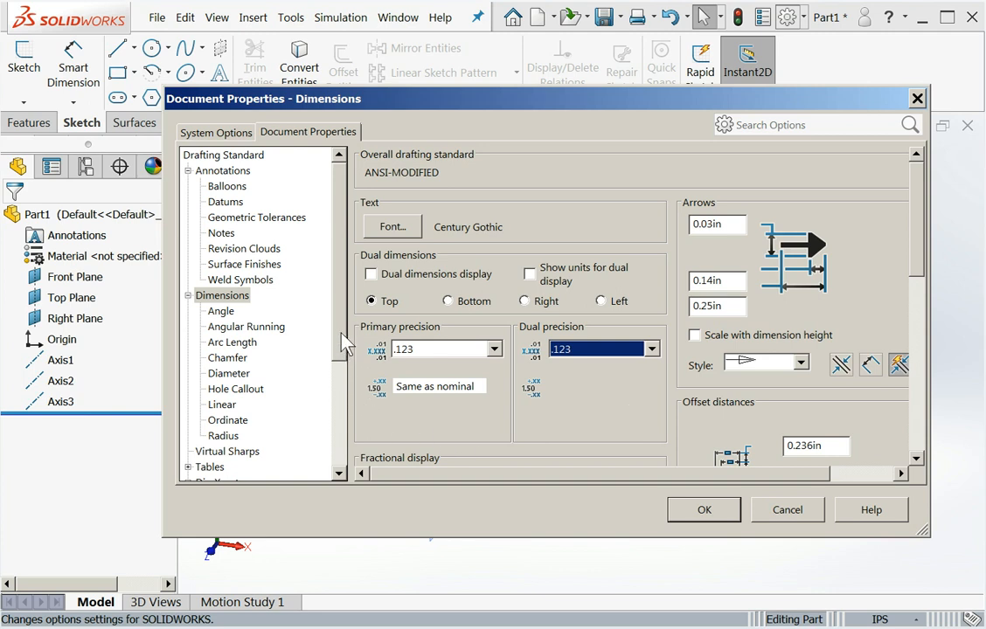
scroll(down, 3)
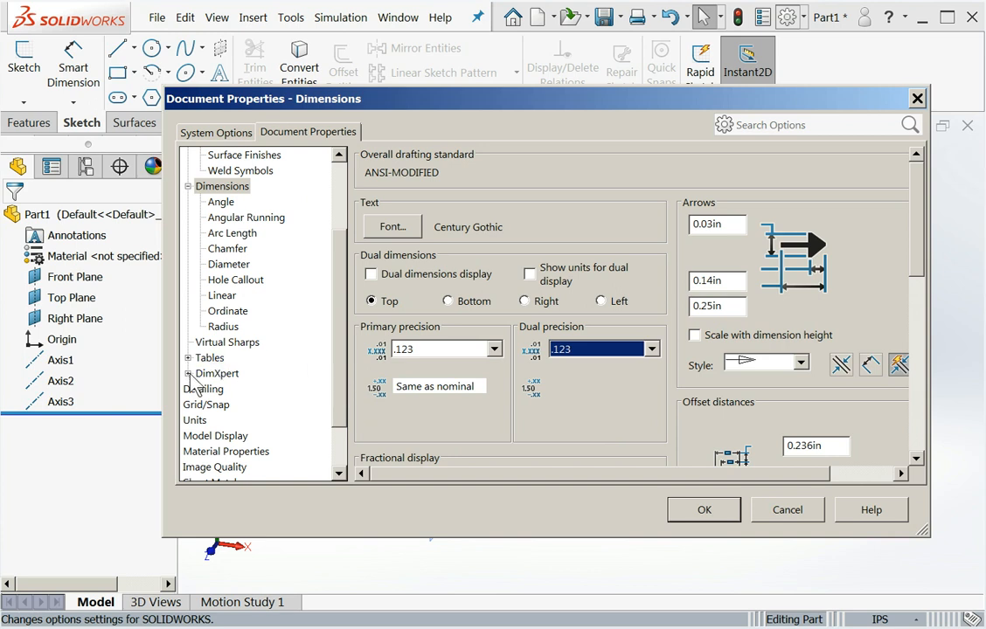
- In Detailing, enable Shaded cosmetic threads in the display filter
click(202, 389)
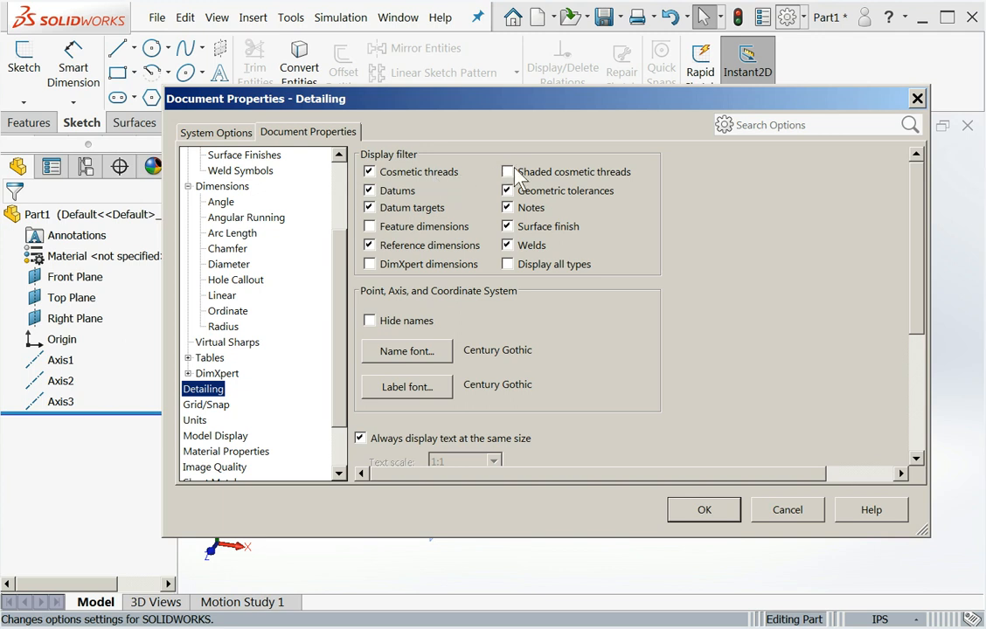
click(508, 172)
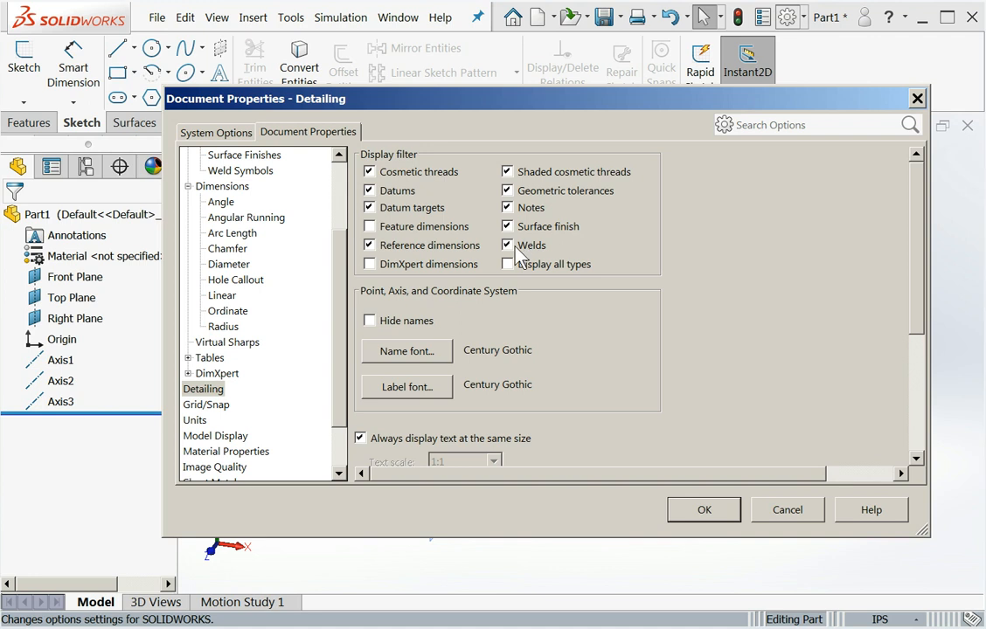
click(506, 245)
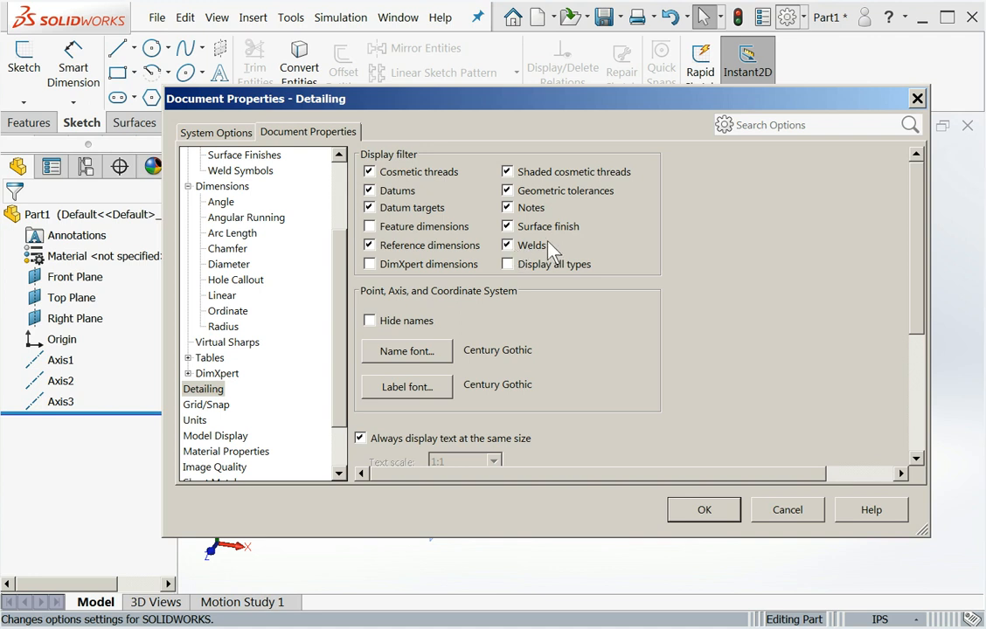
scroll(down, 3)
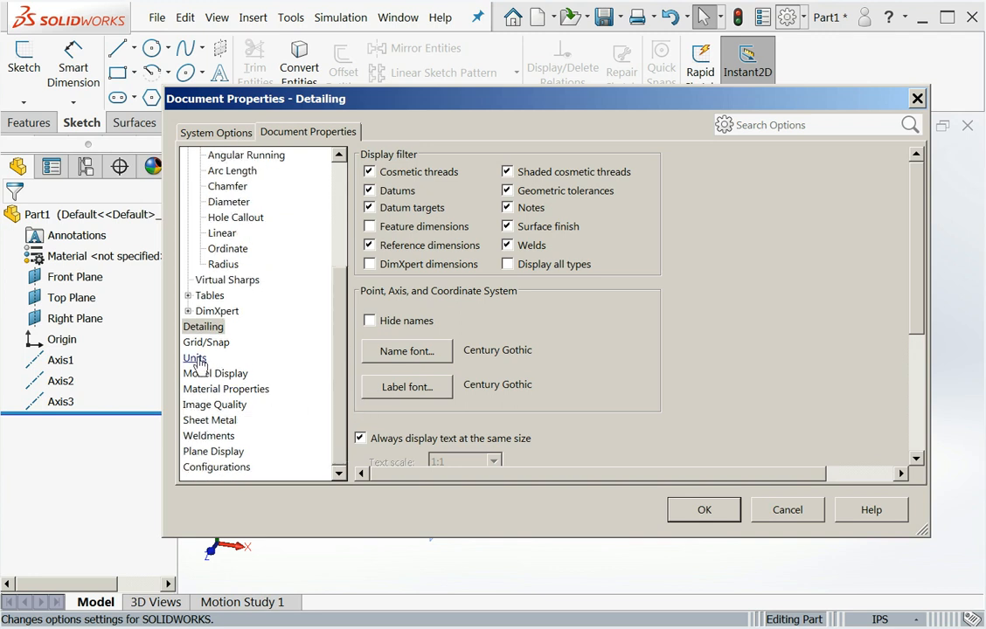
- In Units (IPS), set dual dimension length decimals to .12
click(194, 359)
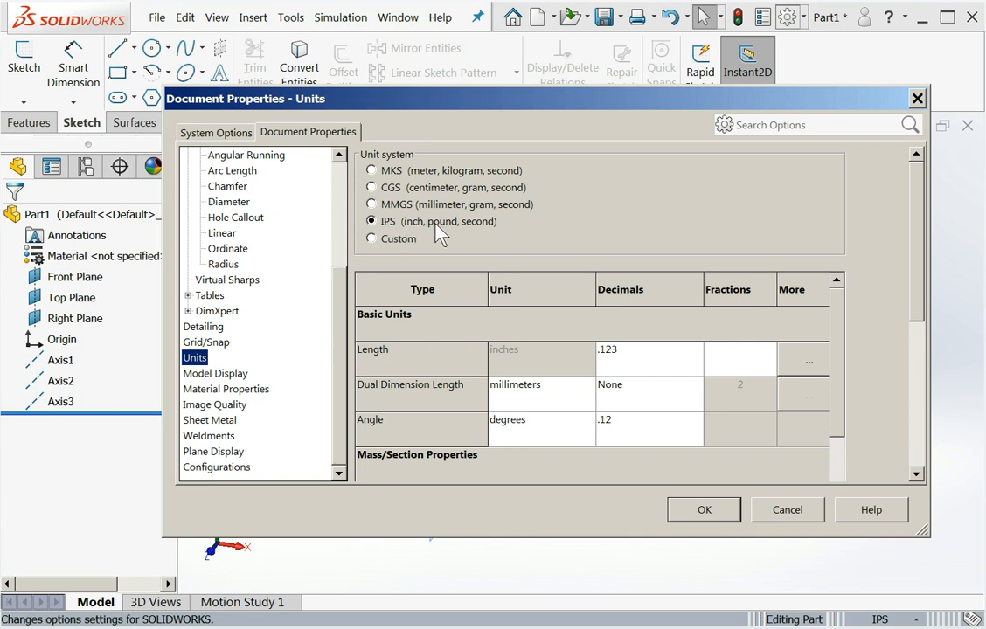
mouse_move(500, 229)
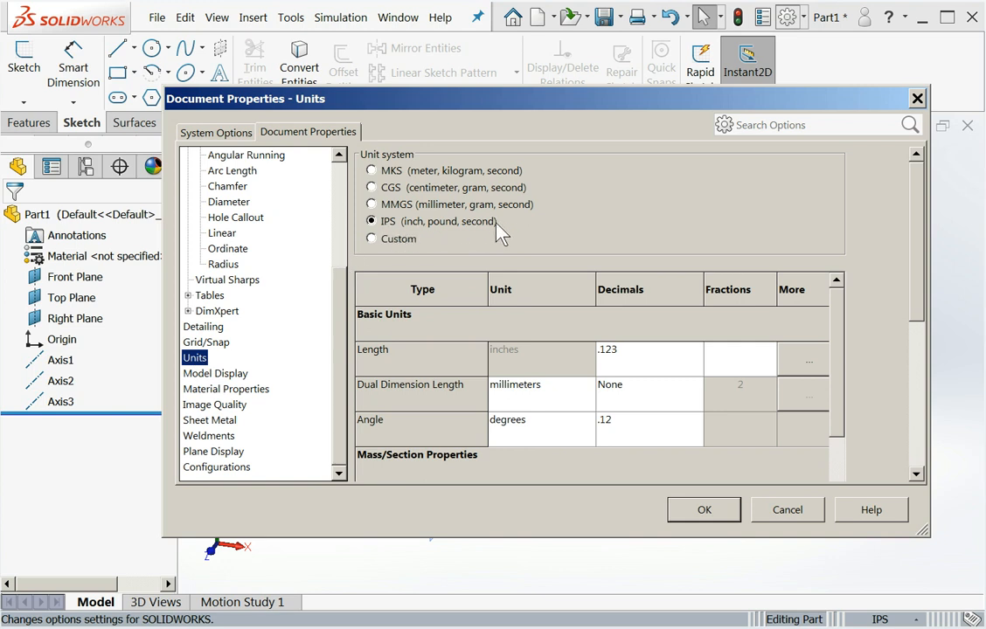
mouse_move(567, 371)
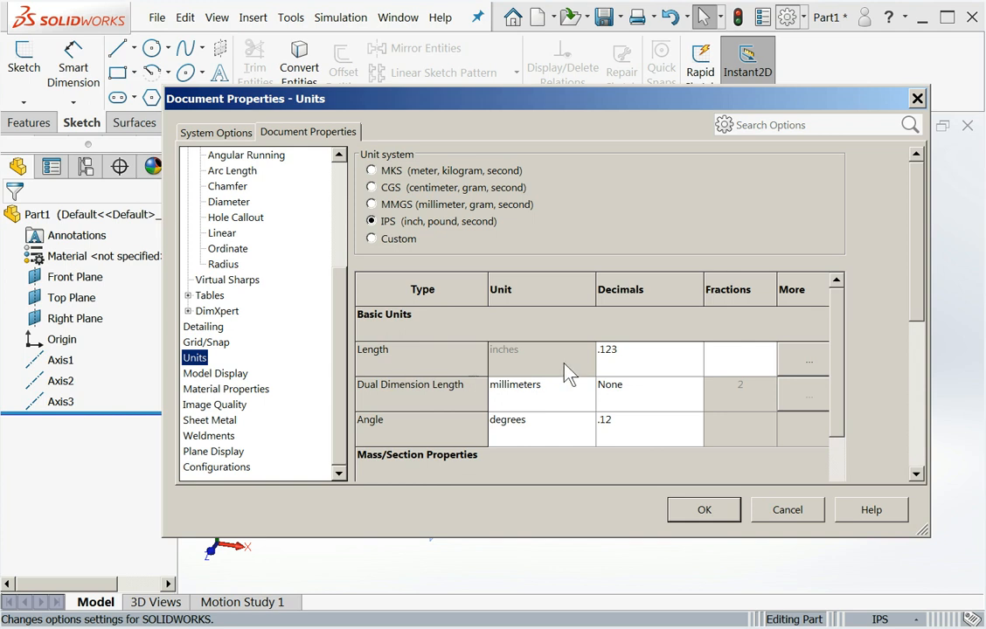
mouse_move(692, 360)
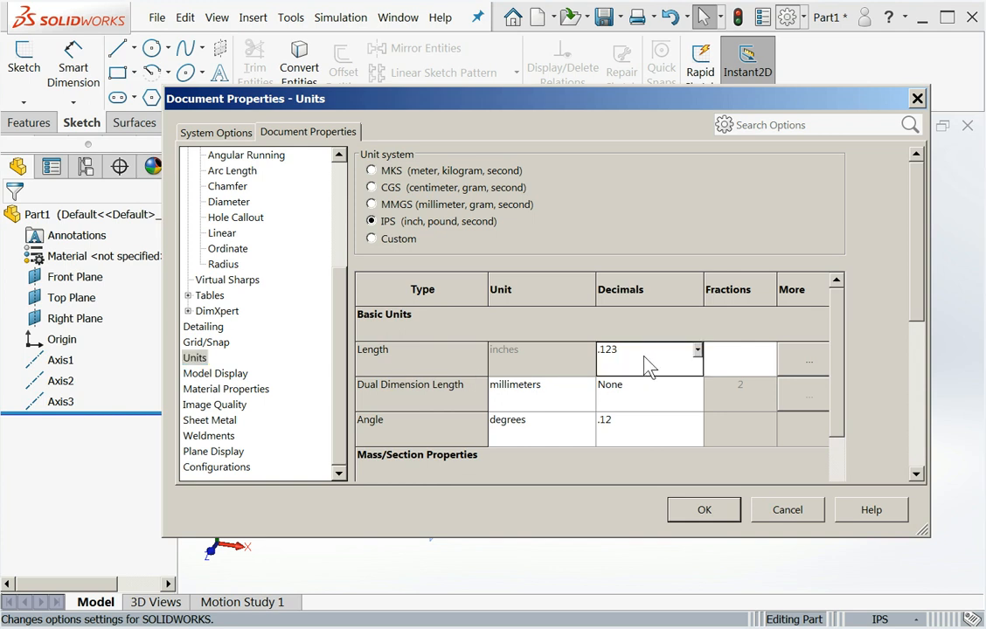
click(696, 350)
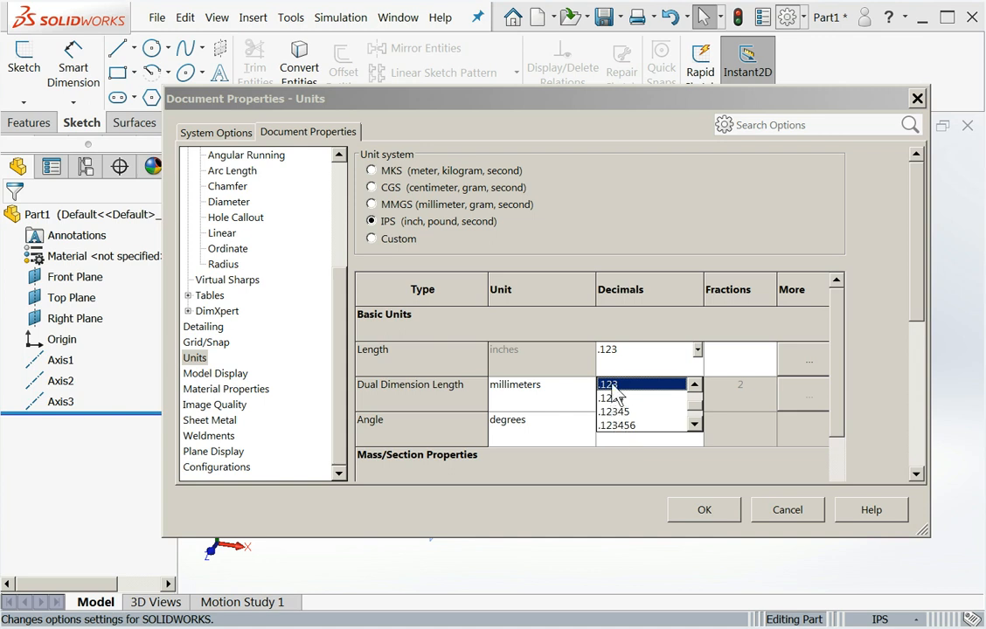
click(610, 398)
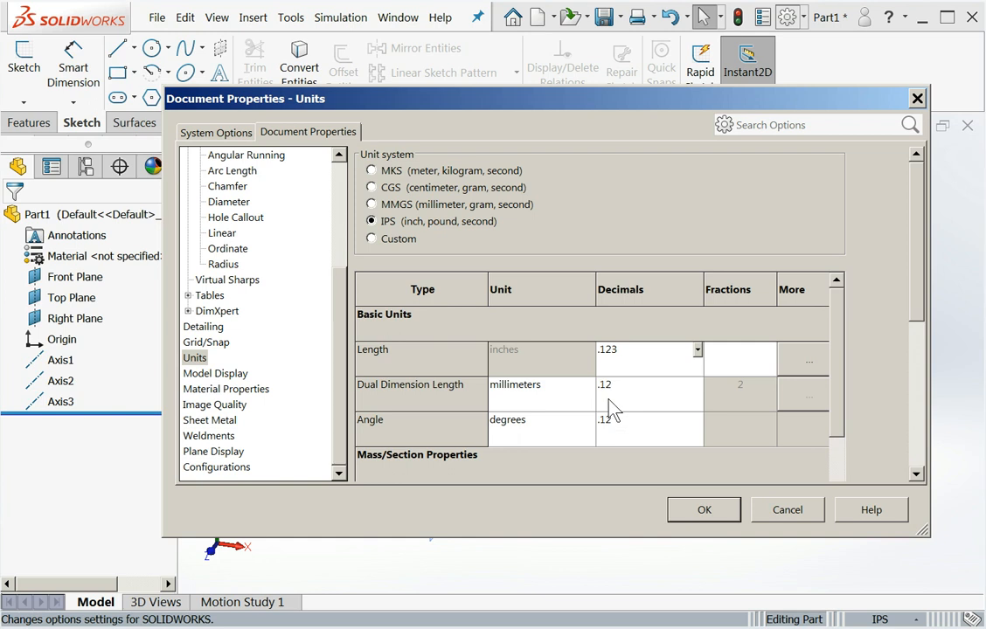
mouse_move(648, 375)
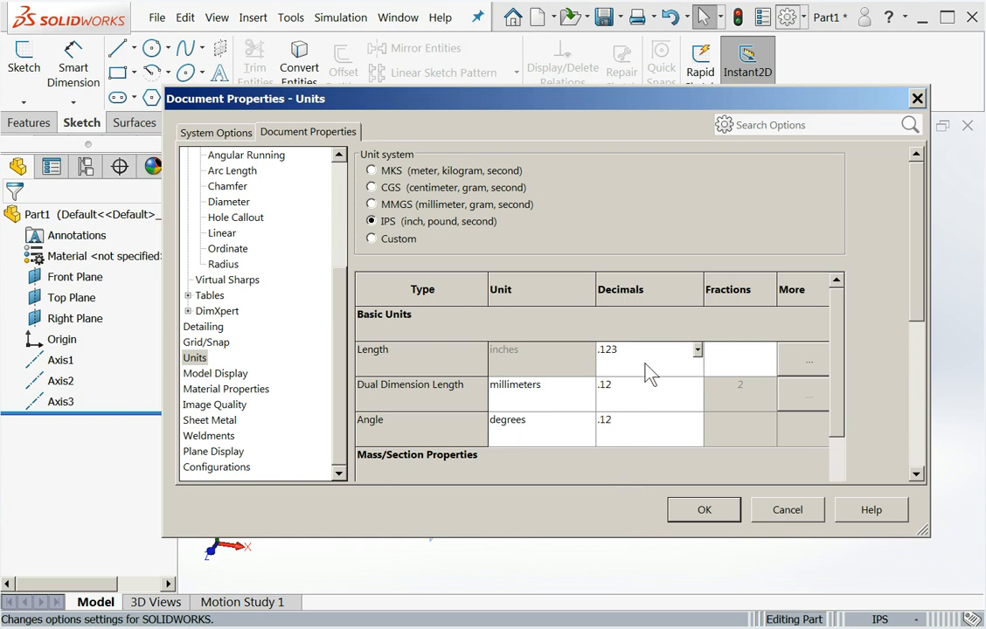
mouse_move(658, 409)
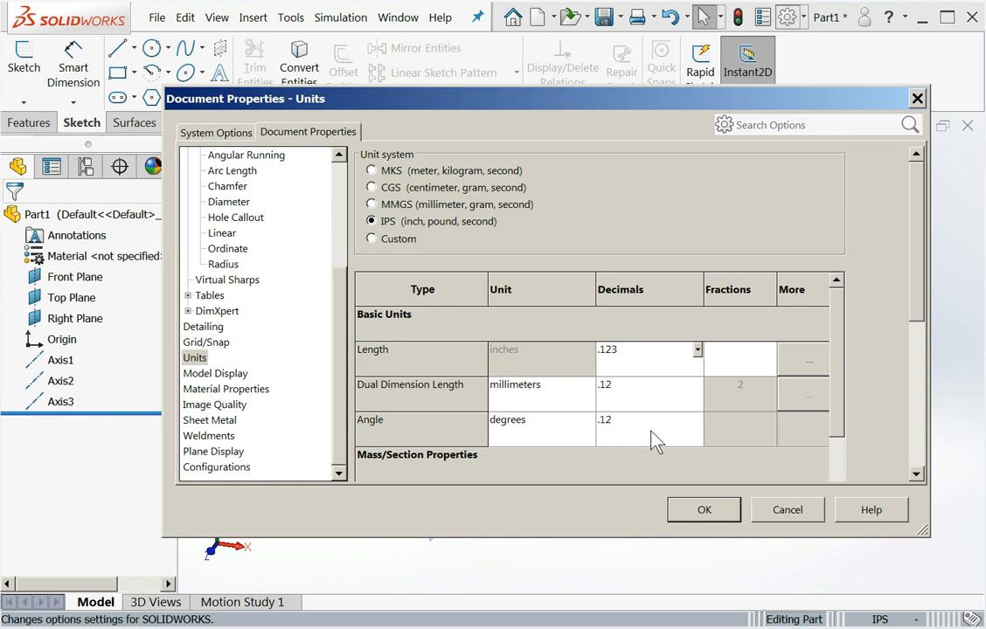
mouse_move(463, 450)
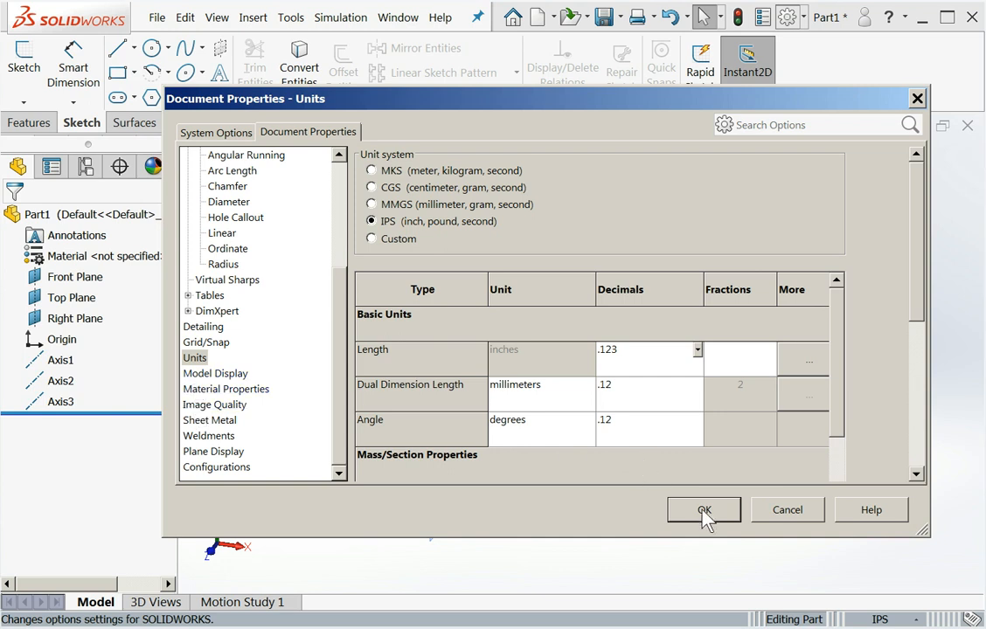
mouse_move(643, 514)
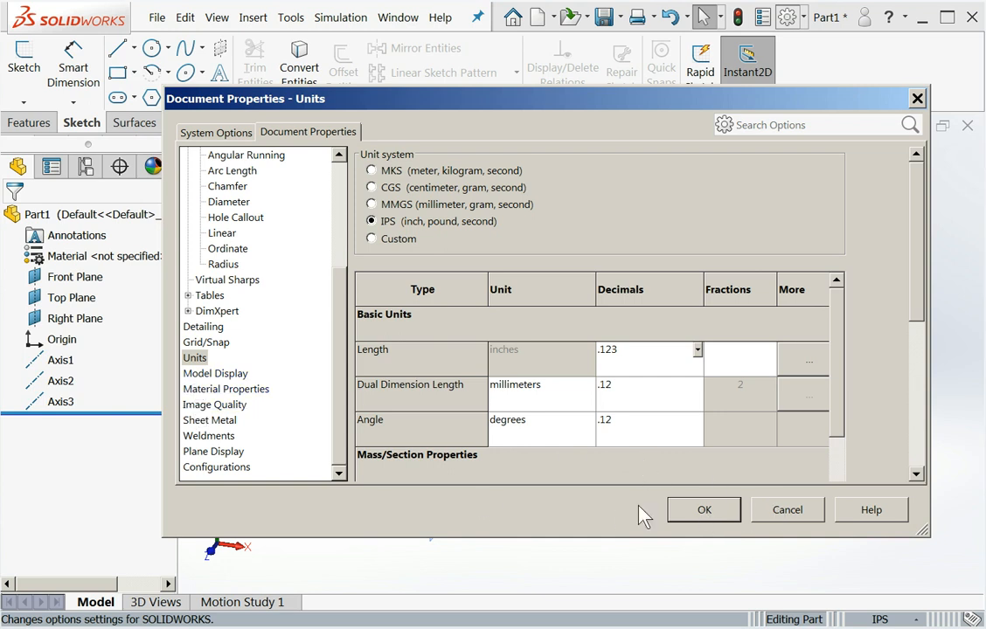
- Review Model Display, Image Quality, Sheet Metal, Weldments, Plane Display and Configurations, then switch to System Options General
click(215, 373)
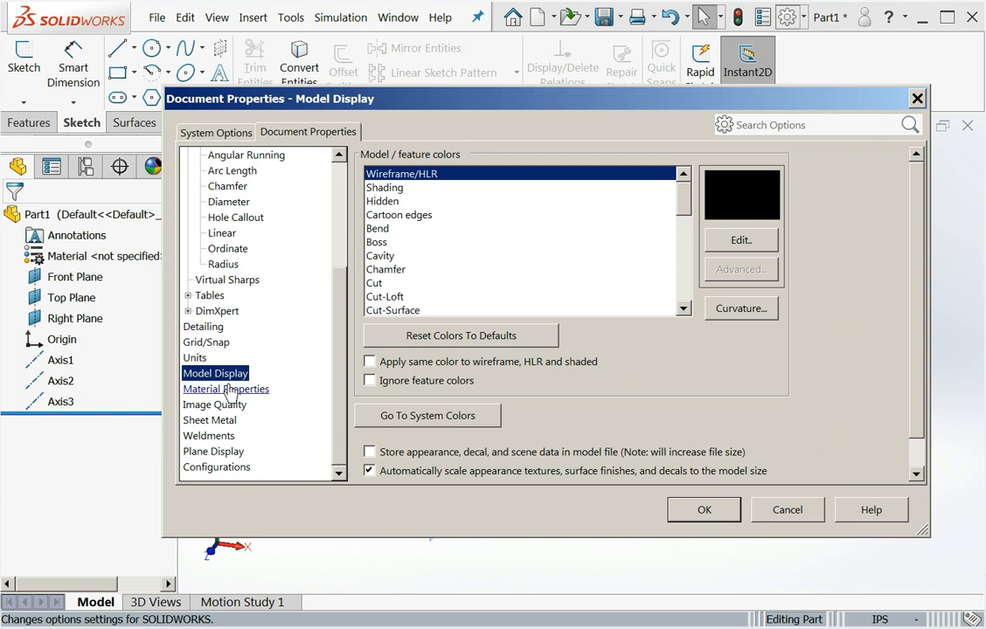
click(214, 405)
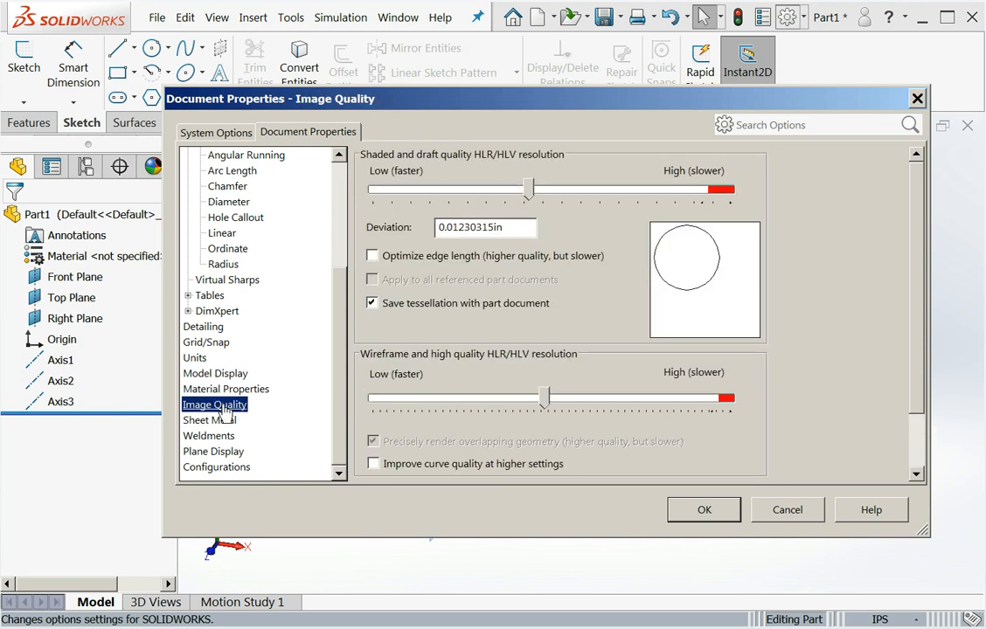
click(208, 421)
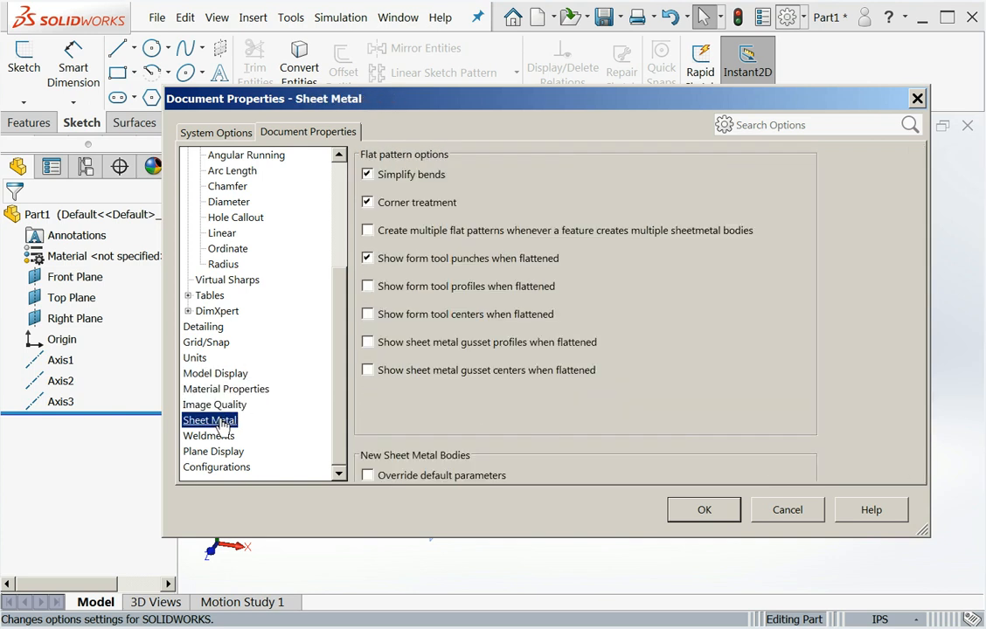
click(209, 435)
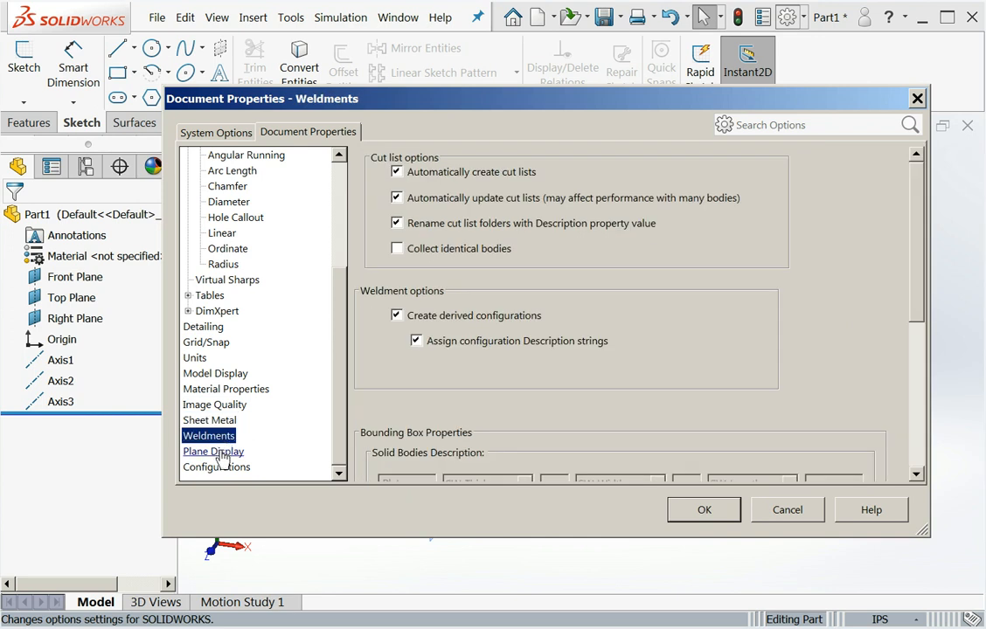
click(213, 451)
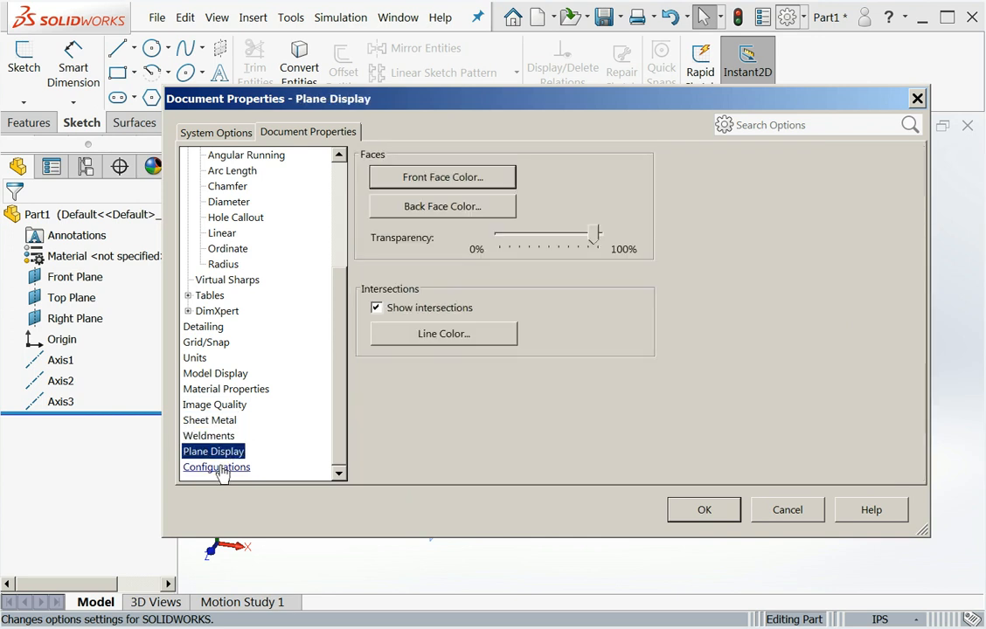
click(216, 466)
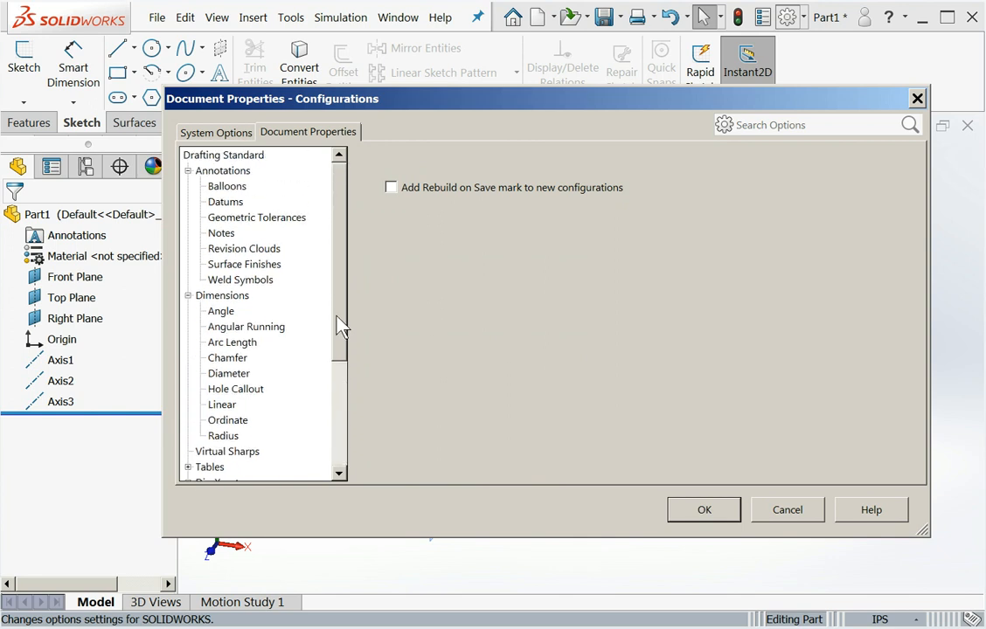
mouse_move(416, 289)
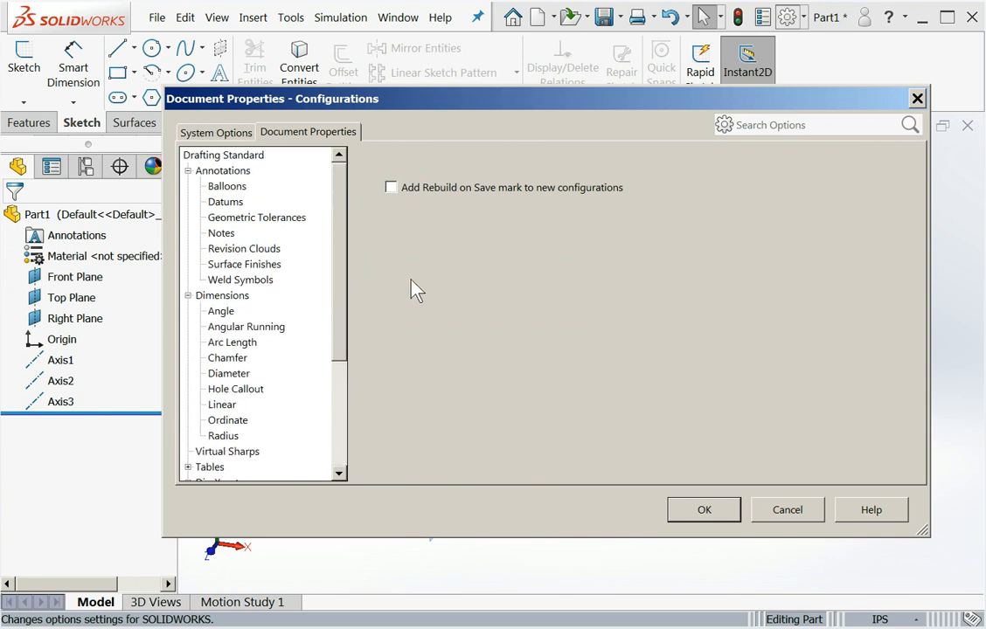
click(215, 132)
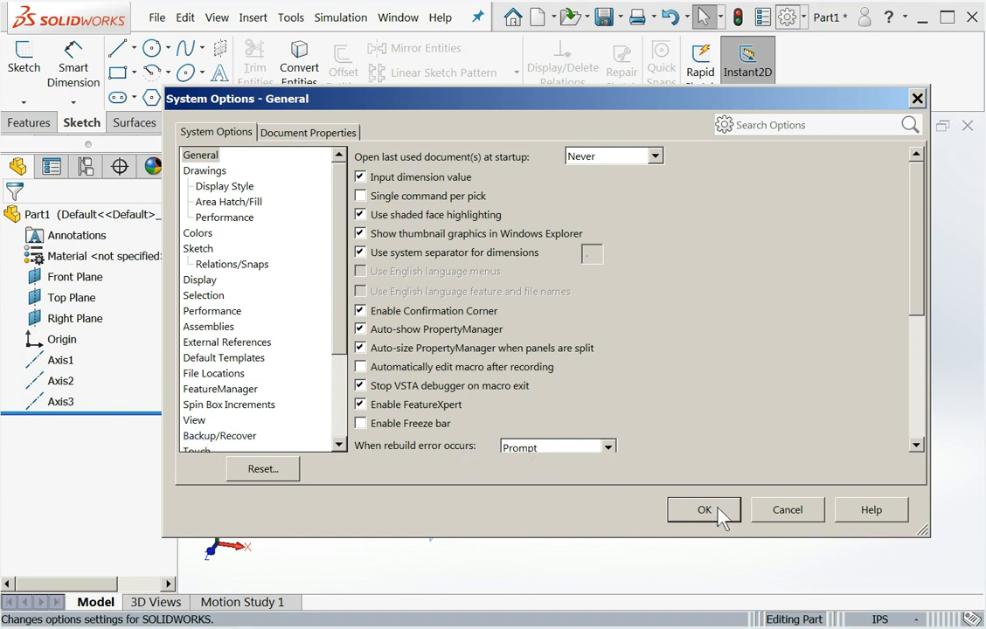
- Confirm the Options changes and bring up Save As for Part1.SLDPRT
click(703, 509)
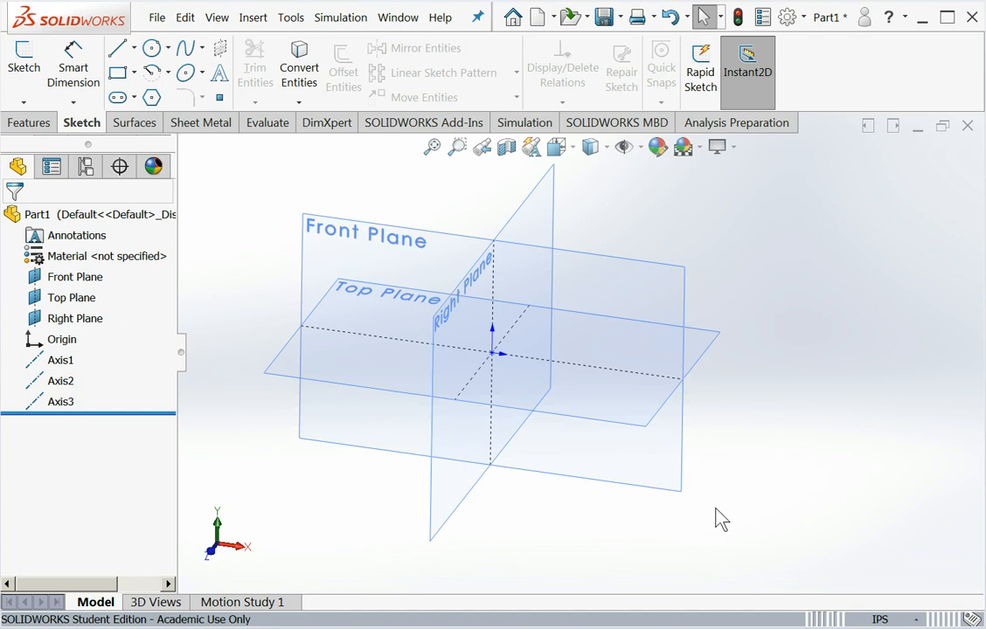
mouse_move(374, 251)
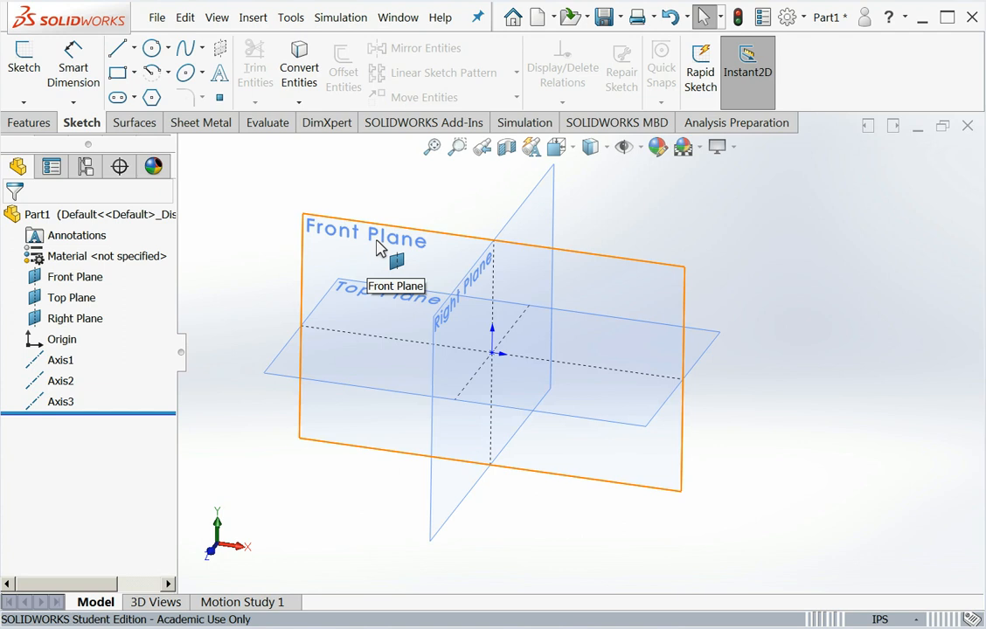
mouse_move(311, 210)
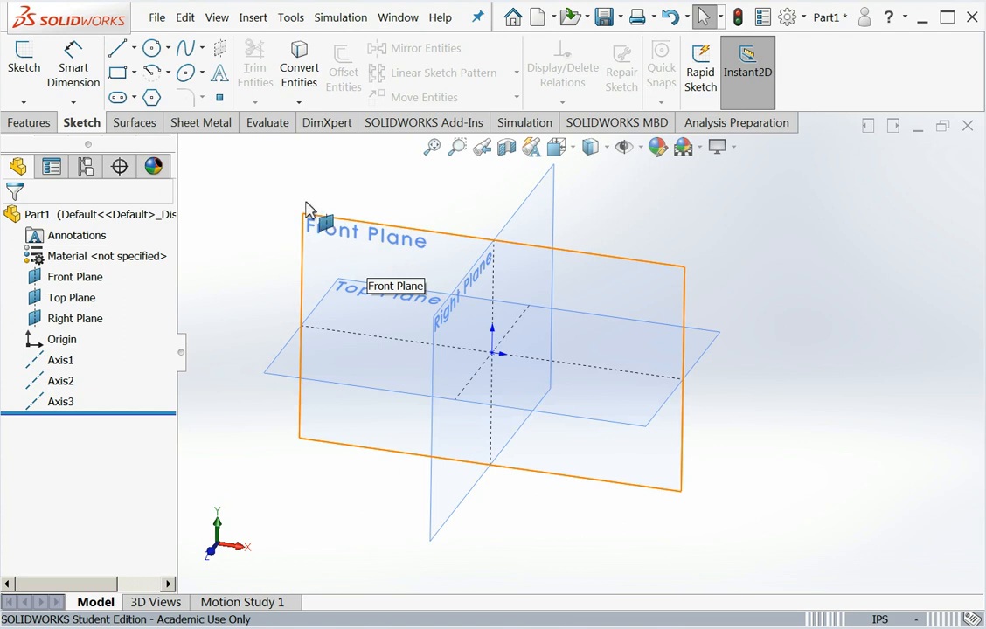
click(161, 17)
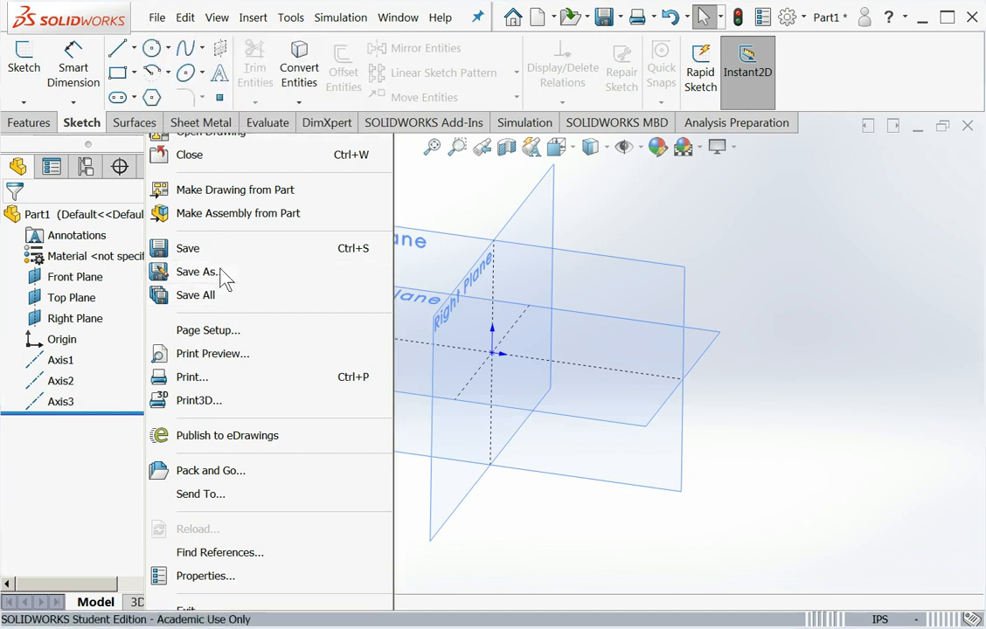
click(195, 272)
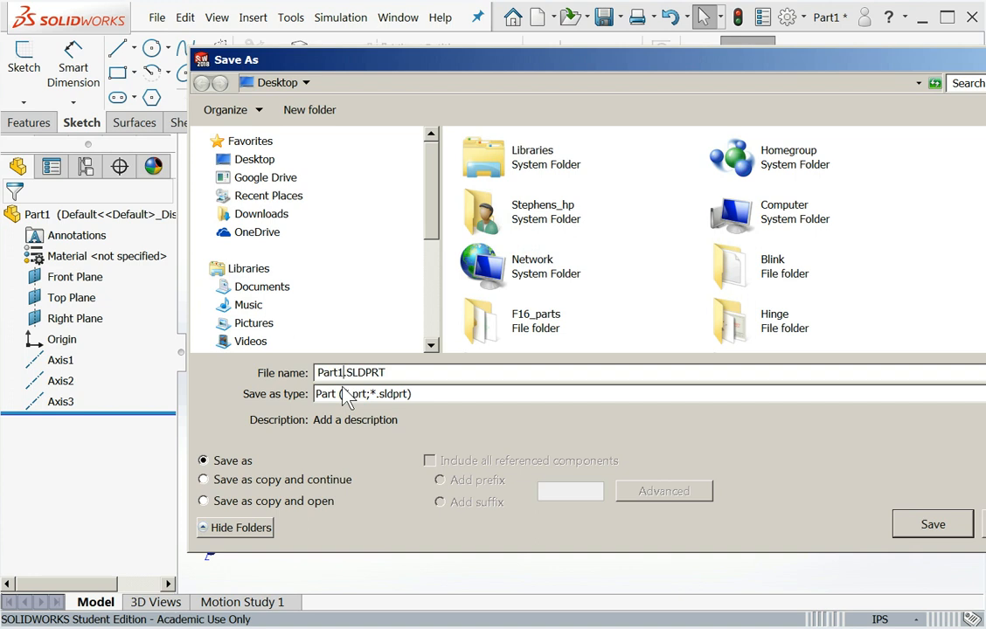
mouse_move(351, 413)
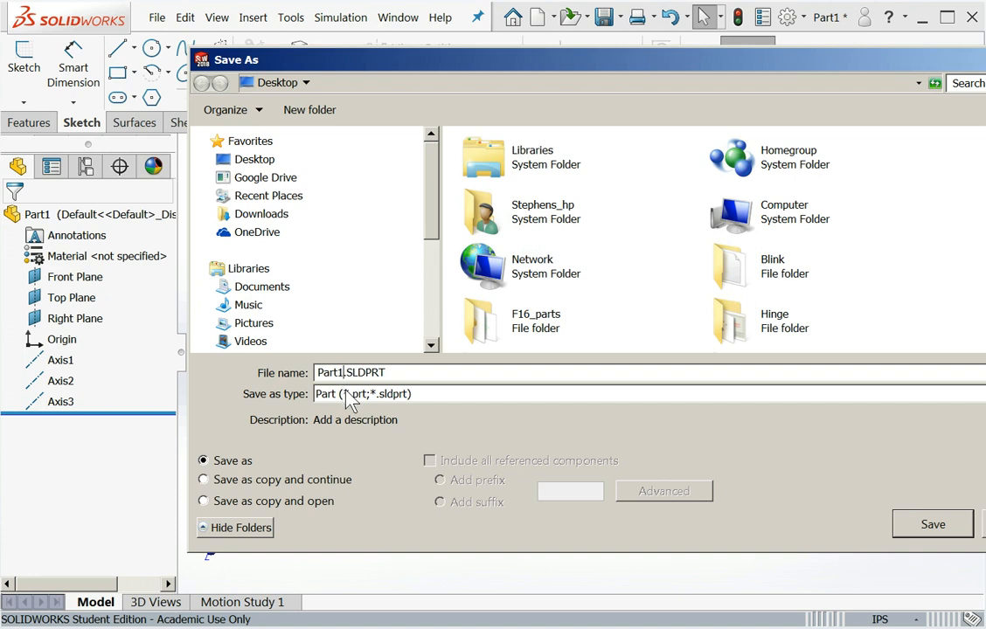
- Choose the Part Templates (*.prtdot) save type and edit the template file name
click(362, 394)
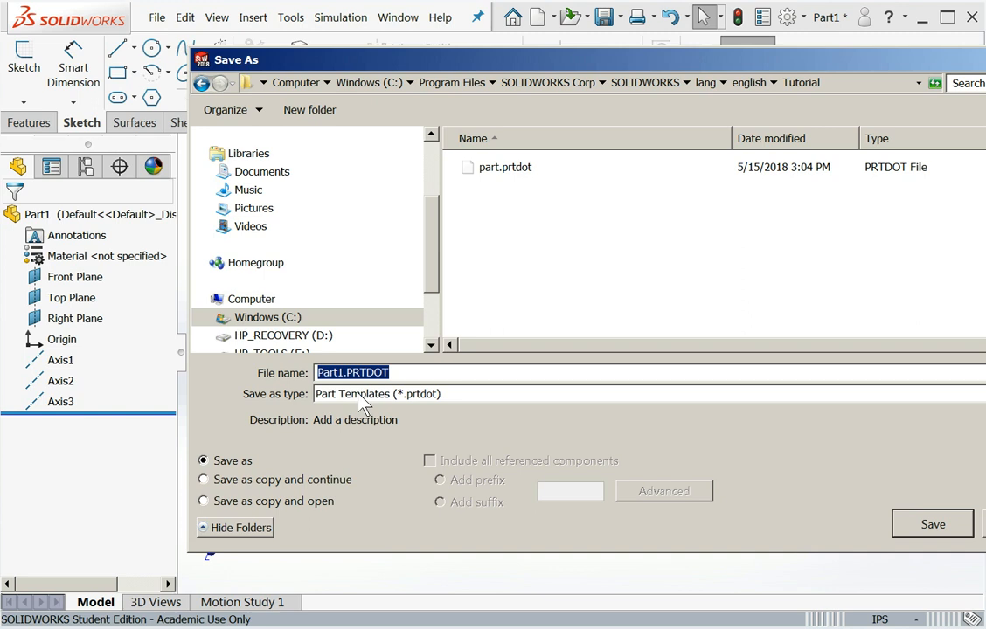
click(337, 372)
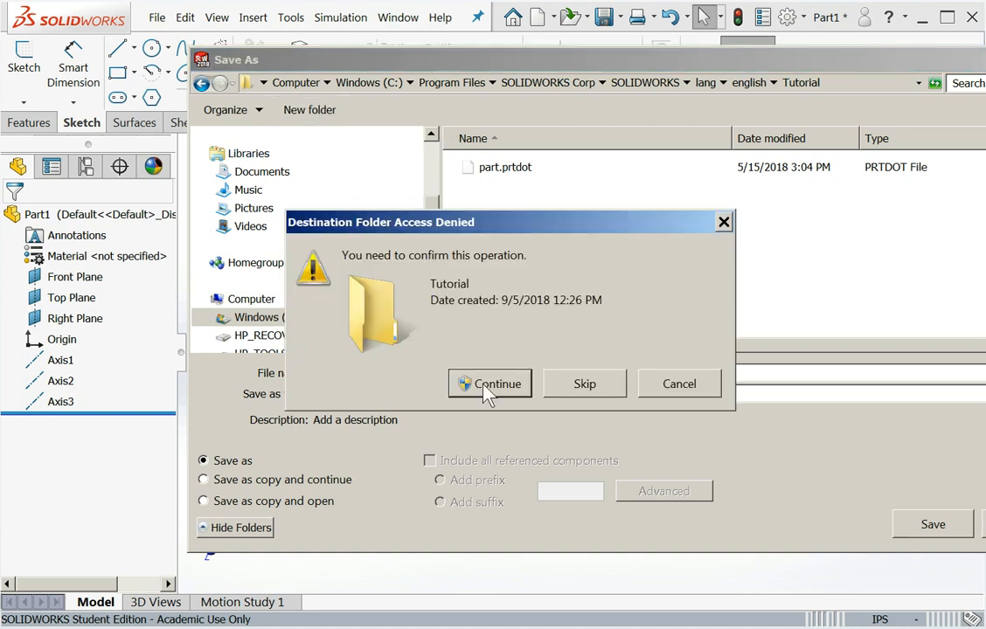
- Allow access to the Tutorial folder and delete the stray New folder created there
click(491, 384)
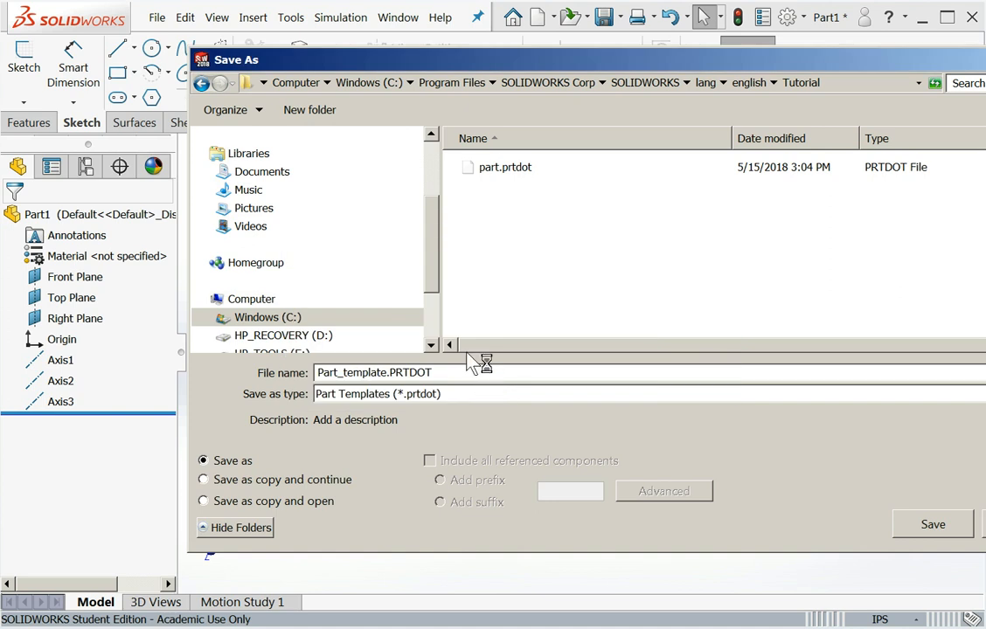
click(309, 109)
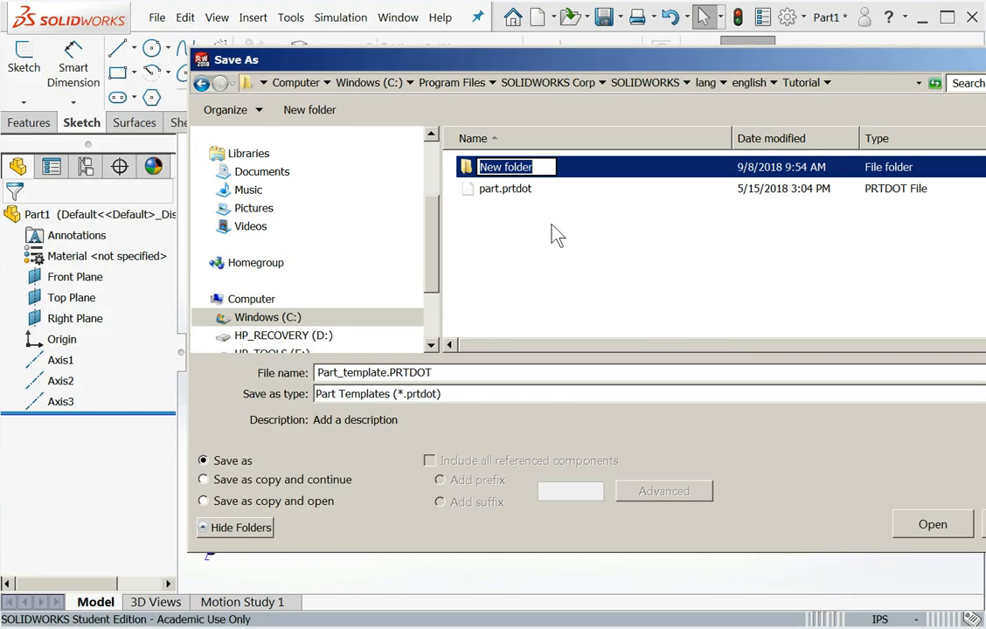
mouse_move(473, 193)
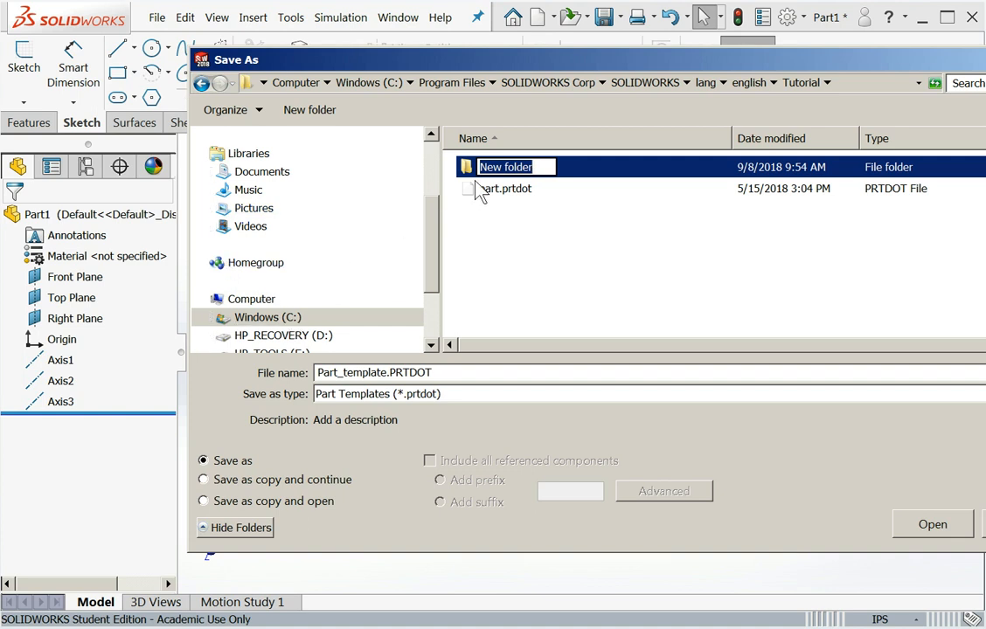
click(502, 167)
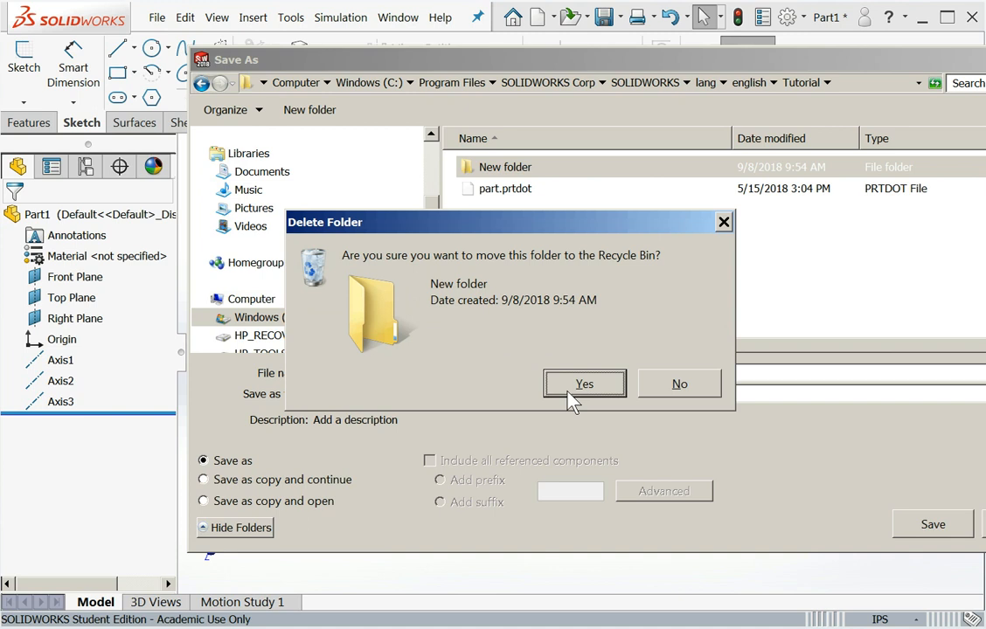
click(584, 384)
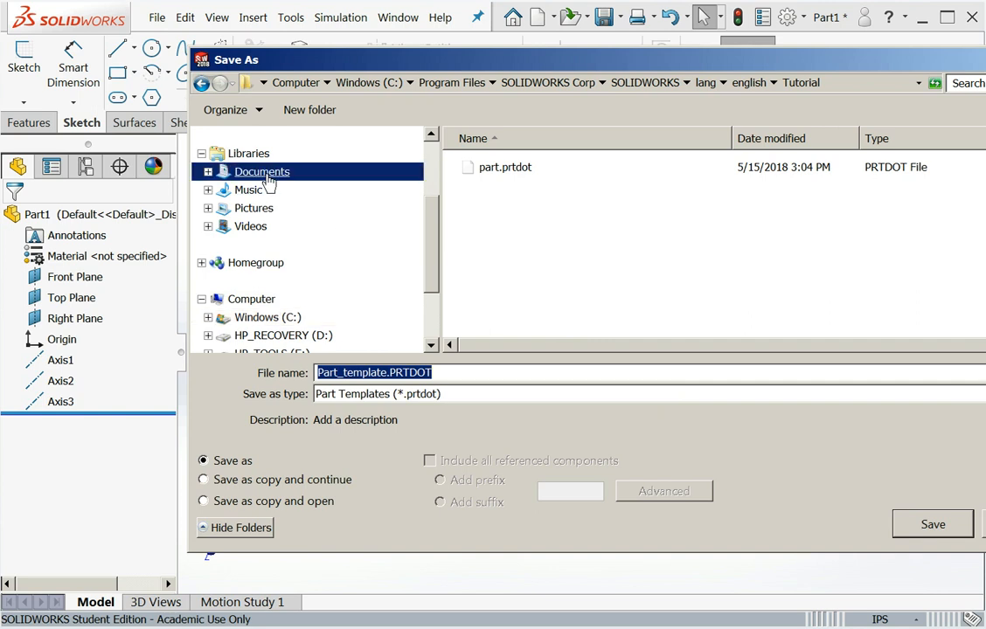
- Create an SW_Templates_2018 folder in Documents and save Part_template.PRTDOT into it
double_click(260, 172)
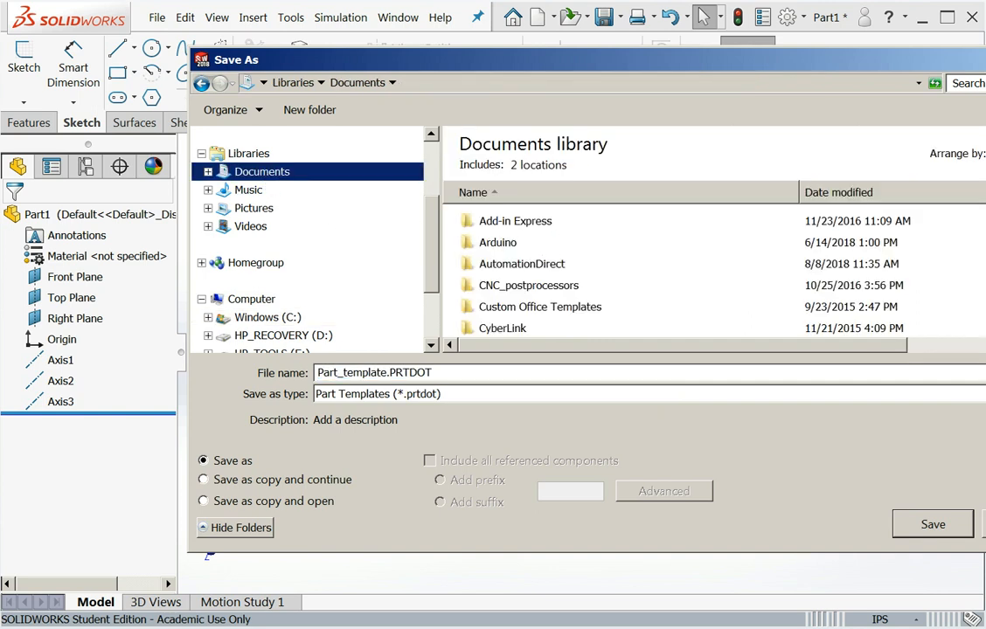
mouse_move(308, 110)
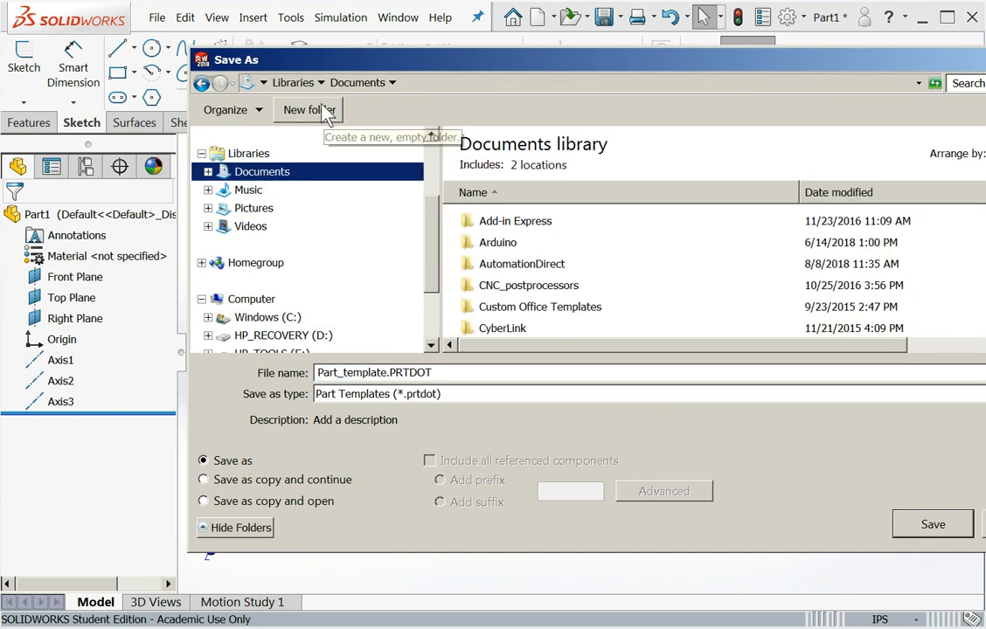
click(308, 109)
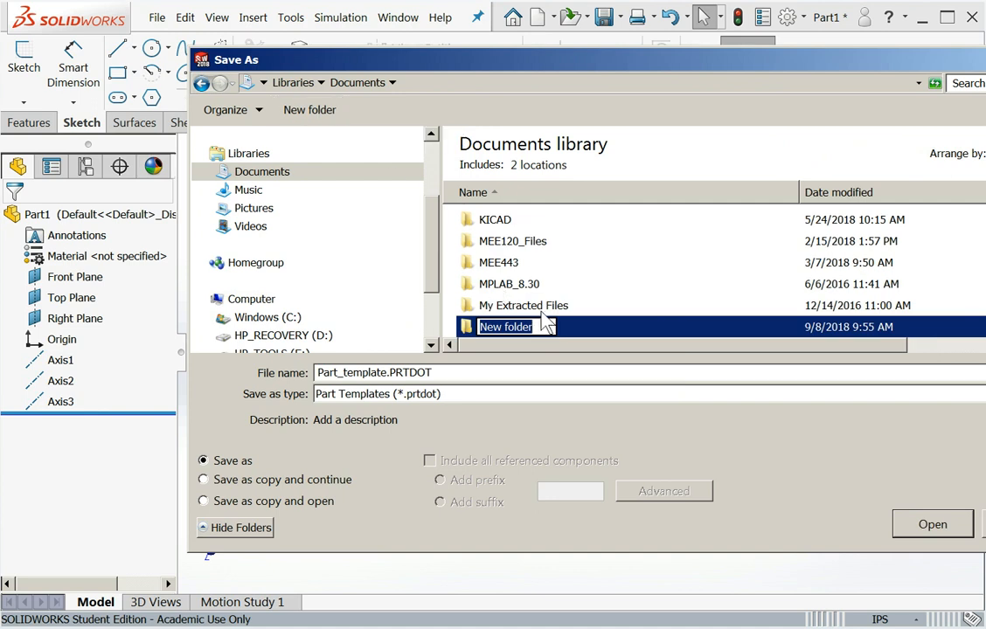
text(SW_Templa)
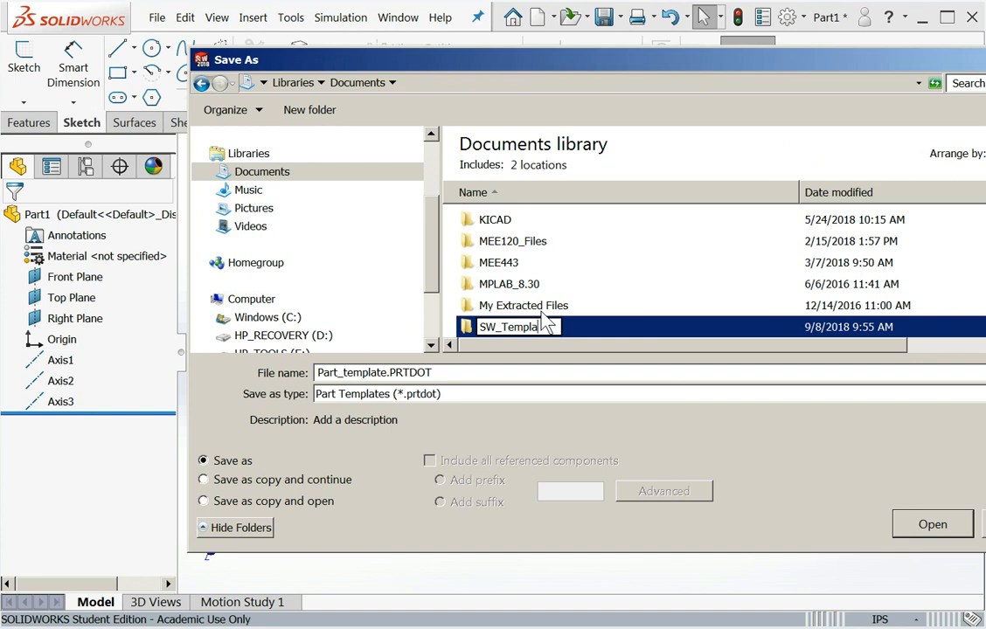
text(_2018)
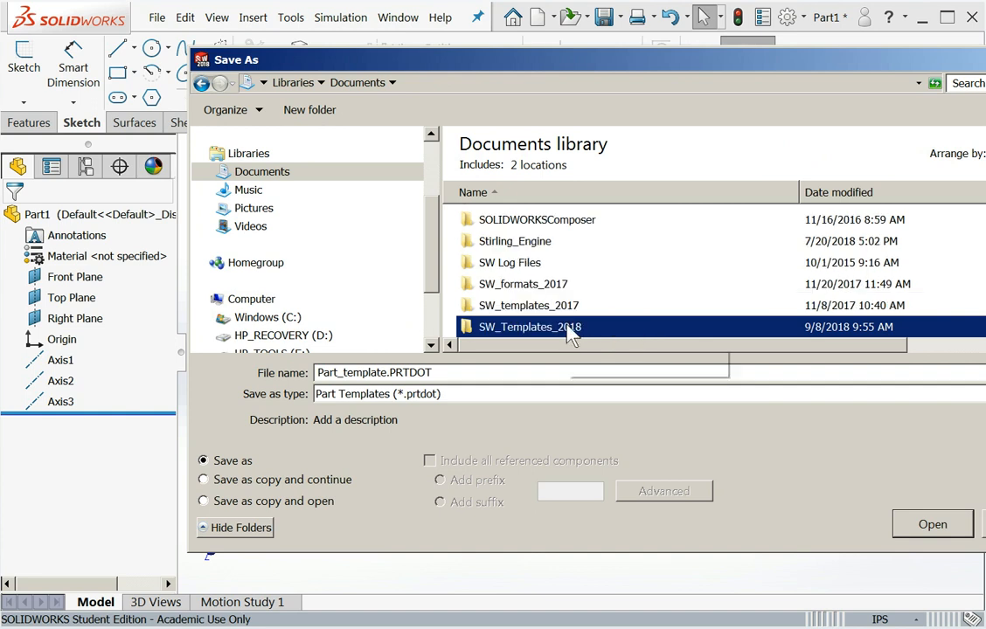
double_click(530, 327)
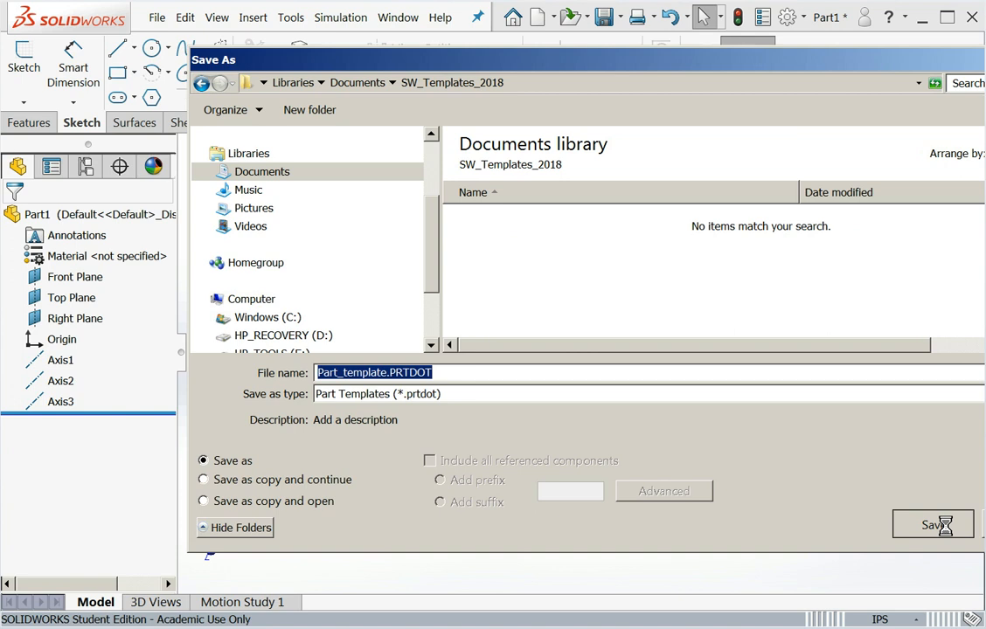
click(932, 524)
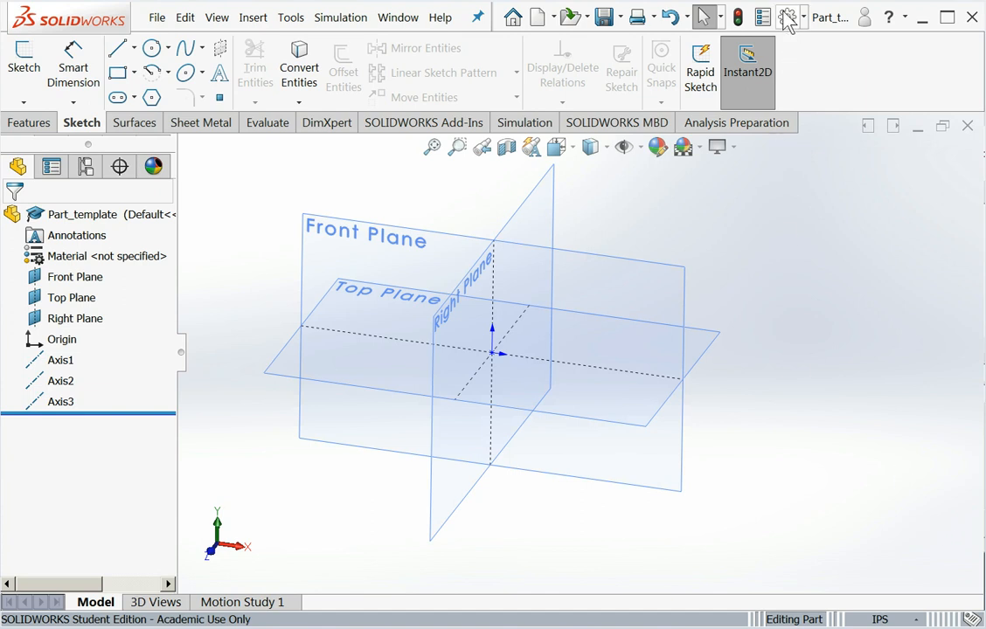
- Bring up System Options and start browsing for a folder from it
click(784, 17)
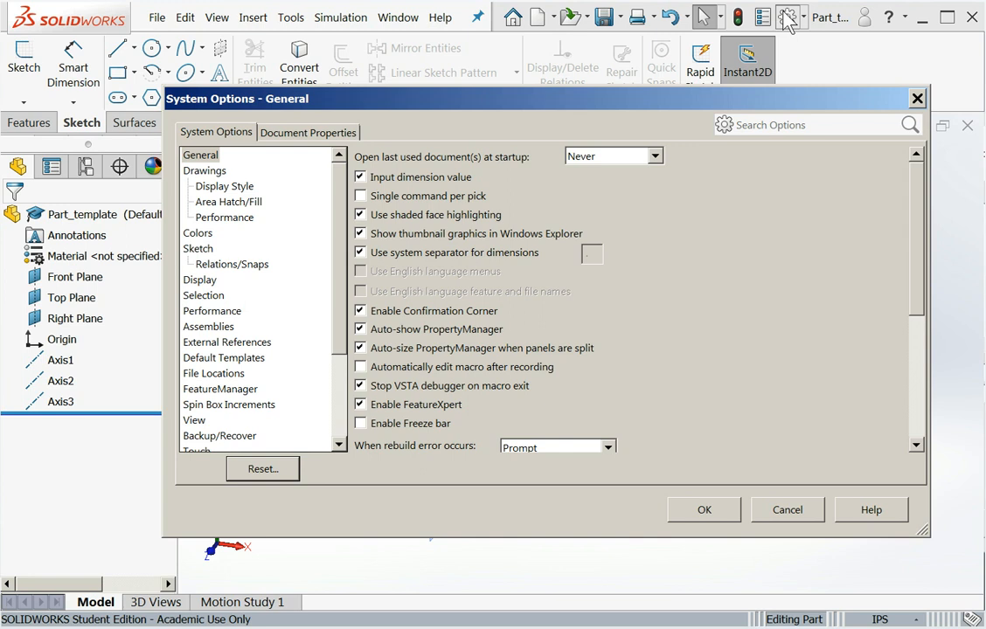
mouse_move(271, 295)
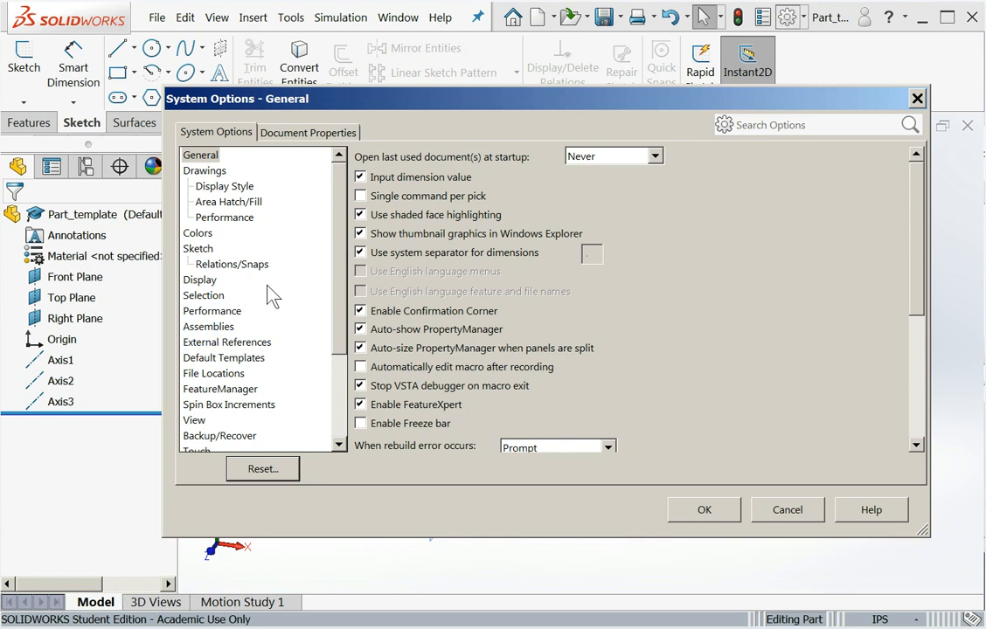
mouse_move(245, 260)
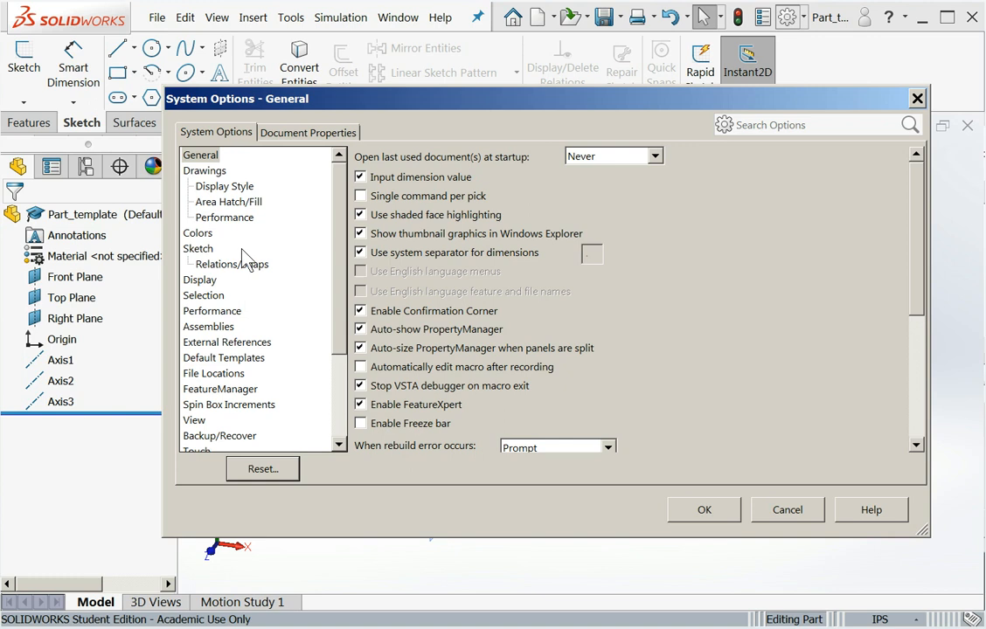
click(213, 373)
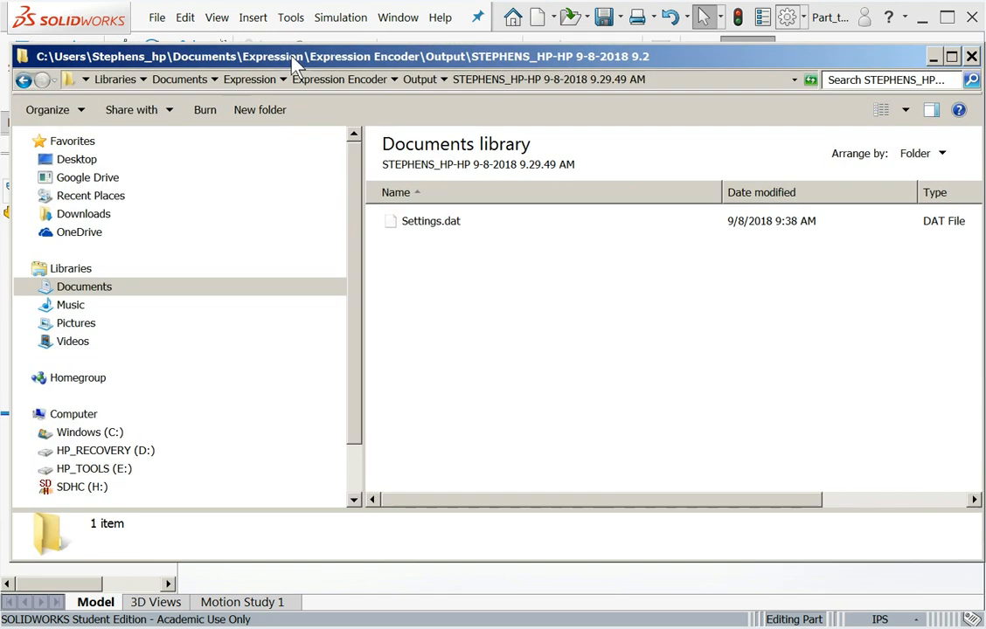
- Browse into Documents > SW_Templates_2018 to confirm Part_template.PRTDOT is inside
click(84, 285)
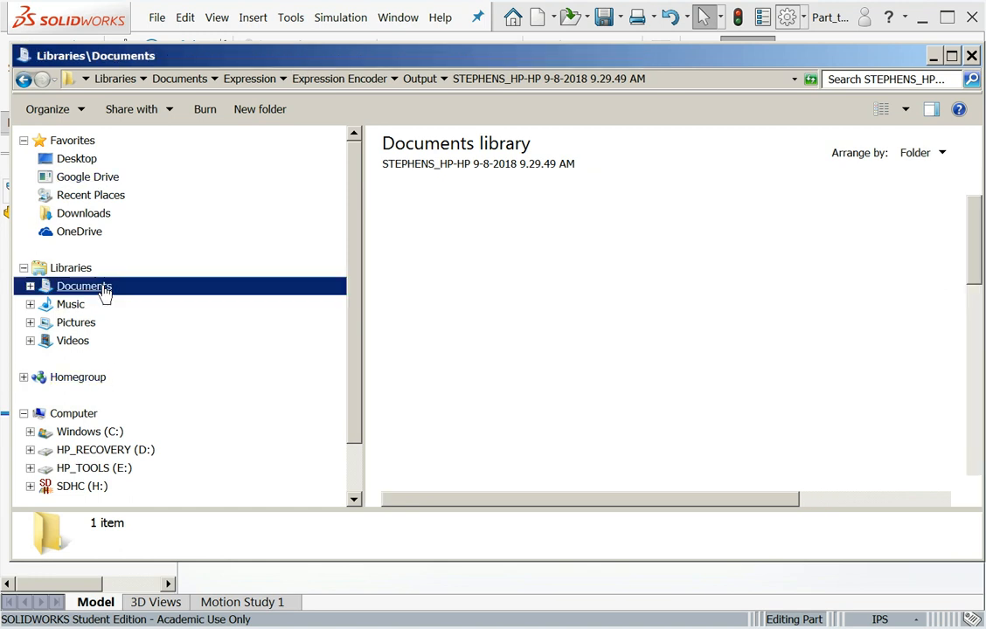
double_click(83, 286)
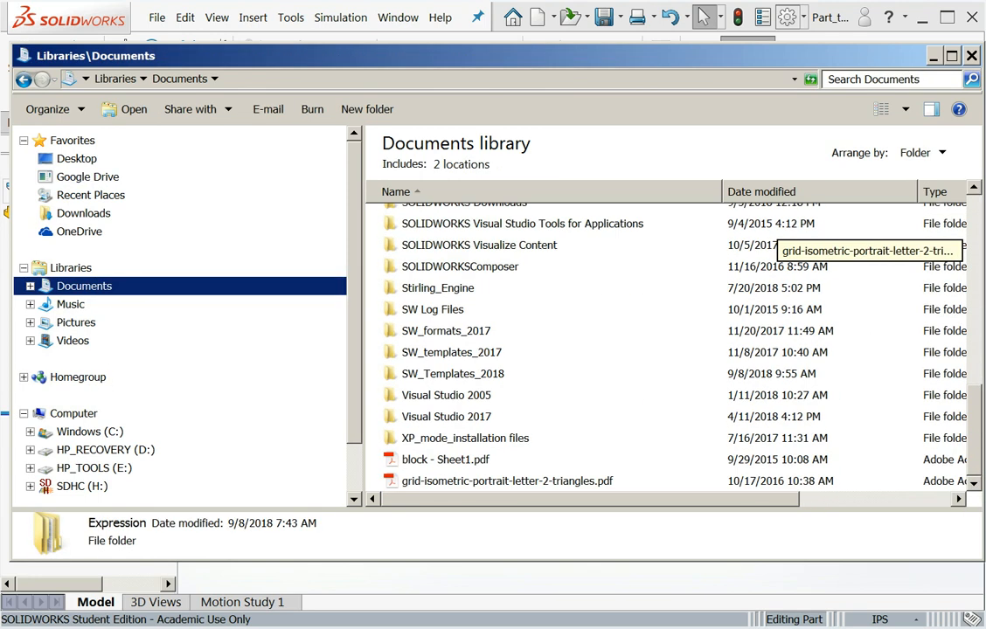
click(450, 373)
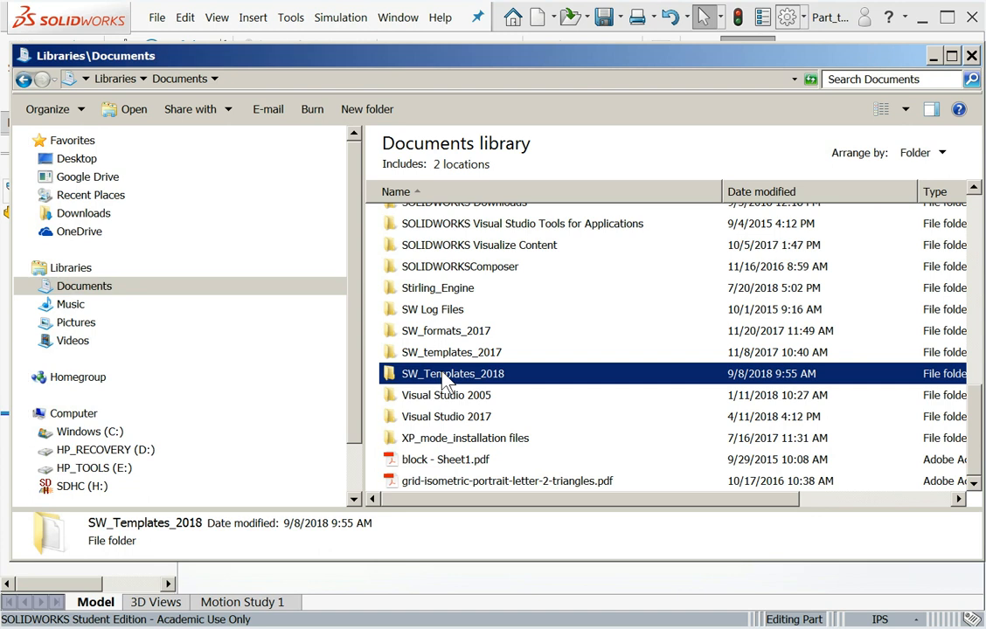
double_click(453, 373)
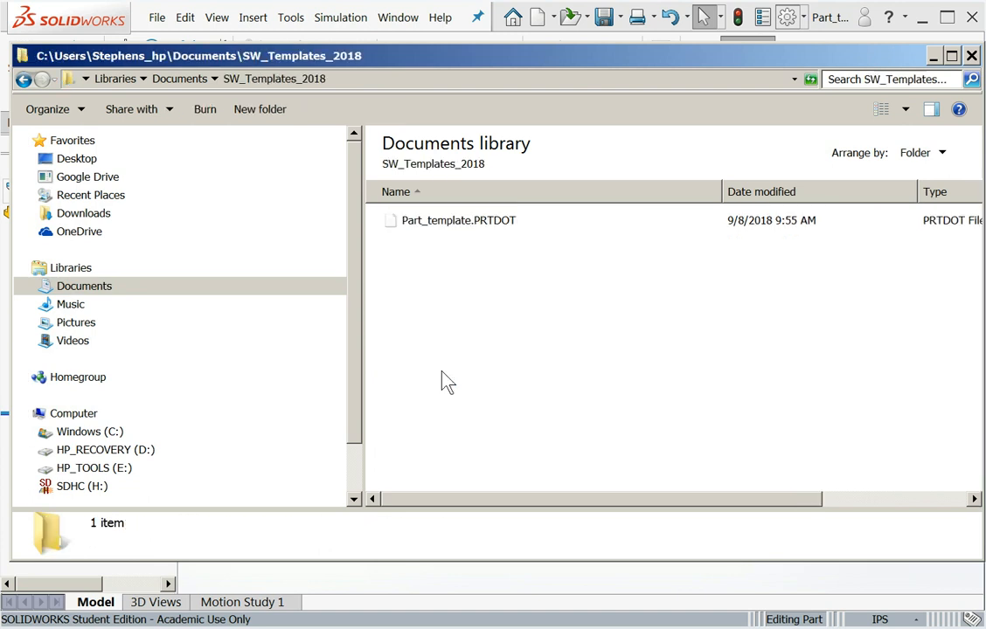
mouse_move(405, 244)
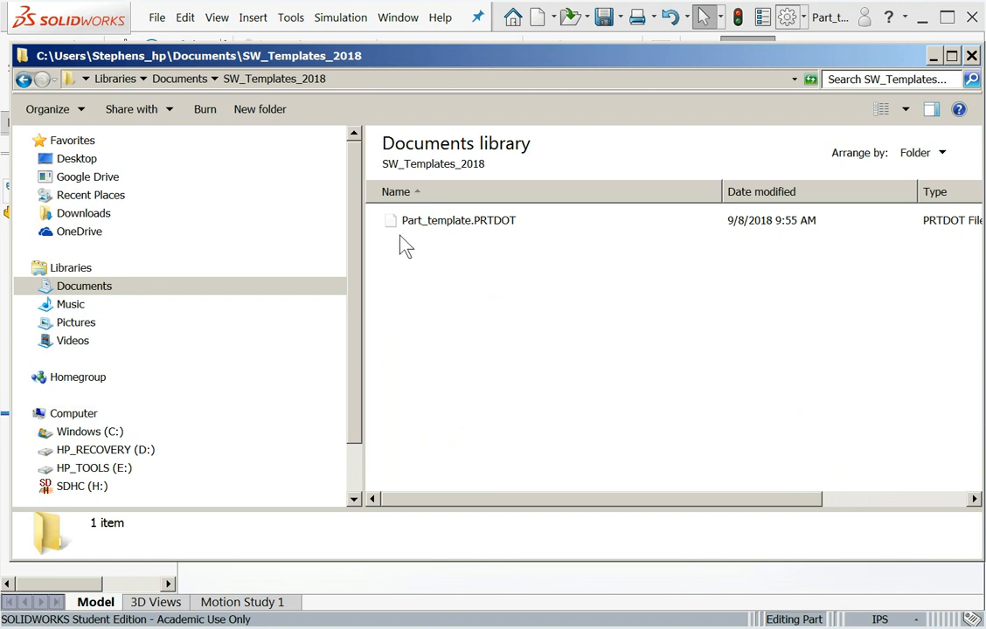
mouse_move(397, 131)
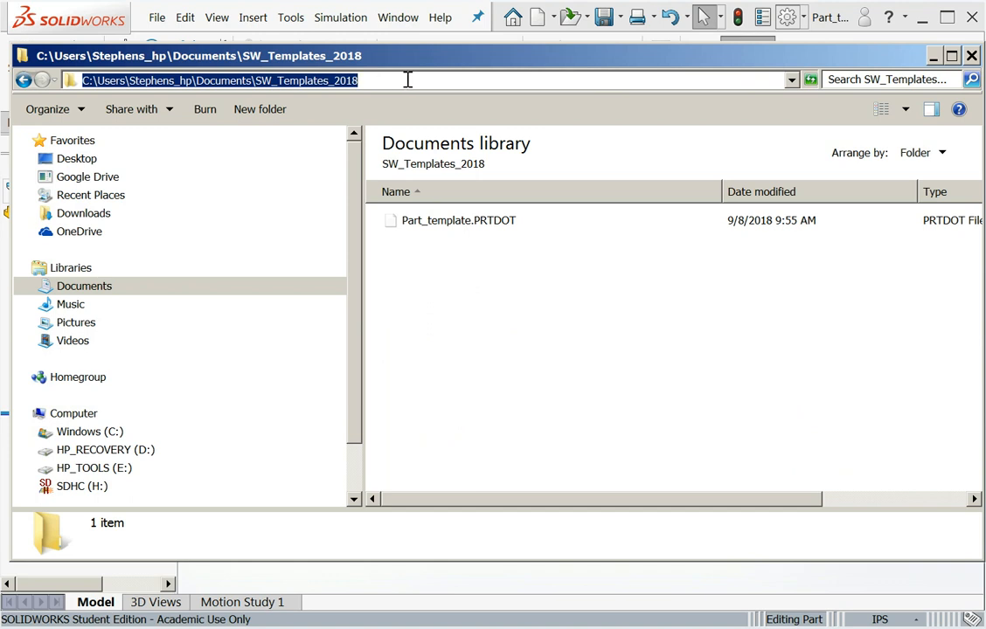
mouse_move(413, 88)
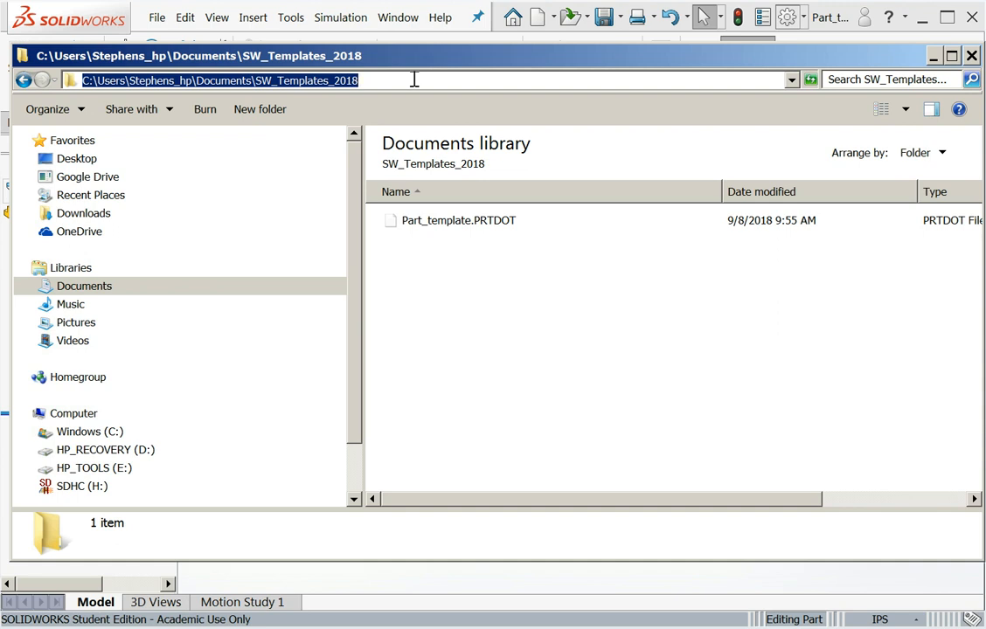
mouse_move(898, 63)
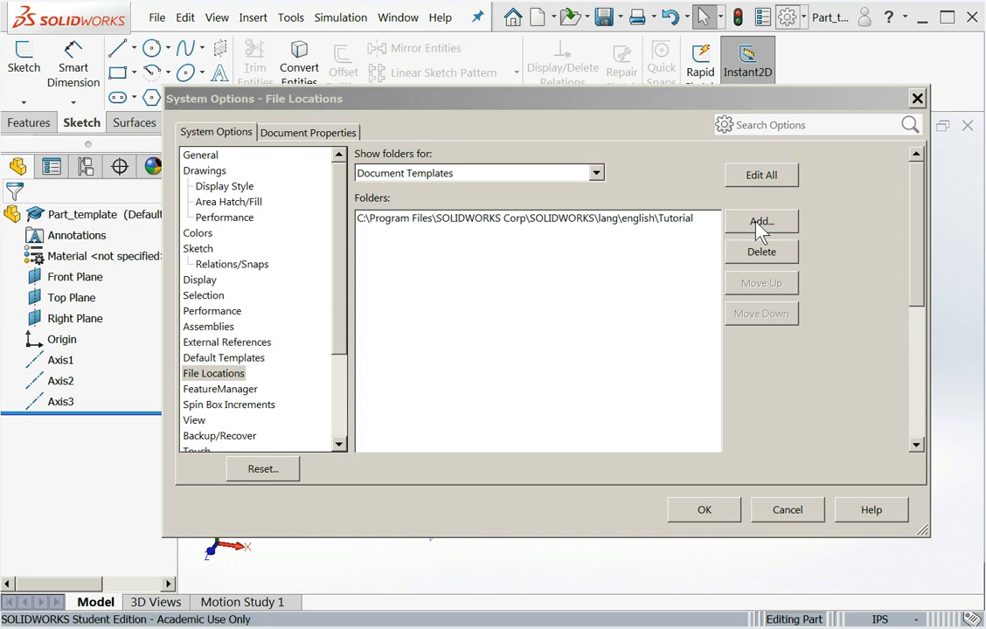
- Add SW_Templates_2018 as a Document Templates location in File Locations and confirm
click(761, 221)
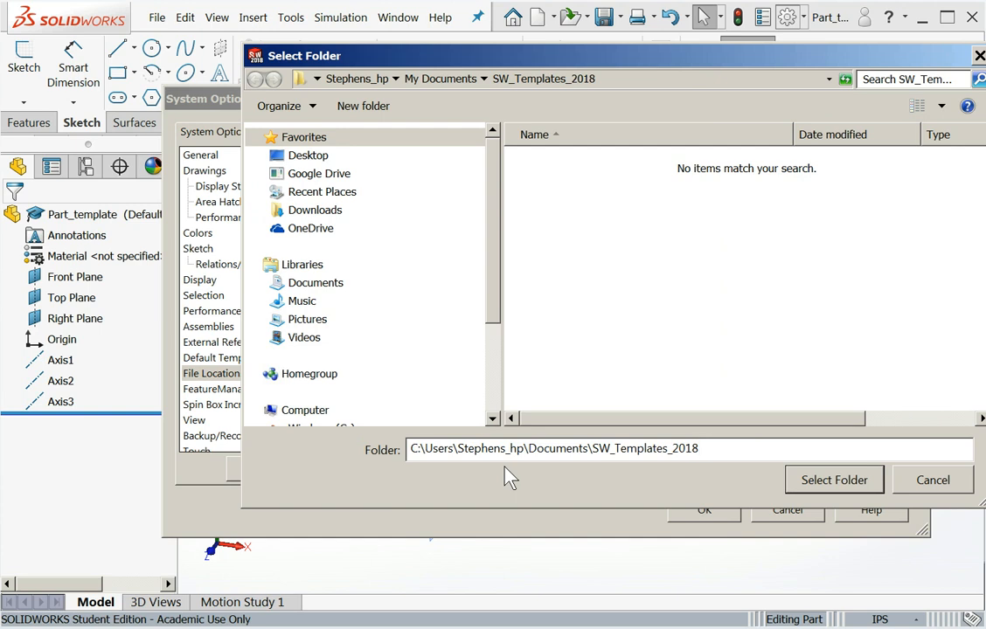
mouse_move(782, 483)
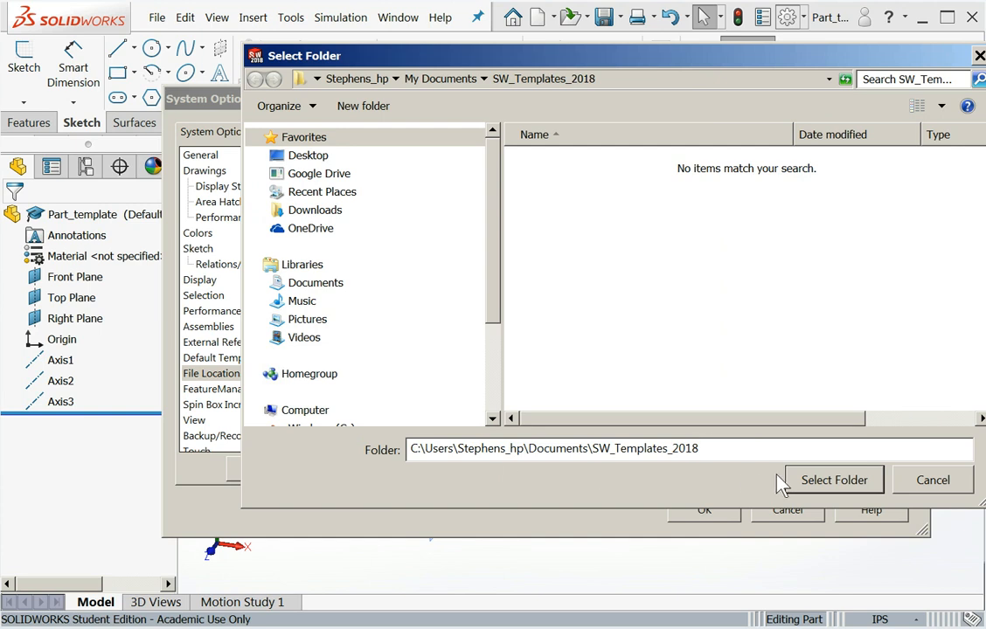
mouse_move(834, 487)
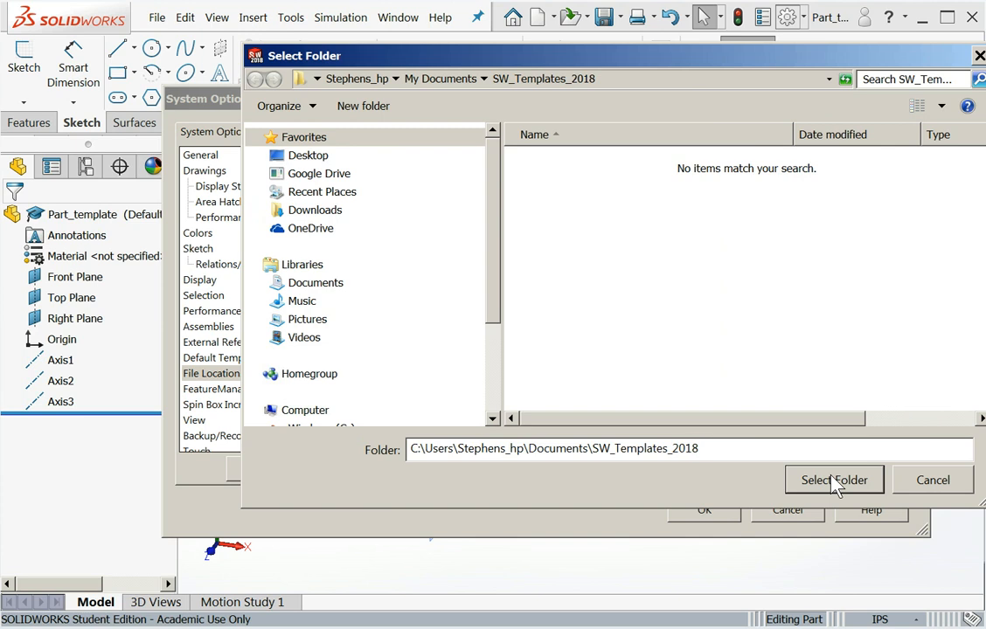
click(834, 479)
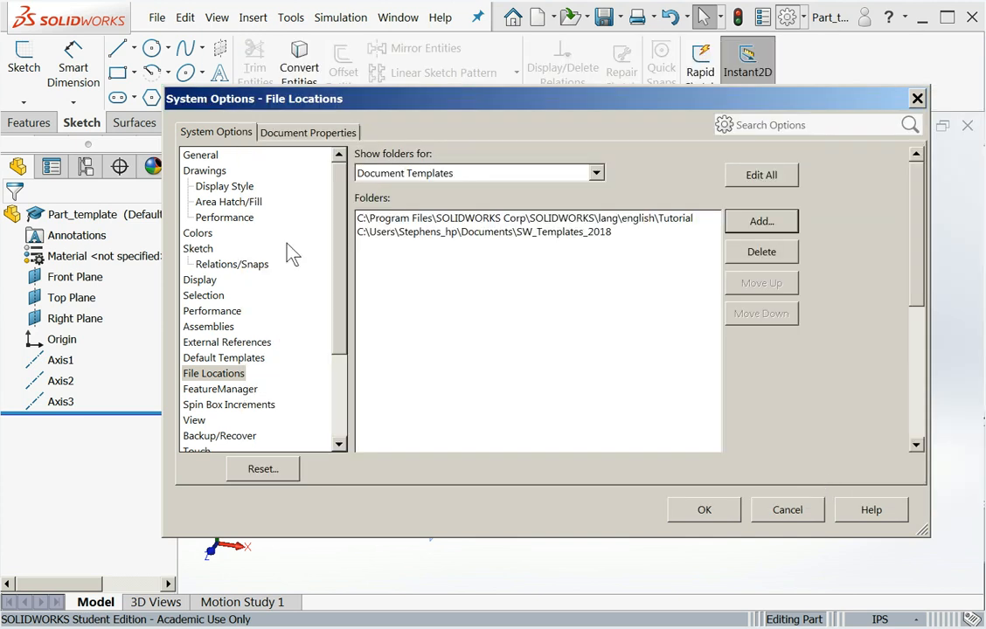
mouse_move(630, 258)
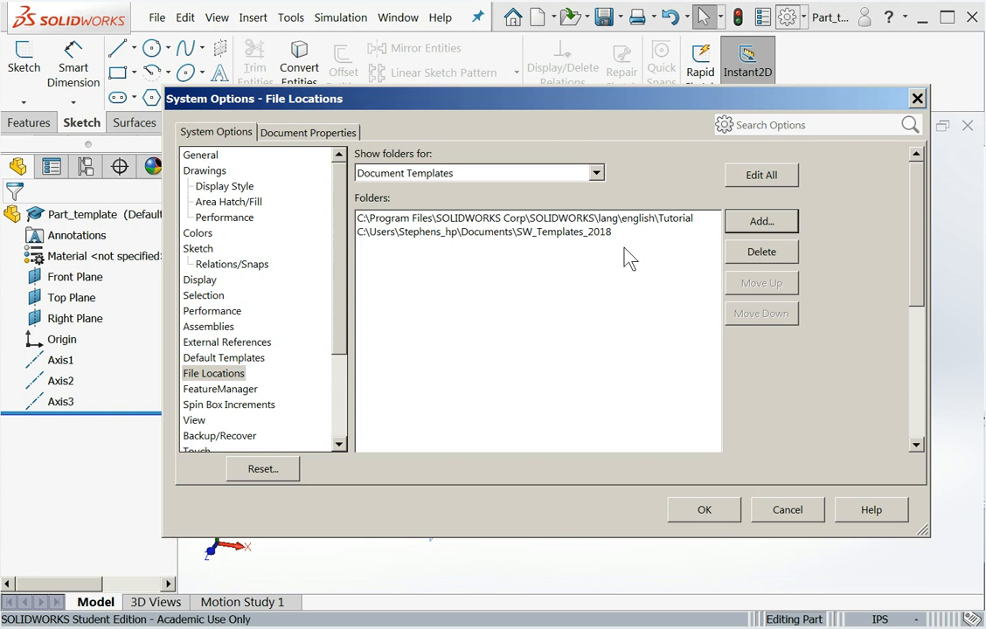
mouse_move(631, 271)
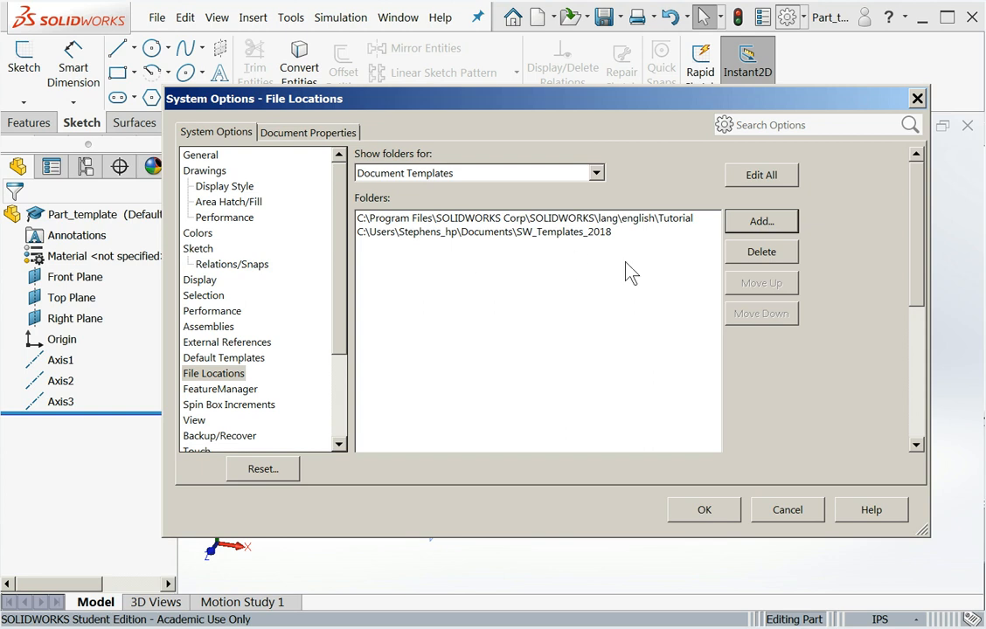
click(703, 509)
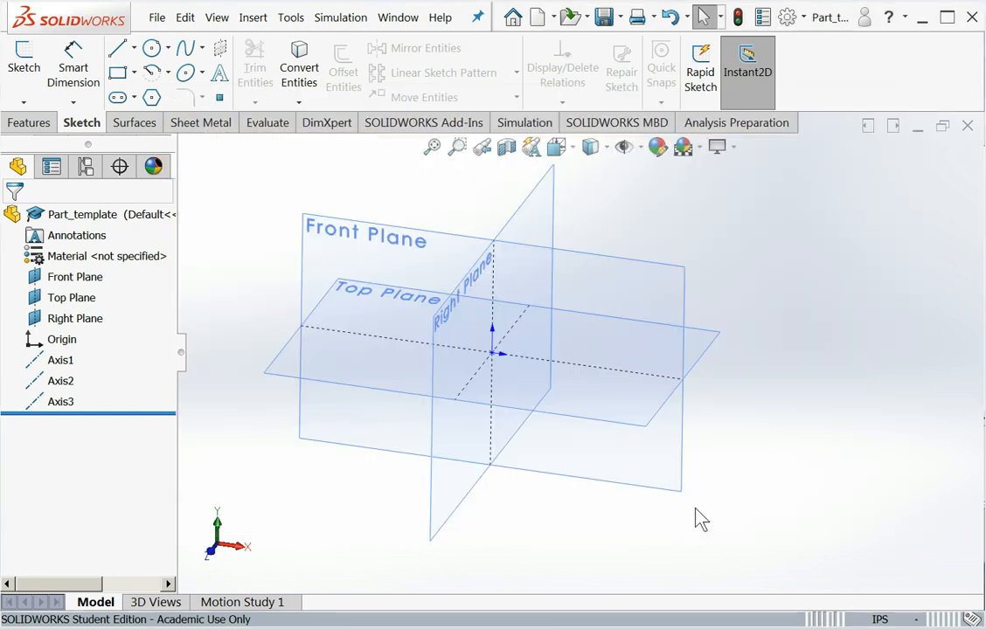
mouse_move(802, 194)
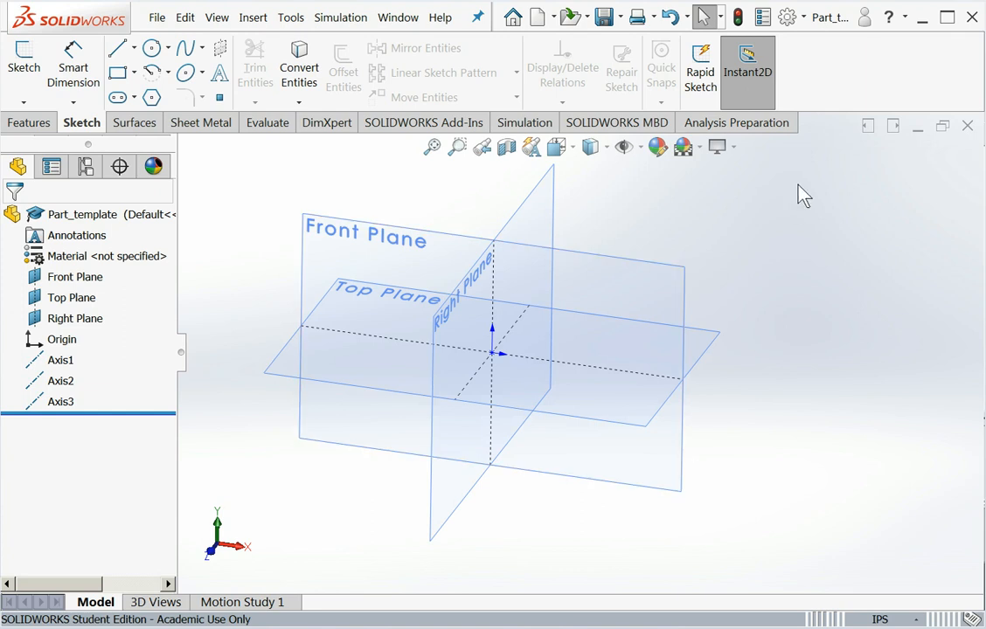
mouse_move(810, 238)
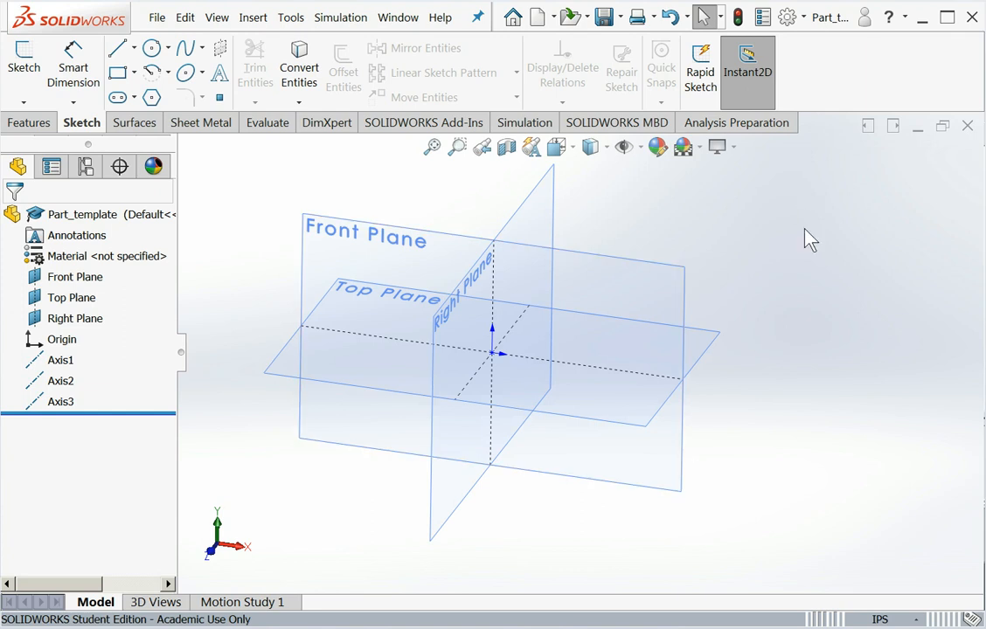
mouse_move(797, 265)
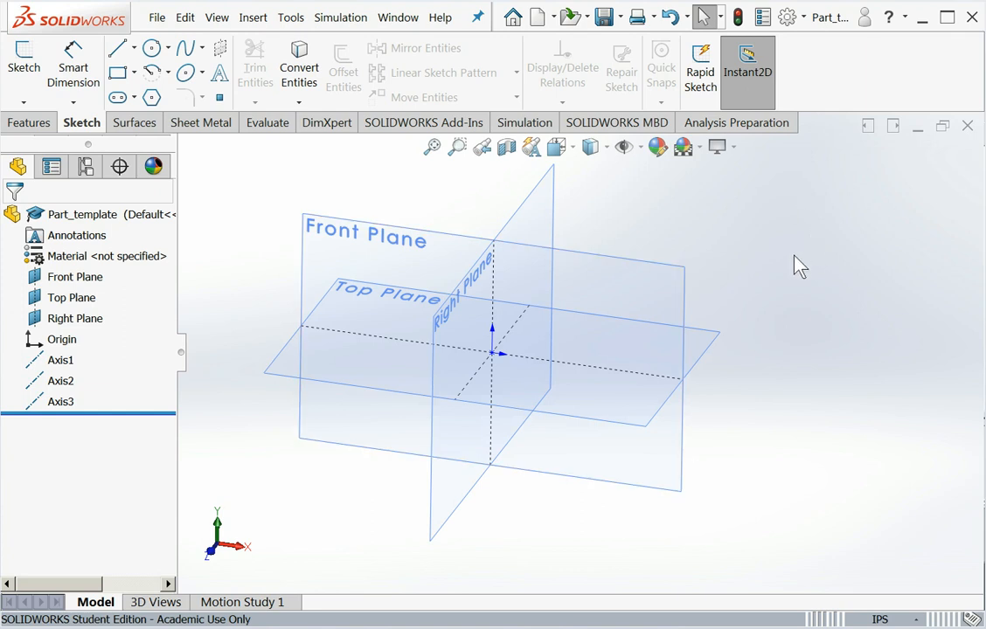
mouse_move(949, 164)
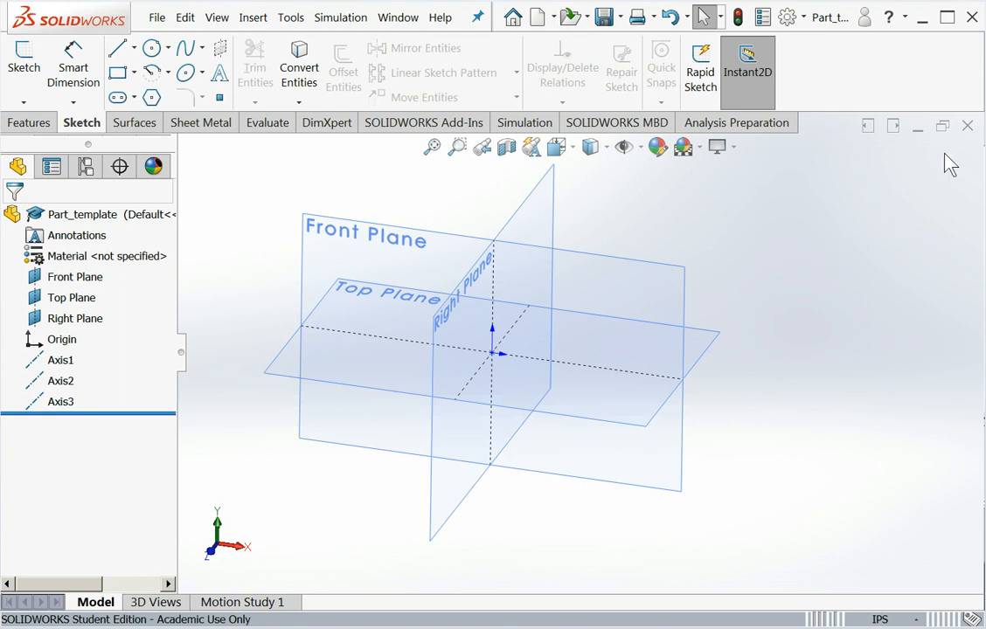
mouse_move(968, 127)
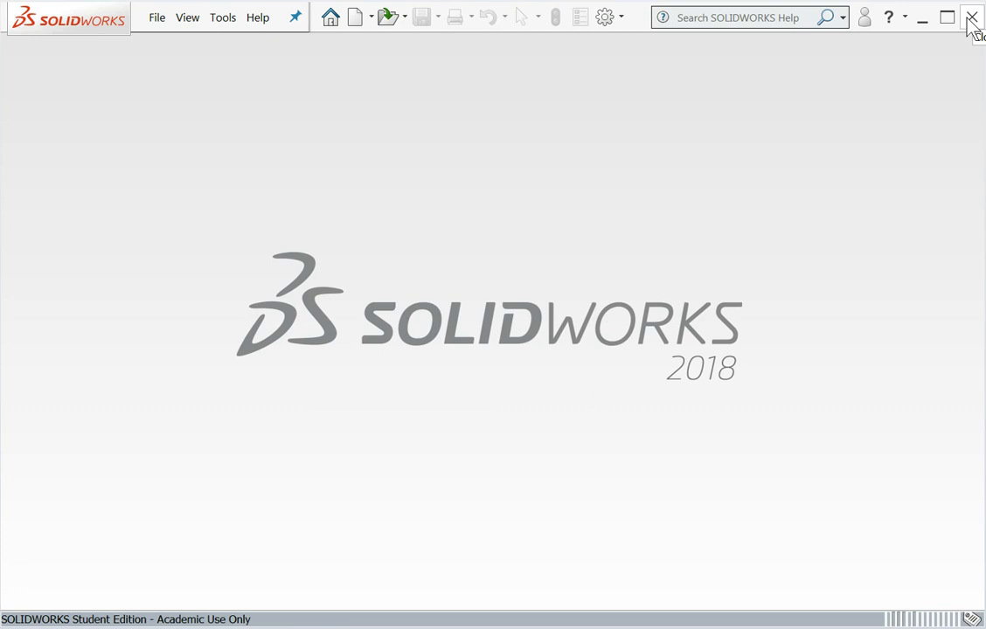
- Exit SOLIDWORKS completely, returning to the Windows desktop
click(972, 17)
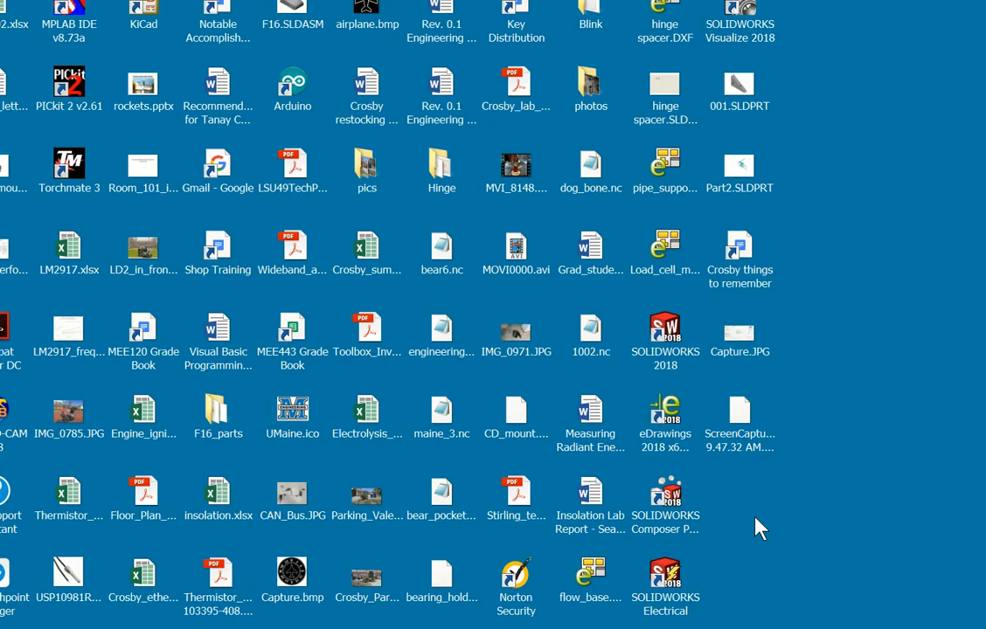
mouse_move(672, 343)
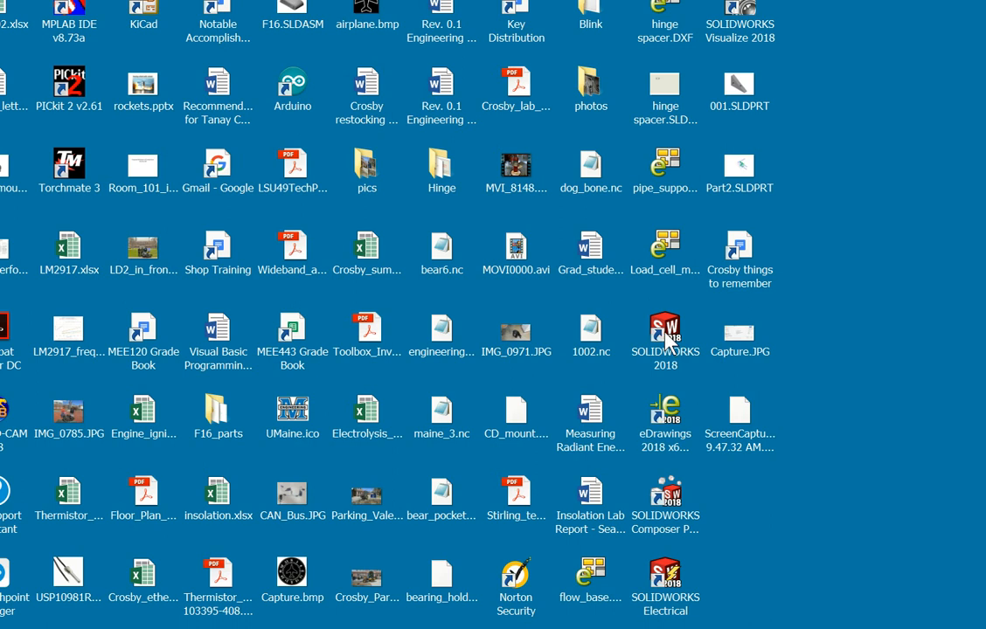
- Relaunch SOLIDWORKS 2018 from its desktop shortcut
double_click(663, 331)
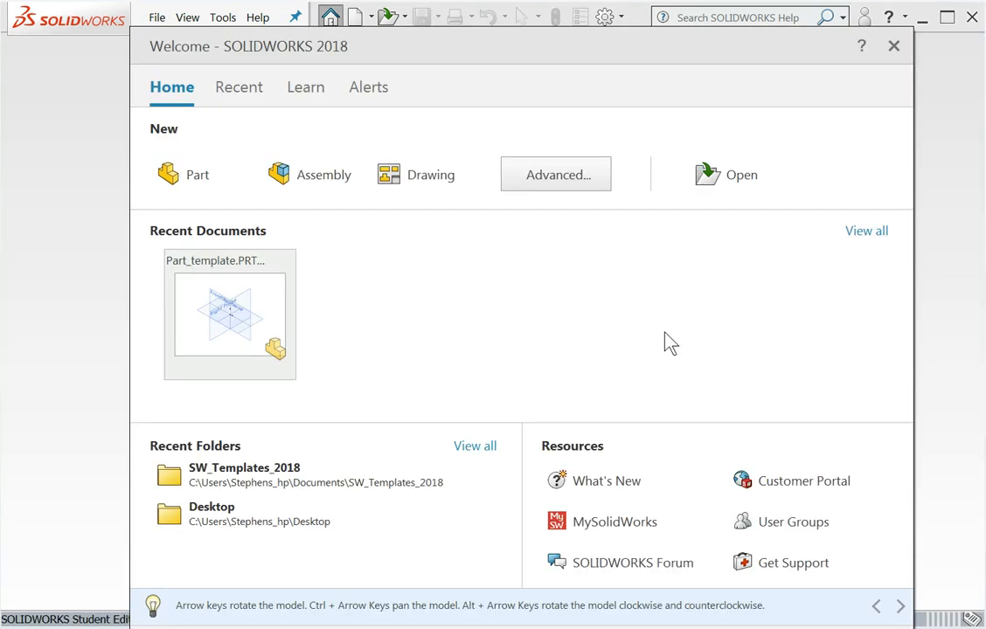
mouse_move(456, 336)
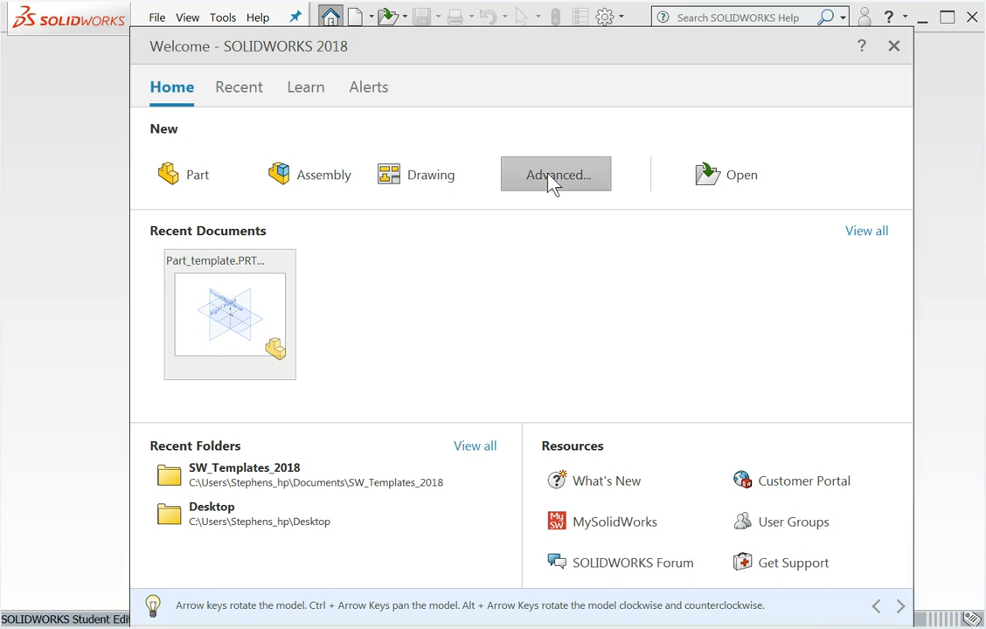
- From the Advanced templates, create new Part1 using Part_template in the SW_Templates_2018 tab
click(555, 173)
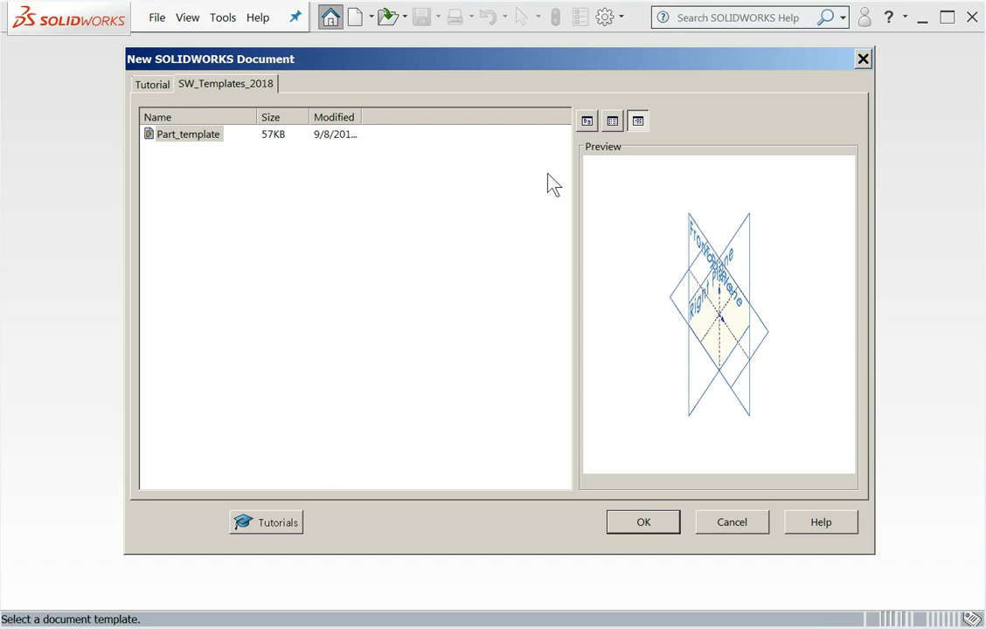
mouse_move(403, 352)
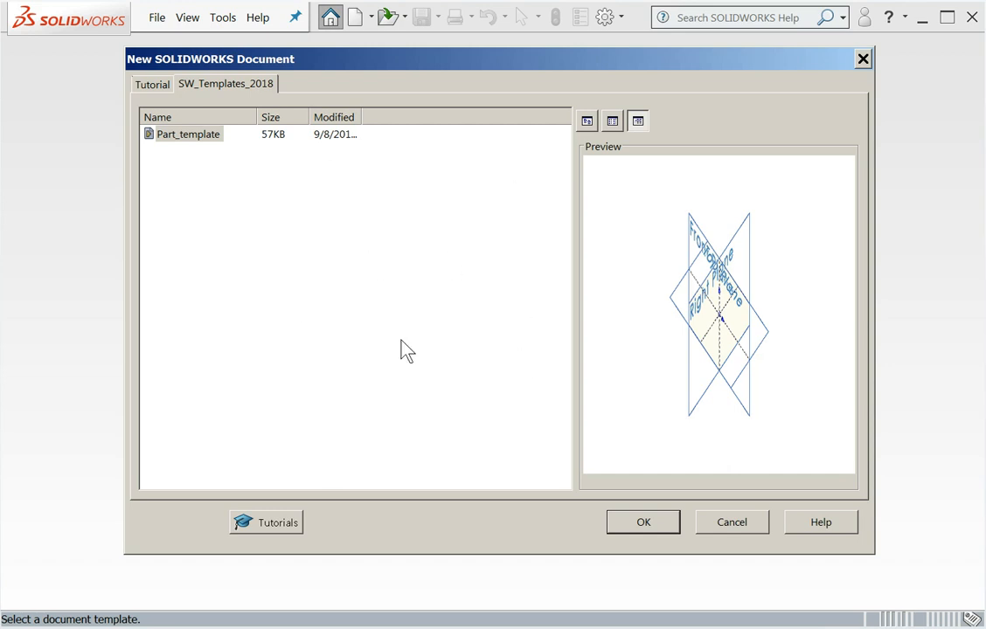
mouse_move(288, 325)
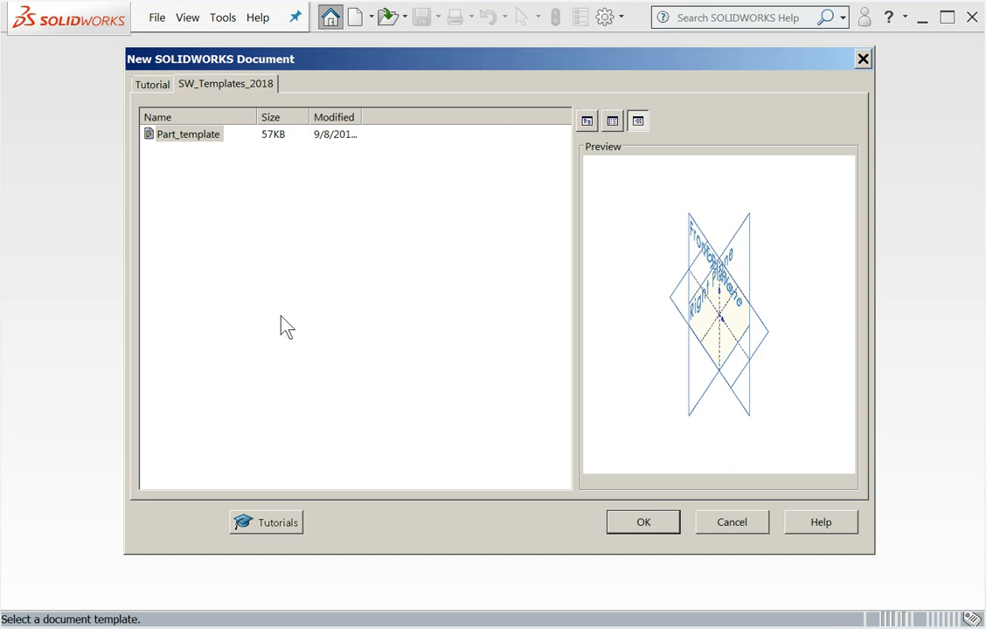
mouse_move(202, 225)
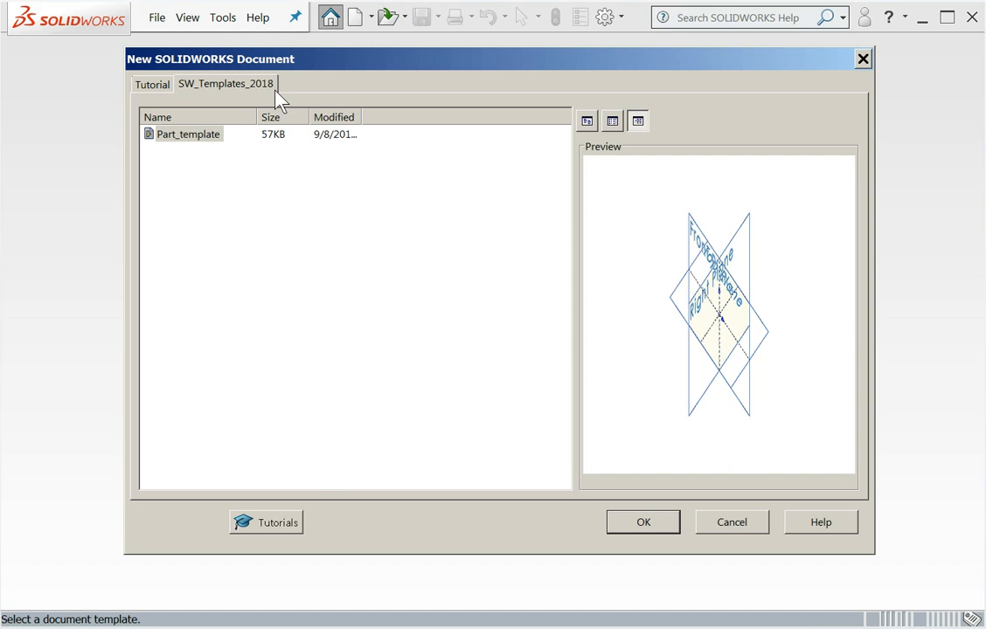
mouse_move(274, 108)
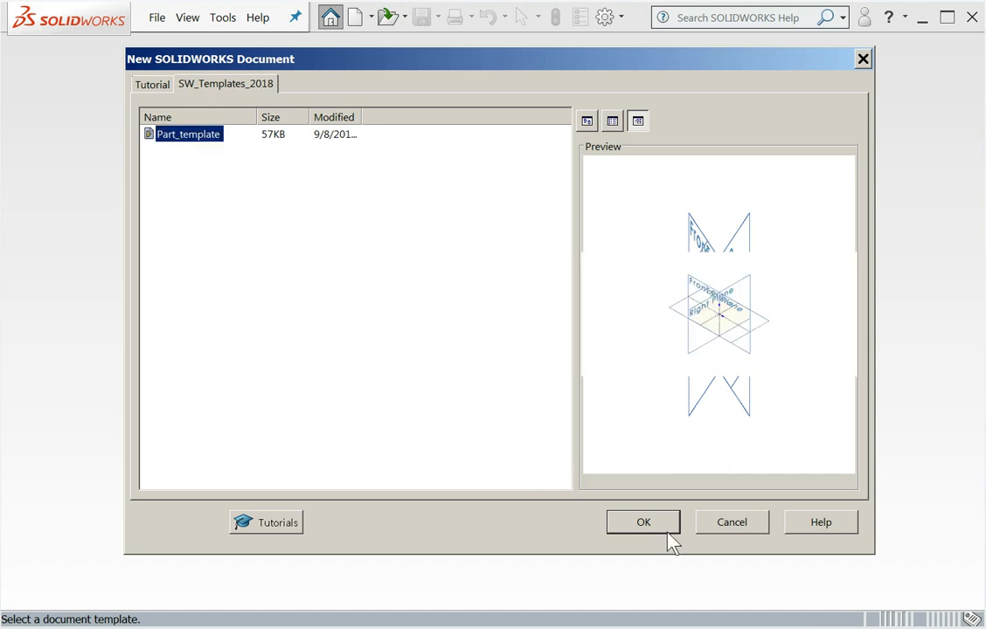
click(643, 522)
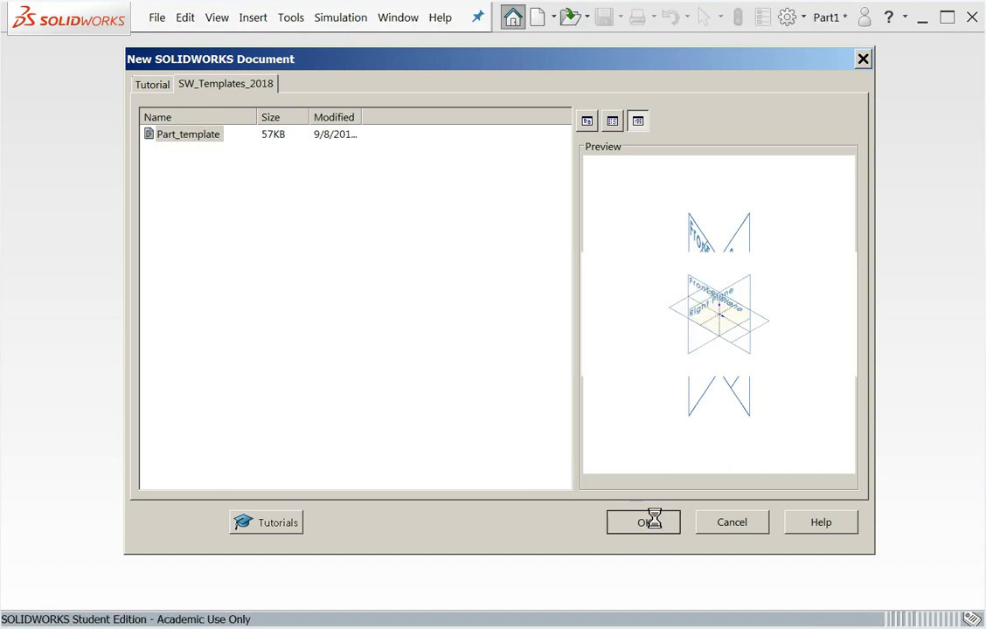
click(643, 521)
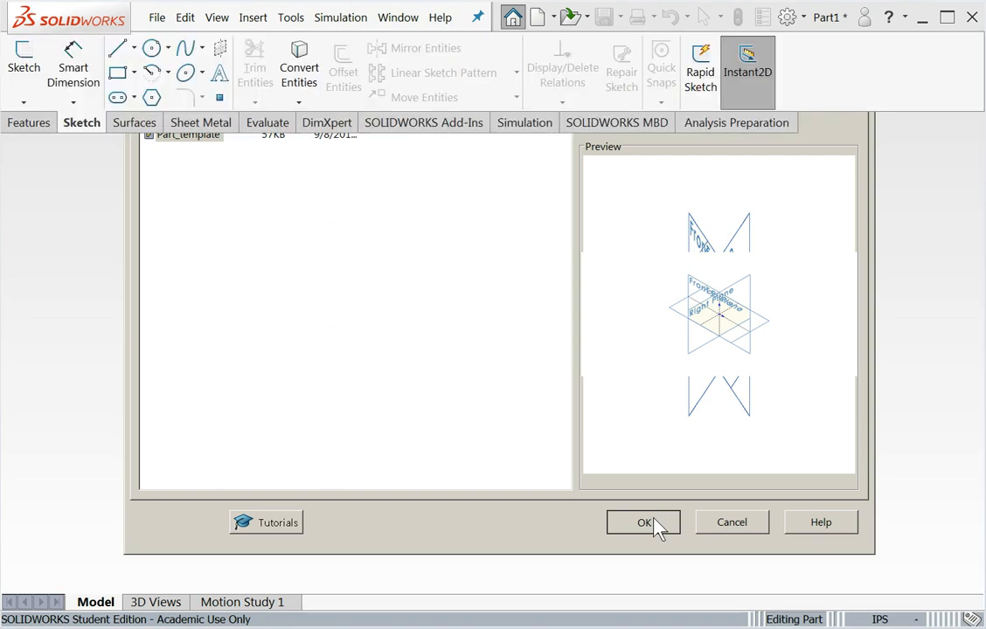
click(641, 522)
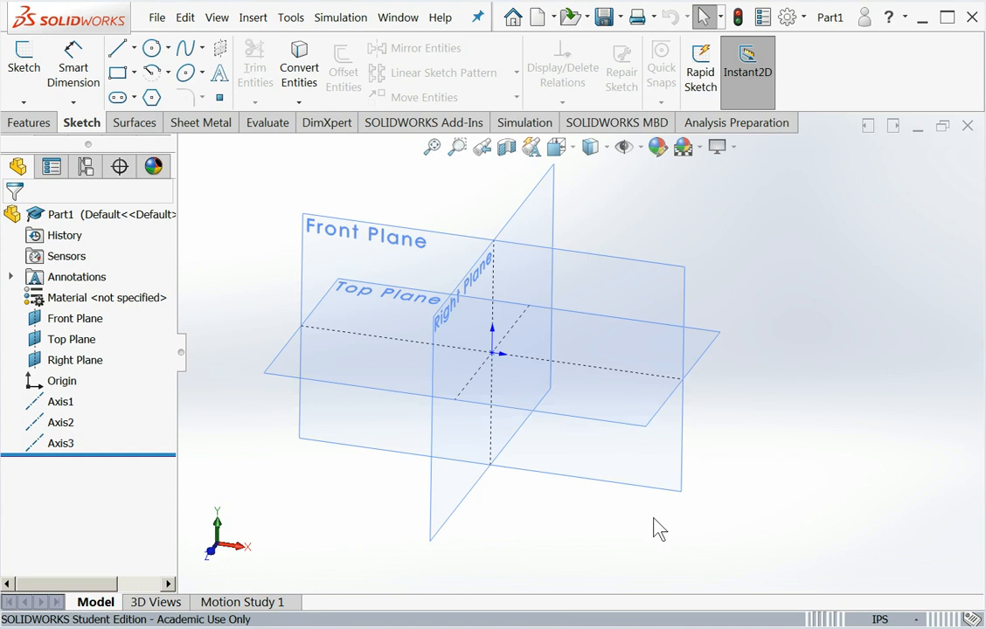
mouse_move(743, 343)
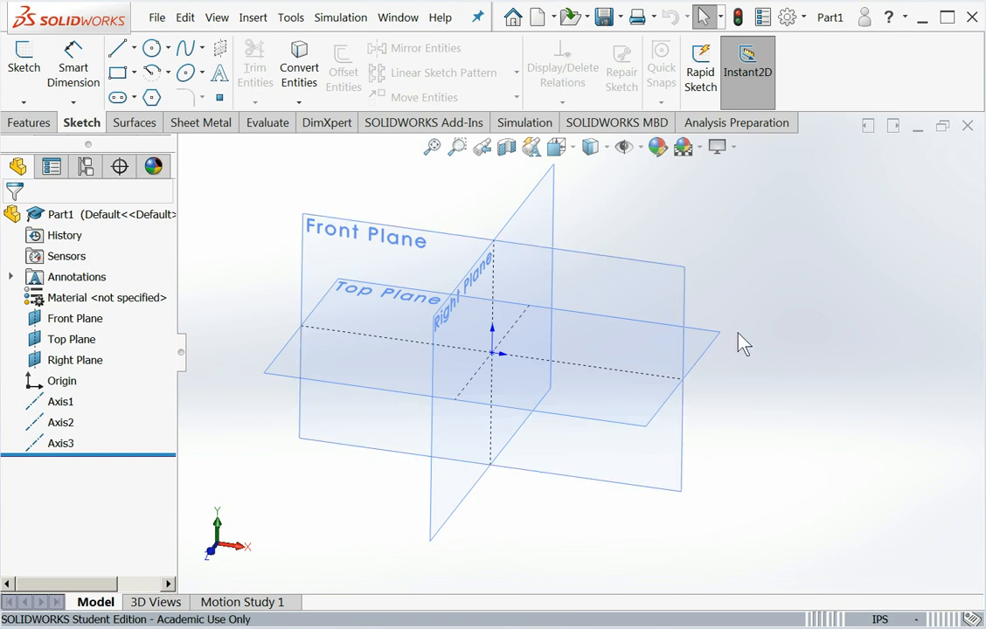
mouse_move(823, 323)
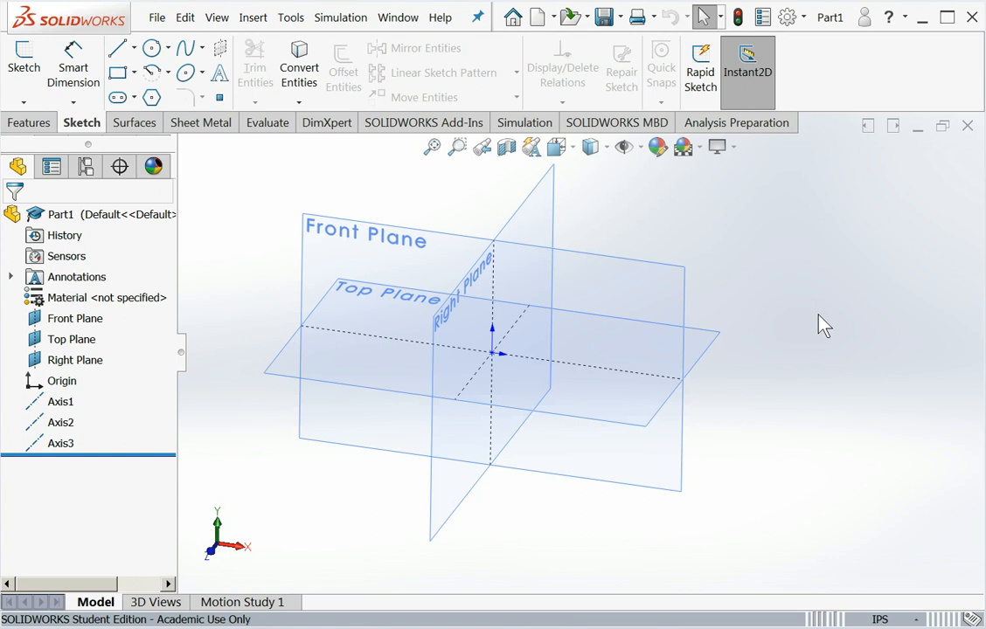
mouse_move(875, 437)
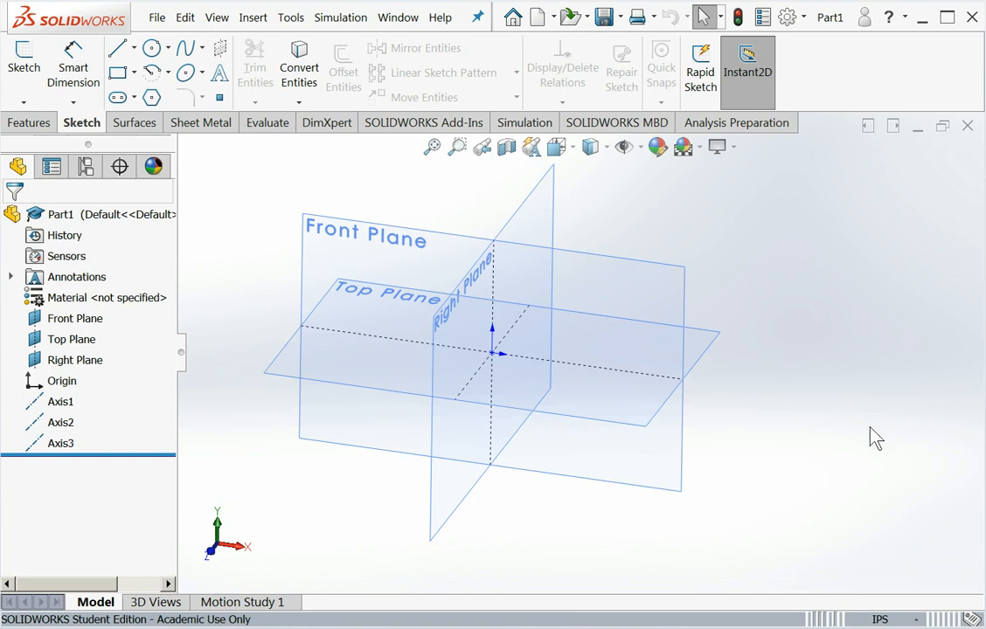
mouse_move(864, 505)
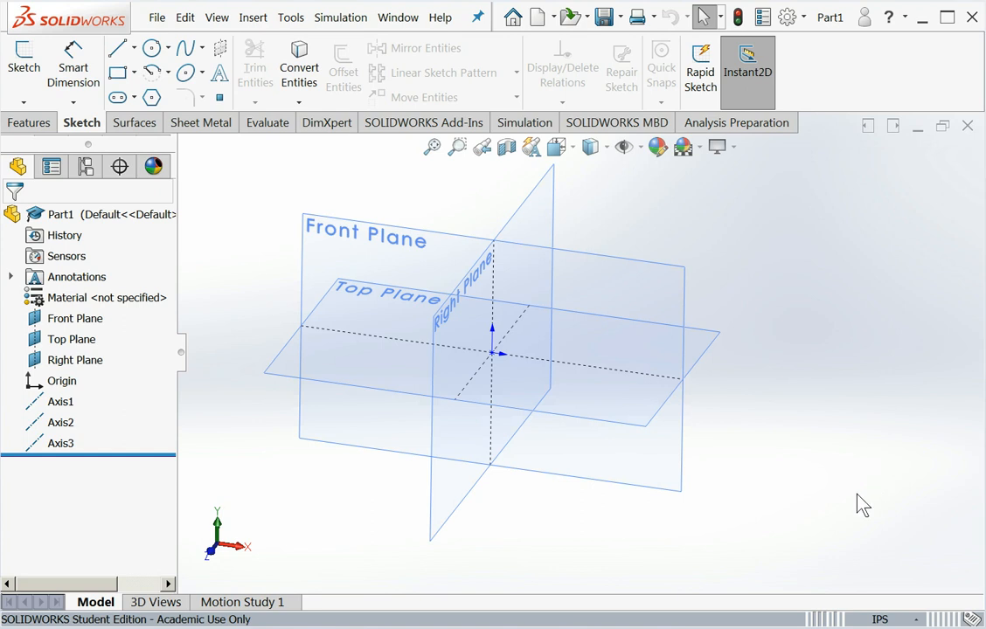